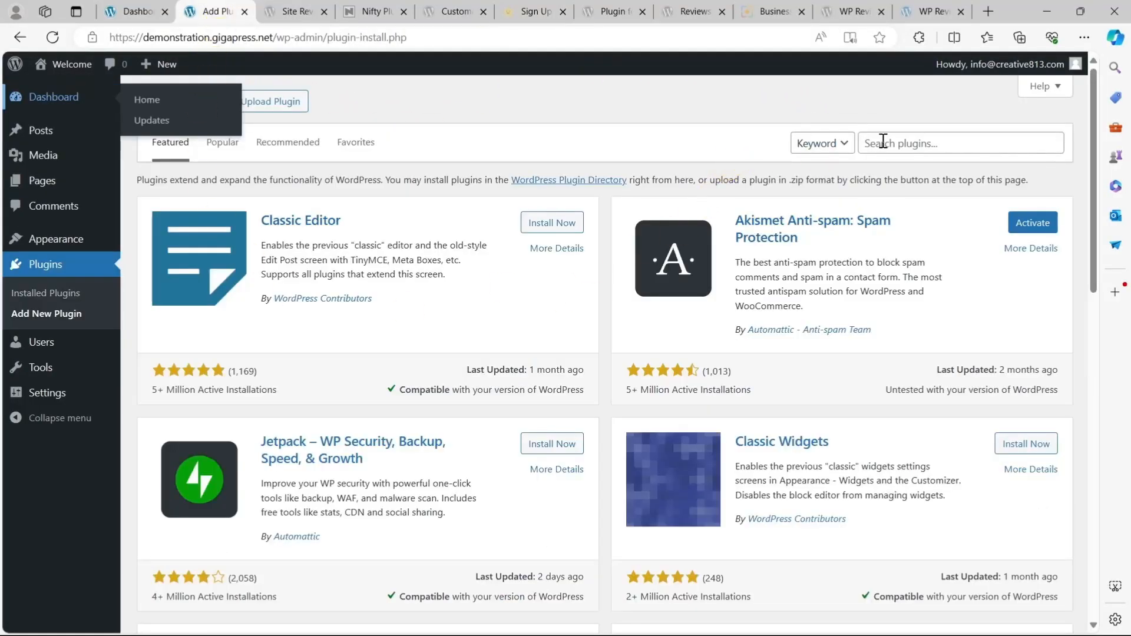
Search the Add Plugins directory for "site reviews", listing the Site Reviews plugin first.
text(cust)
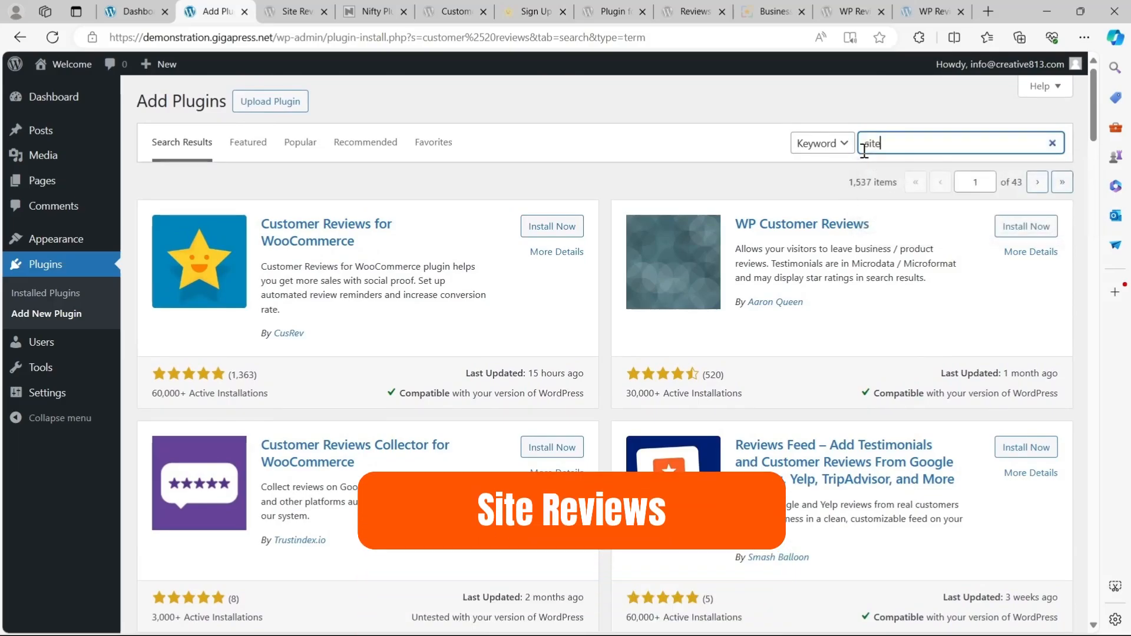
text(reviews)
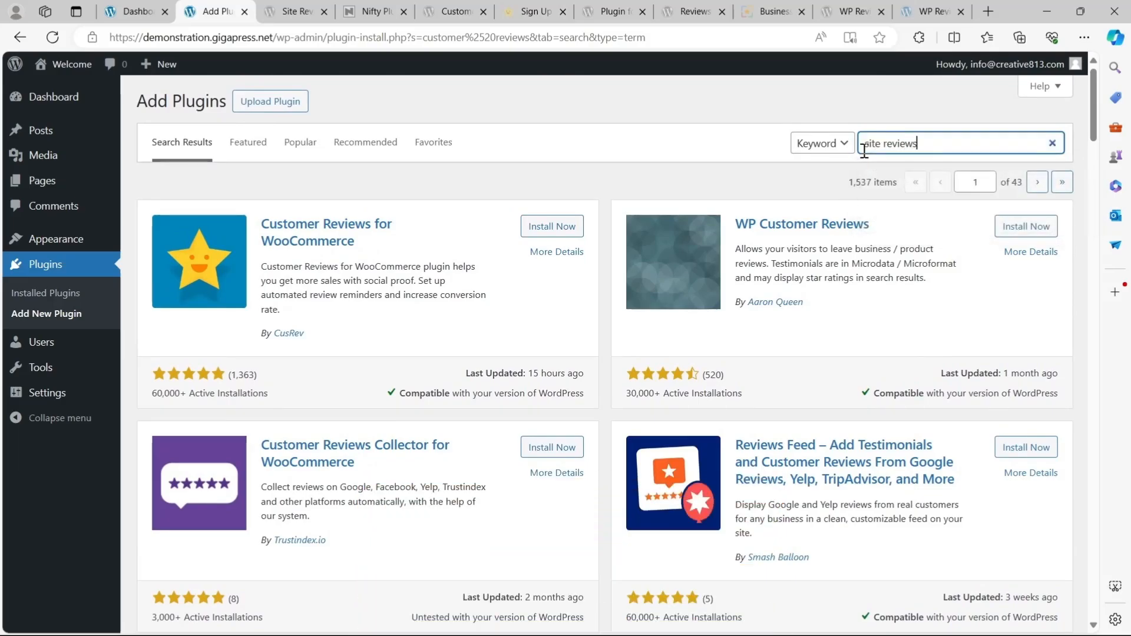
key(Enter)
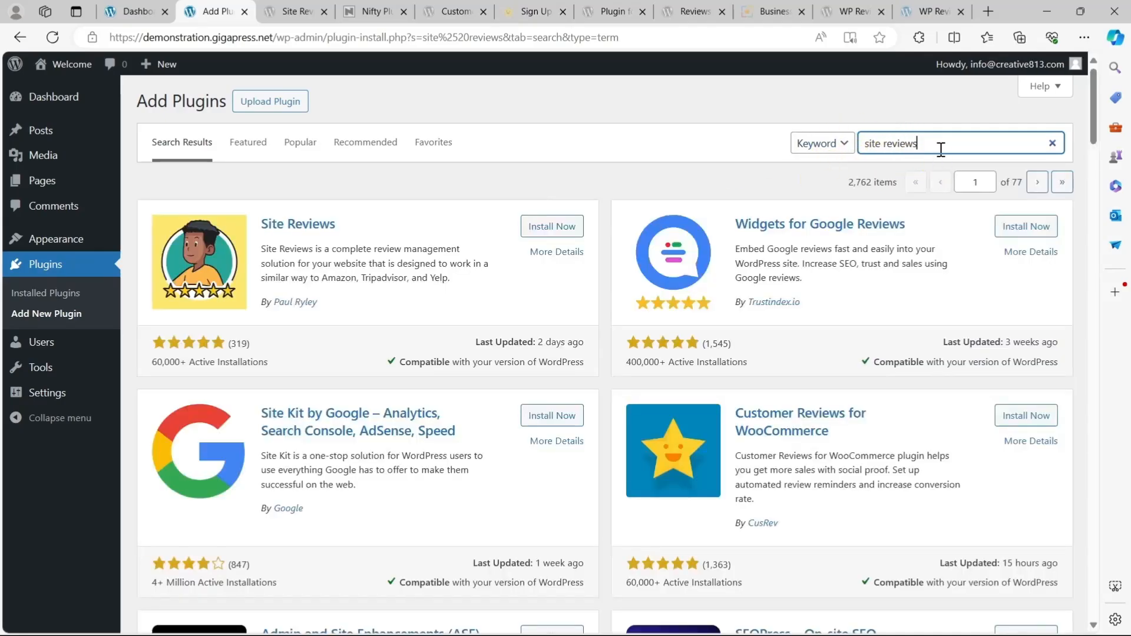
mouse_move(367, 217)
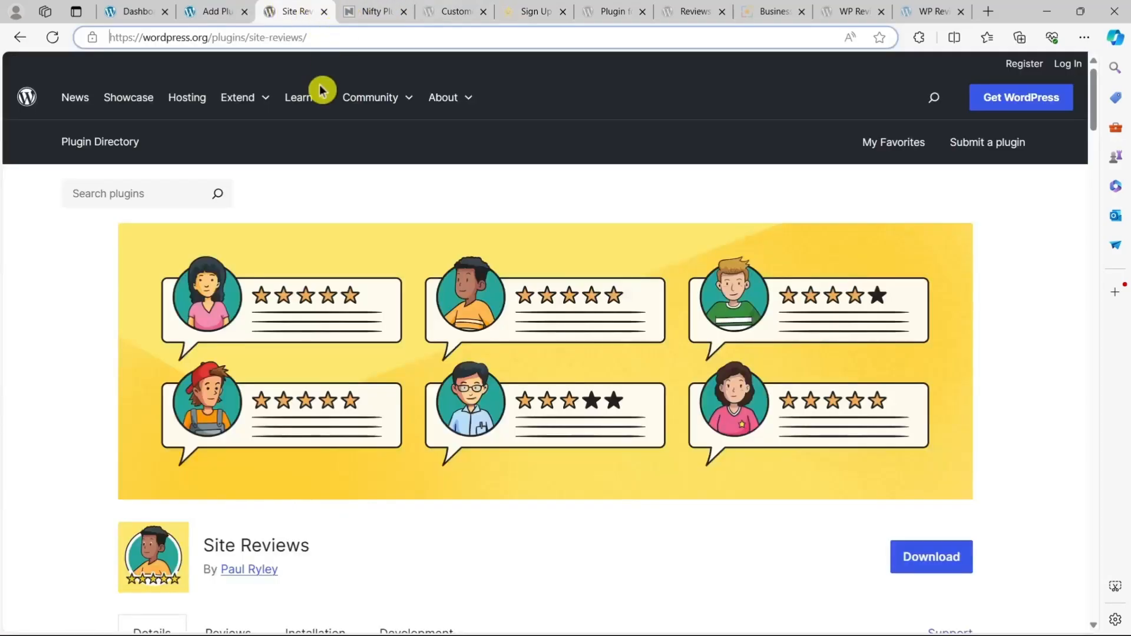
Scroll the Site Reviews directory page to Try a Live Demo and follow 'View a demo website'.
scroll(down, 3)
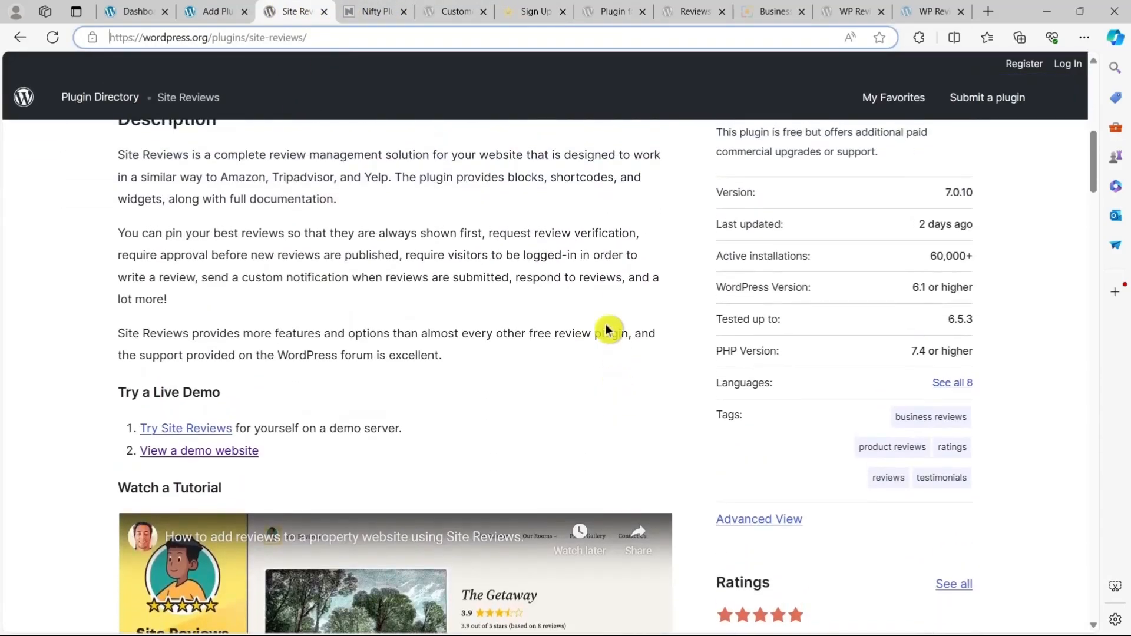
scroll(down, 3)
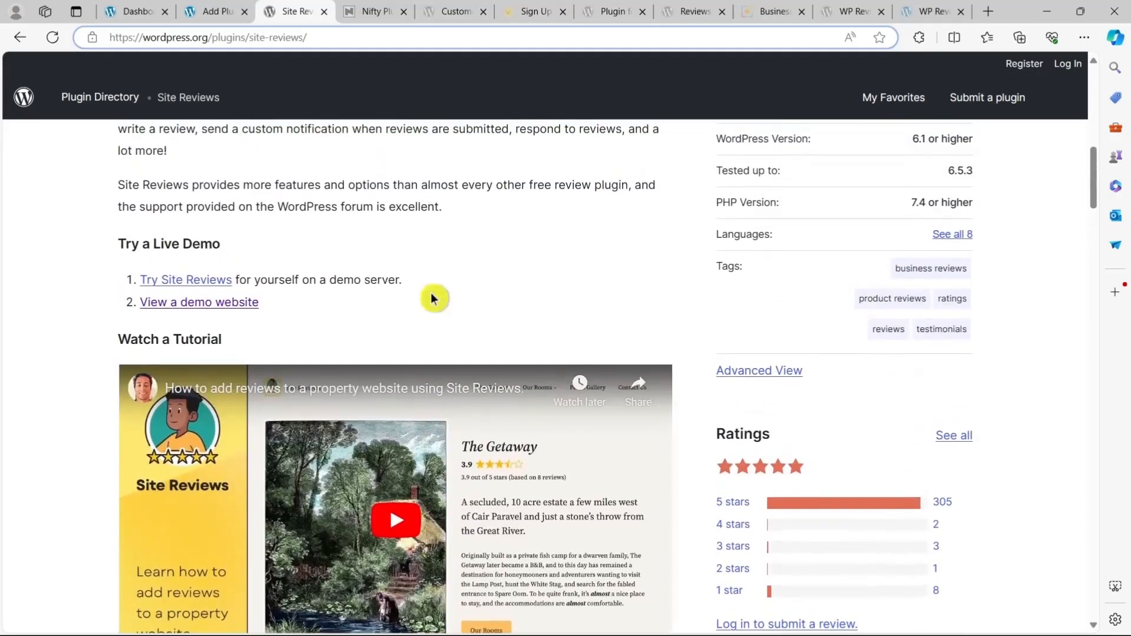
scroll(up, 3)
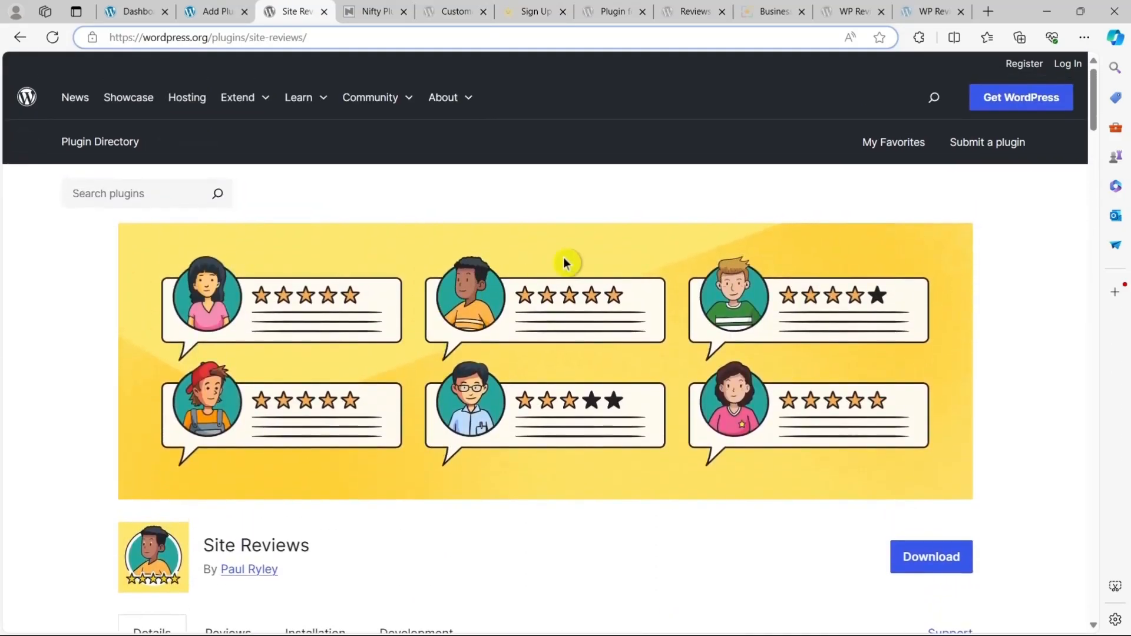
mouse_move(369, 27)
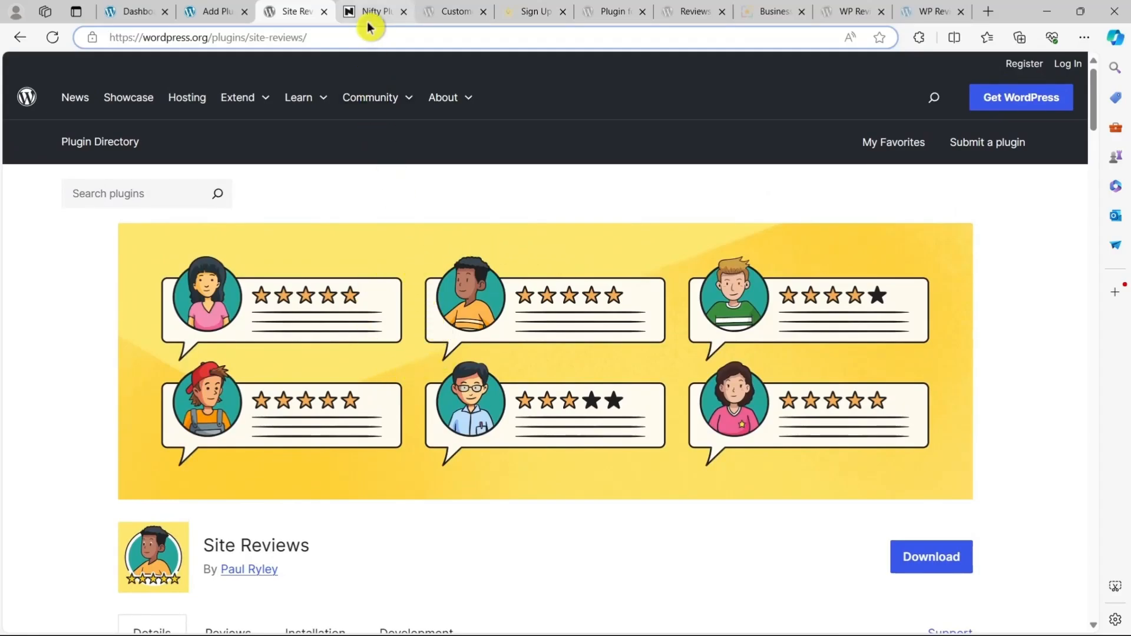
scroll(down, 3)
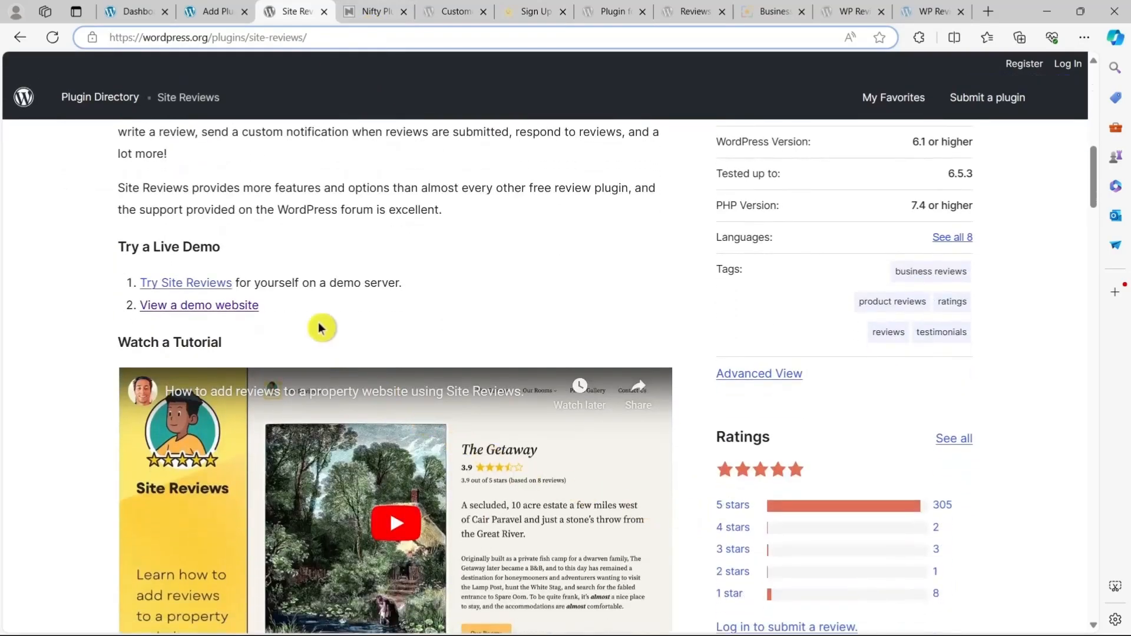
click(213, 306)
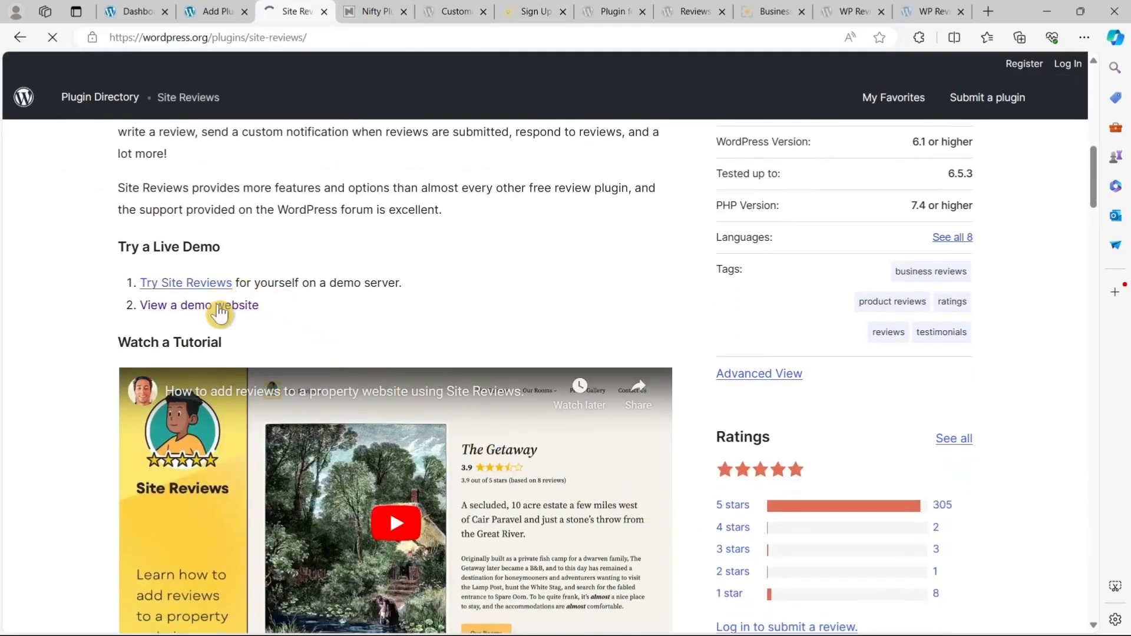
click(198, 306)
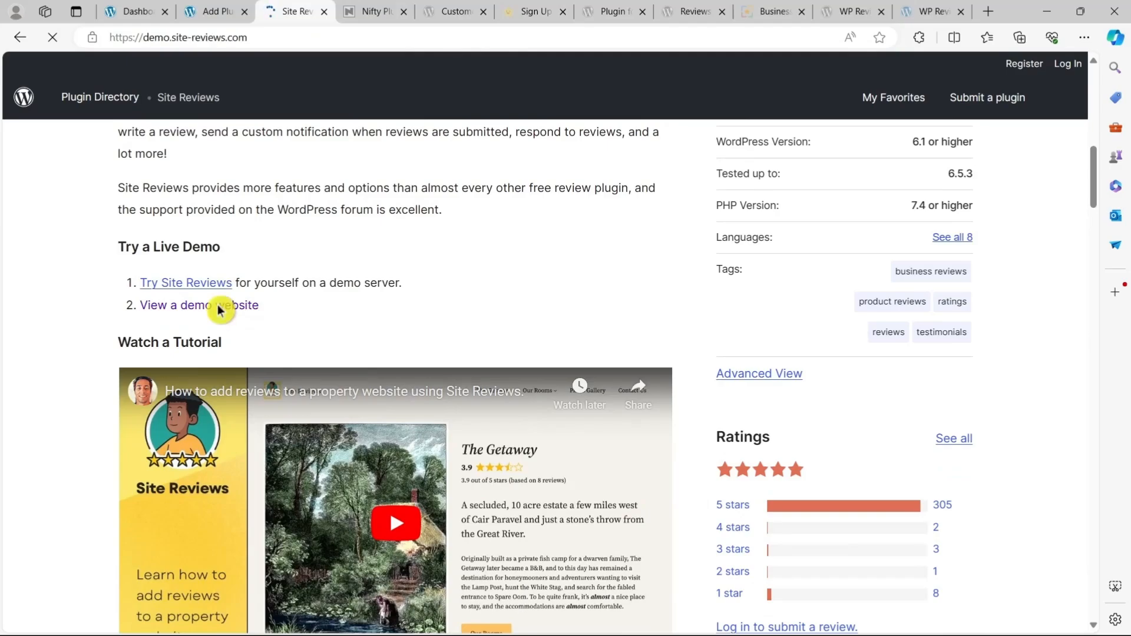
Browse the demo's star-rating and text/images filter dropdowns without changing them, then the reviews list.
click(198, 306)
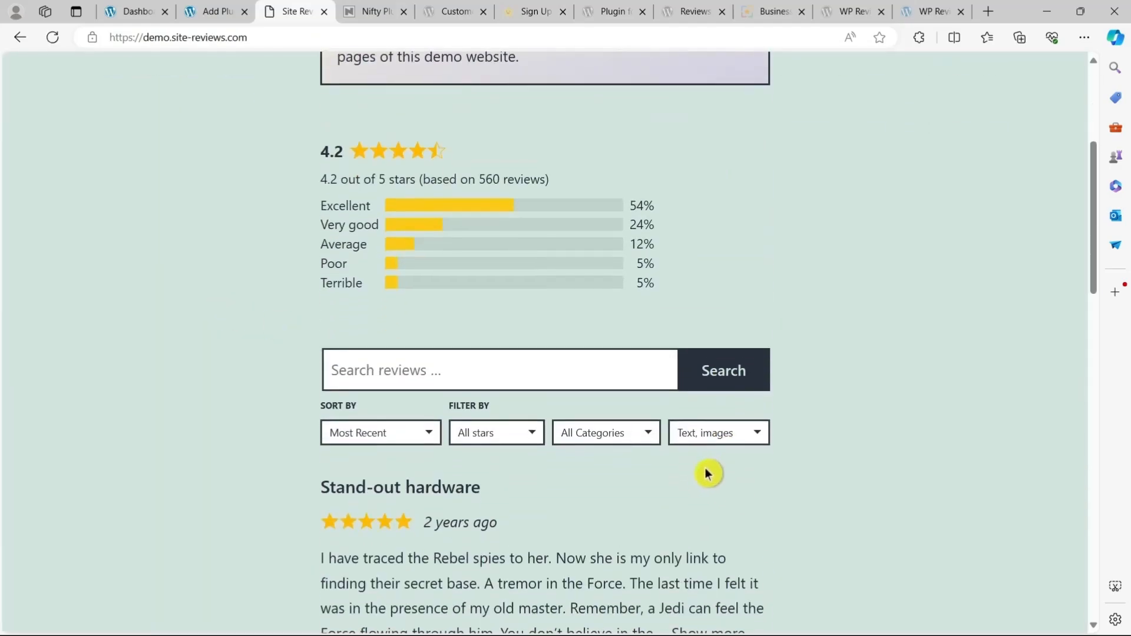
click(496, 432)
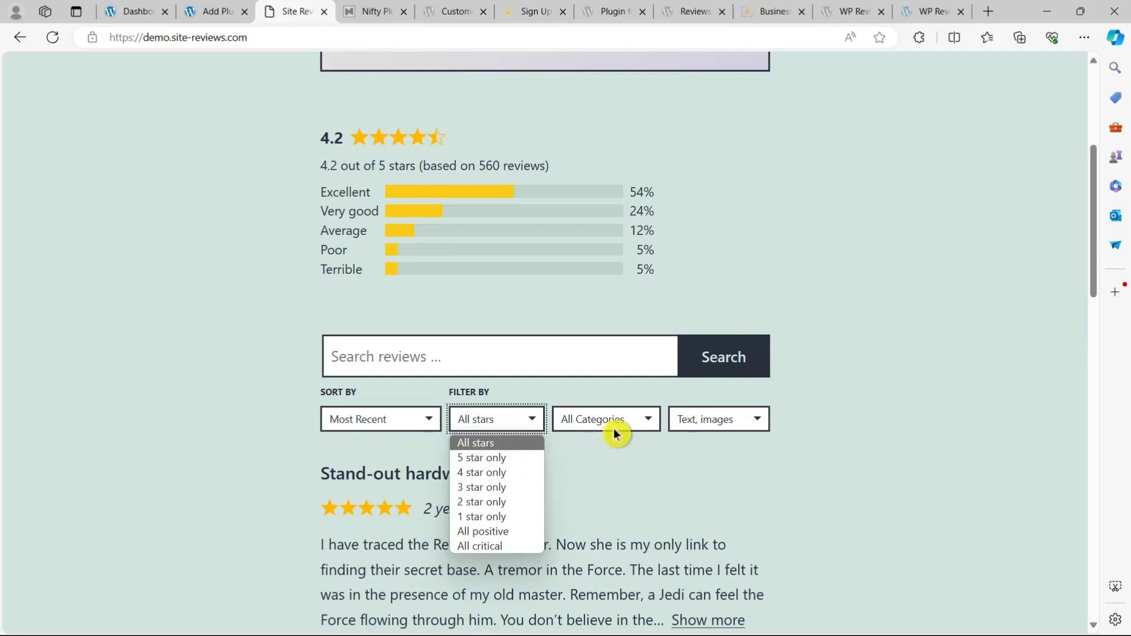
click(719, 420)
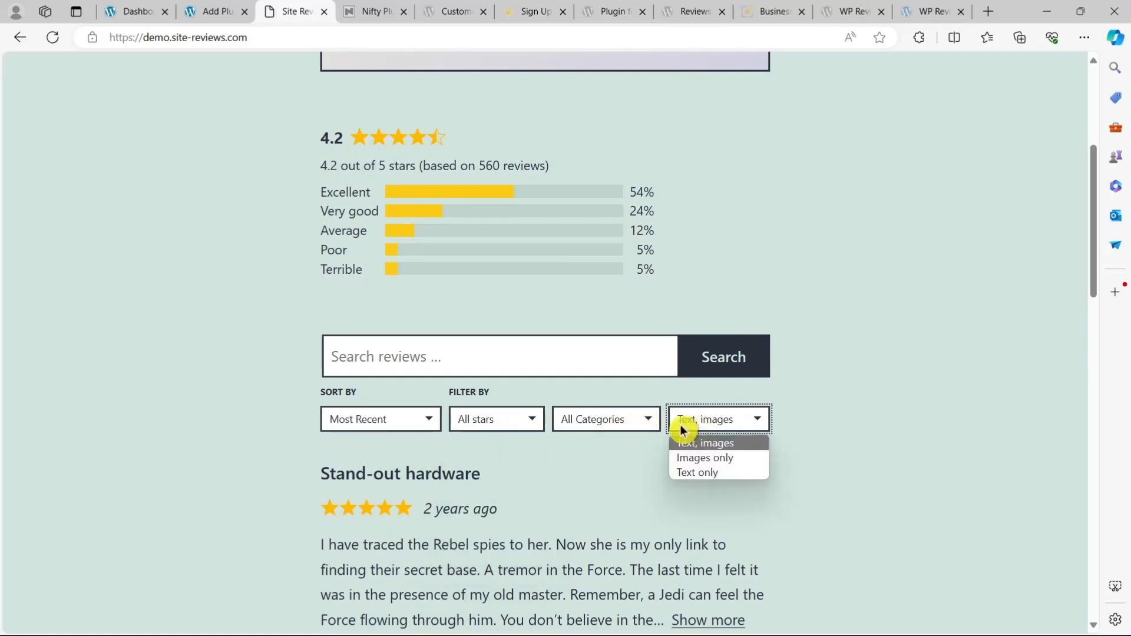
click(380, 419)
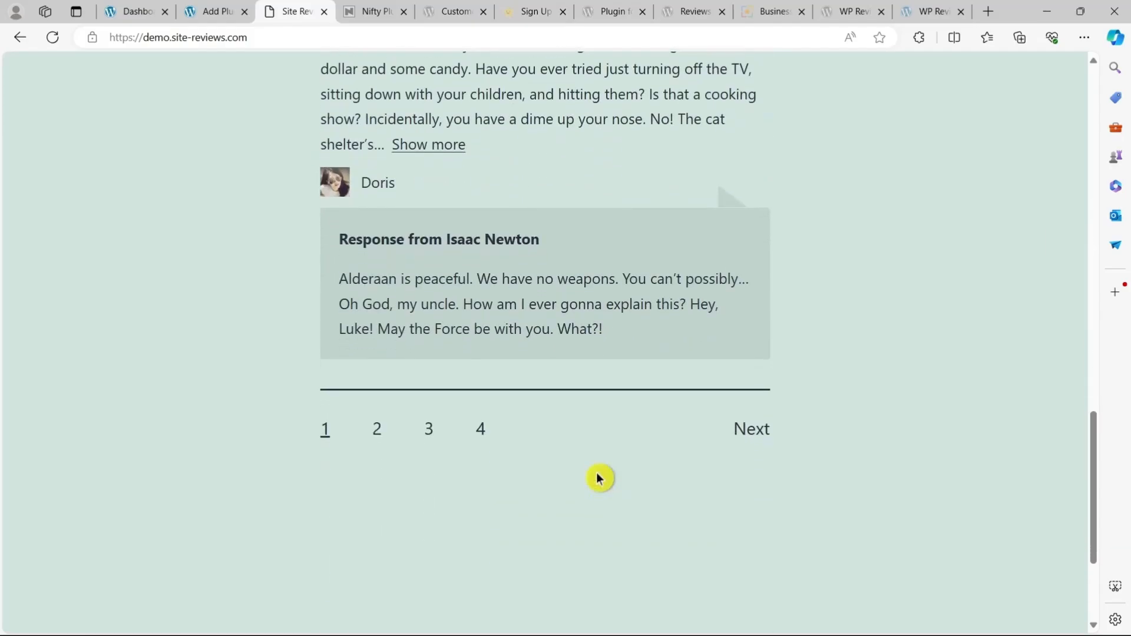
scroll(up, 3)
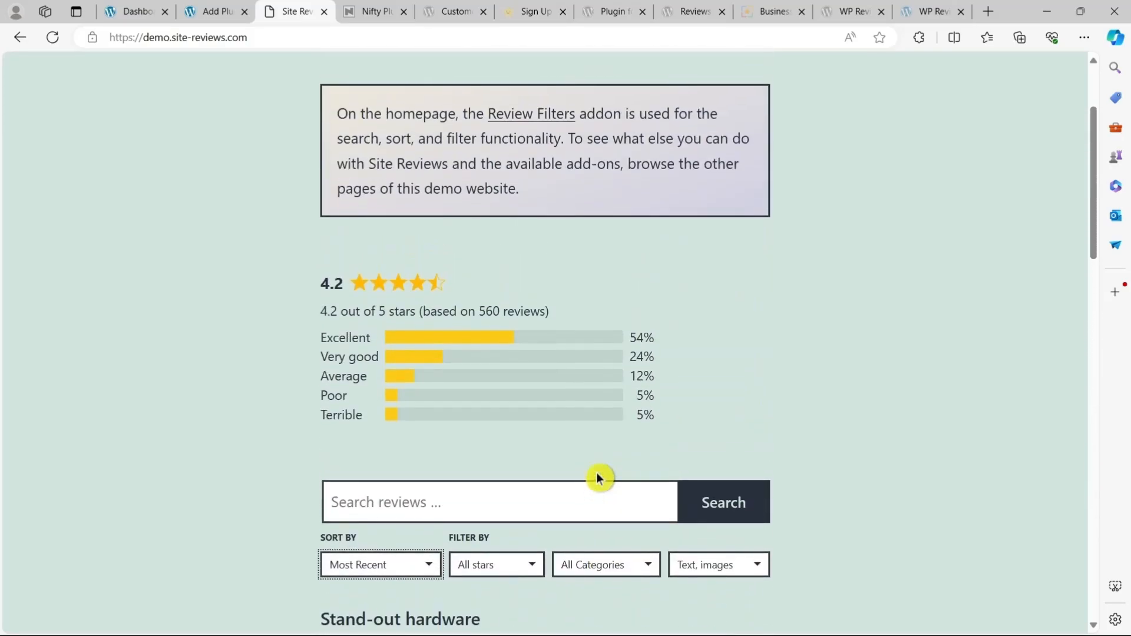
mouse_move(677, 537)
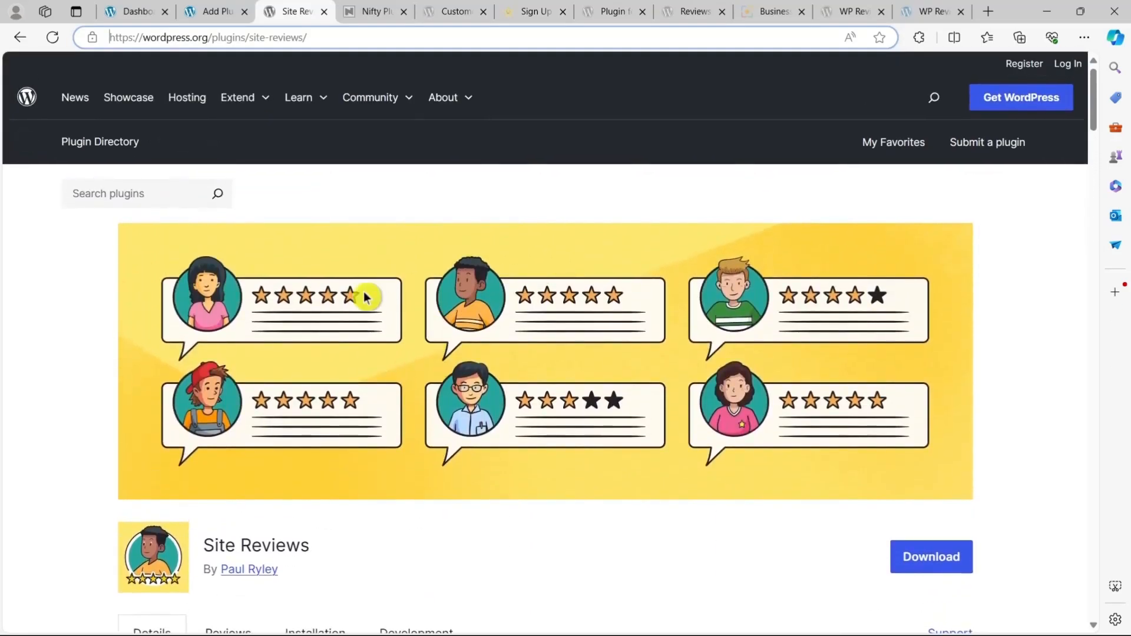
mouse_move(370, 28)
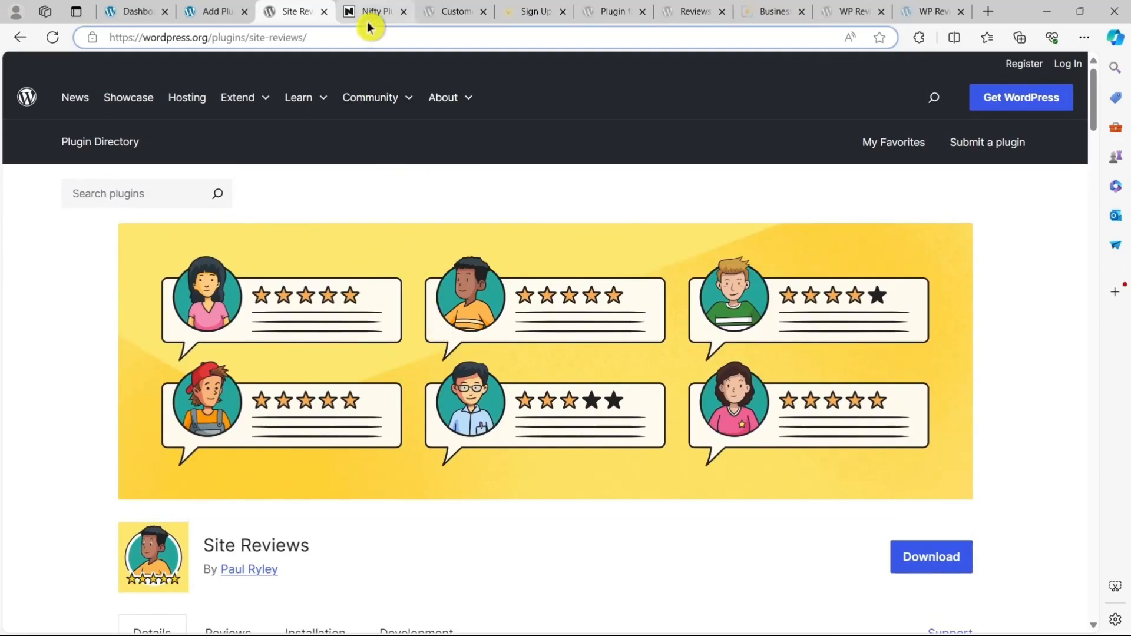
scroll(down, 3)
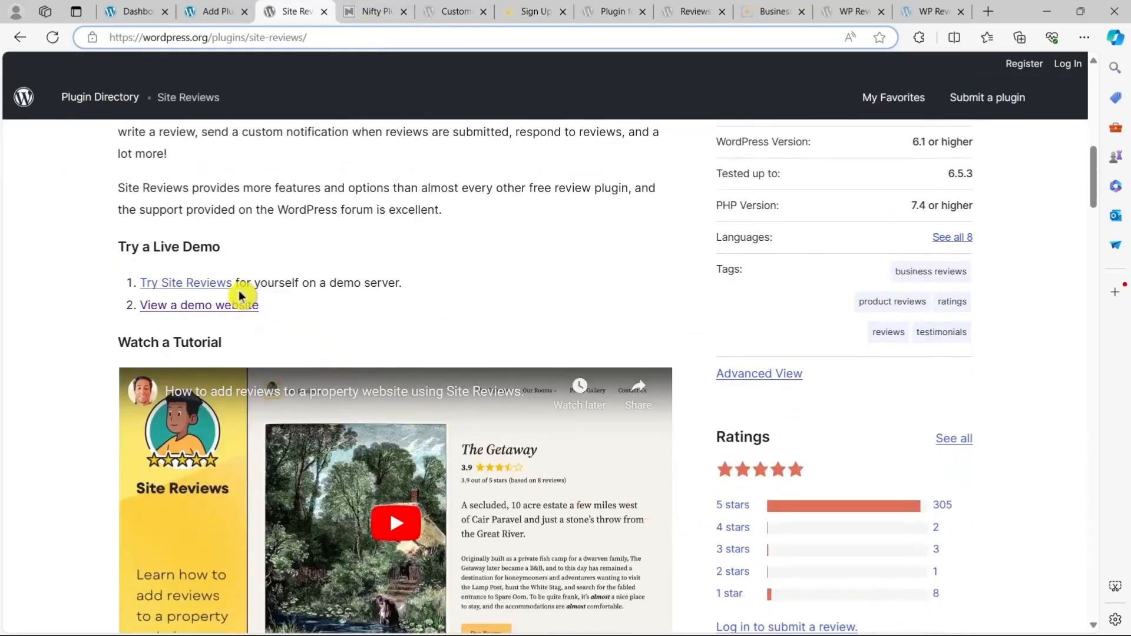
click(218, 305)
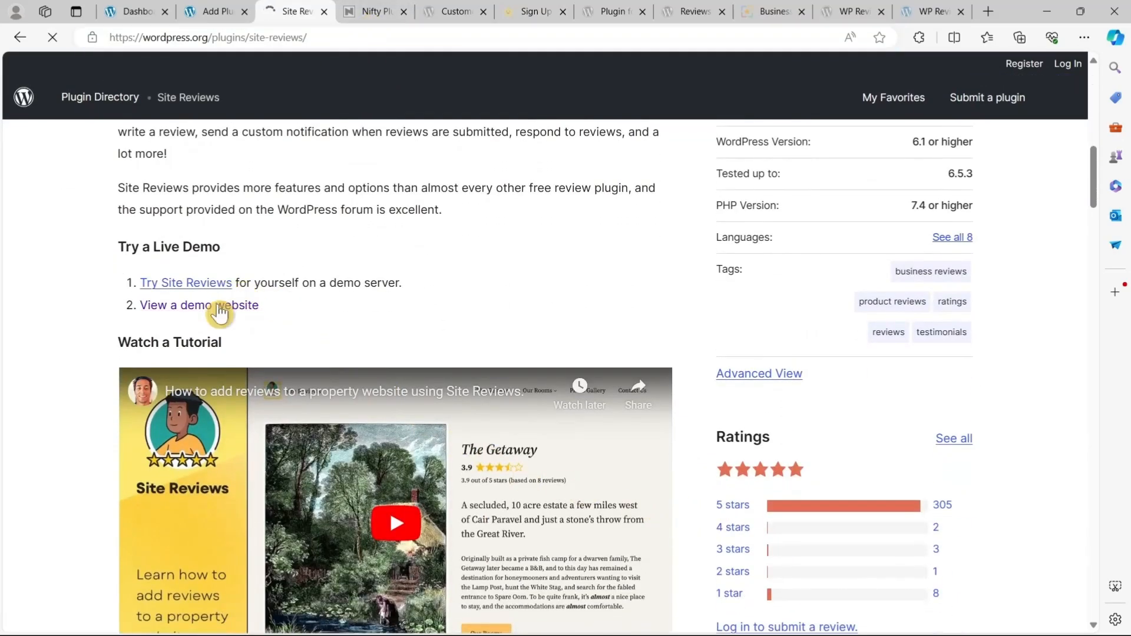
click(212, 11)
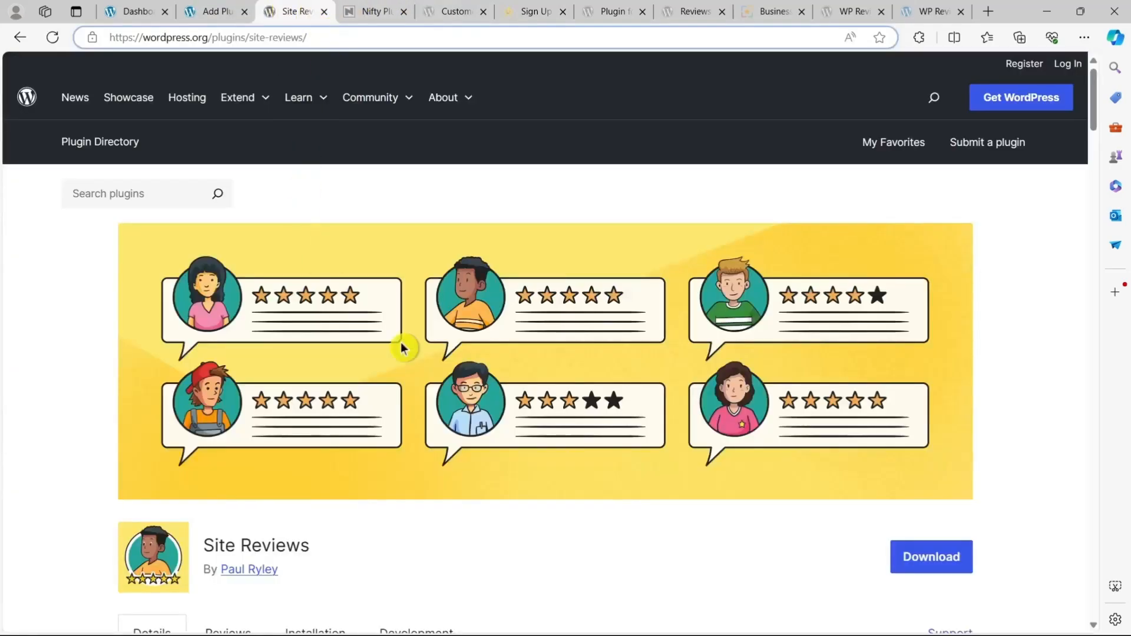
scroll(down, 3)
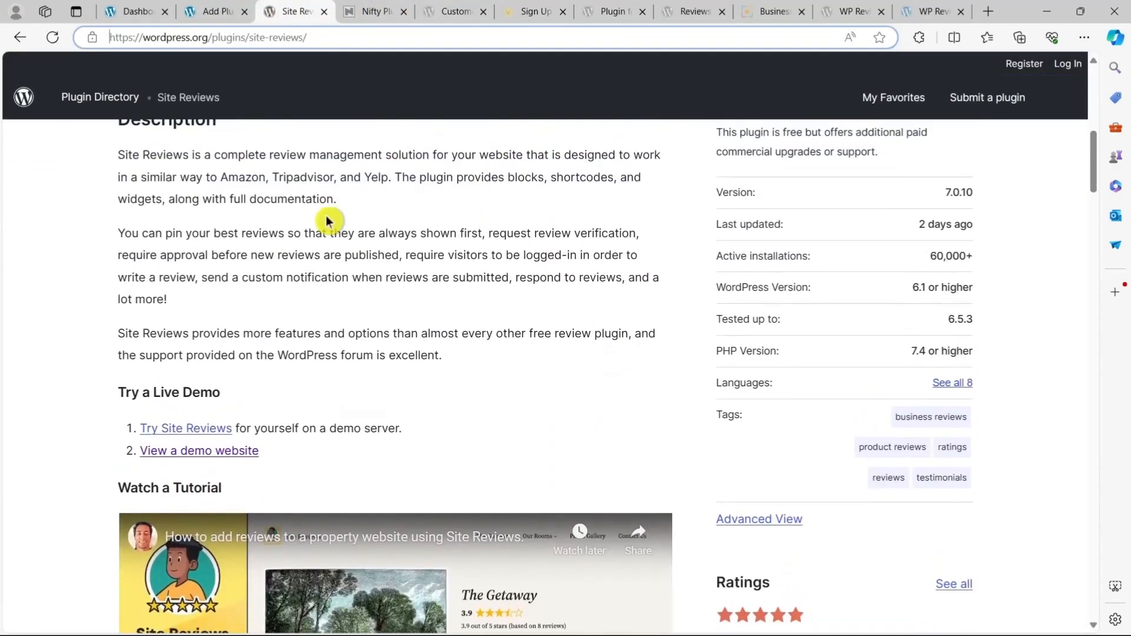
Compare Site Reviews Premium license prices (€89, €179, €289), ending on the Single Site License.
click(376, 11)
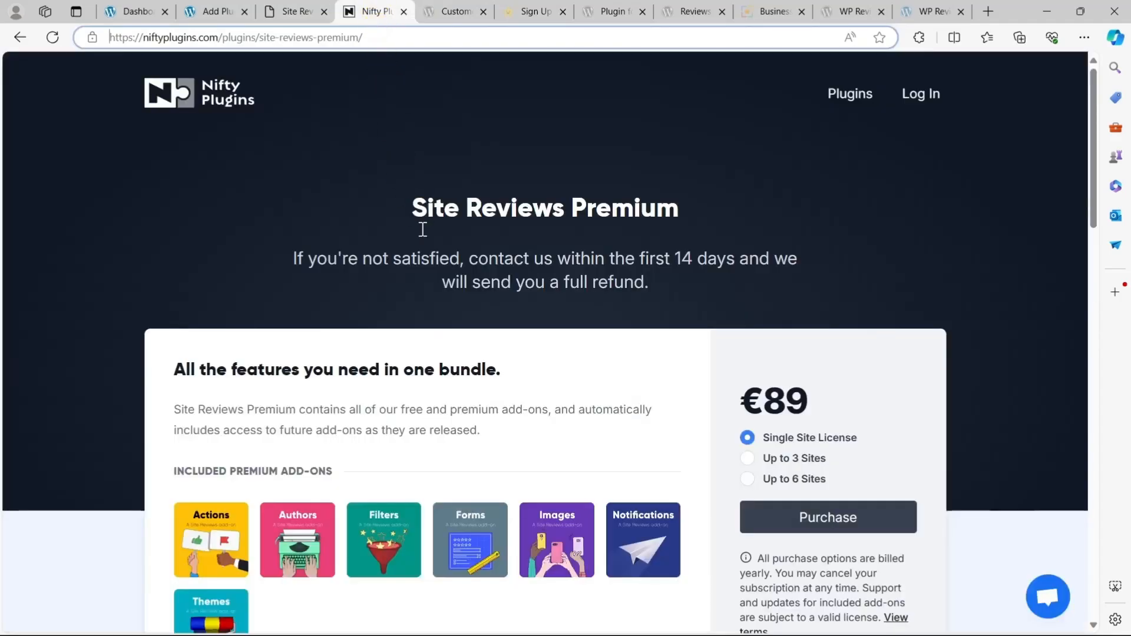
scroll(down, 3)
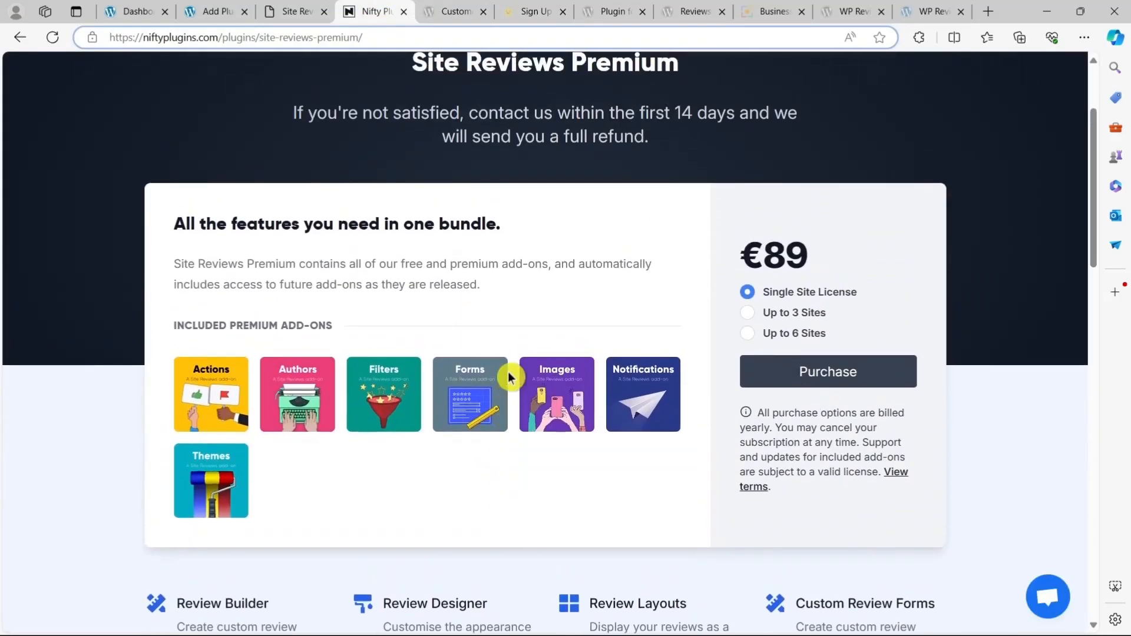
click(747, 333)
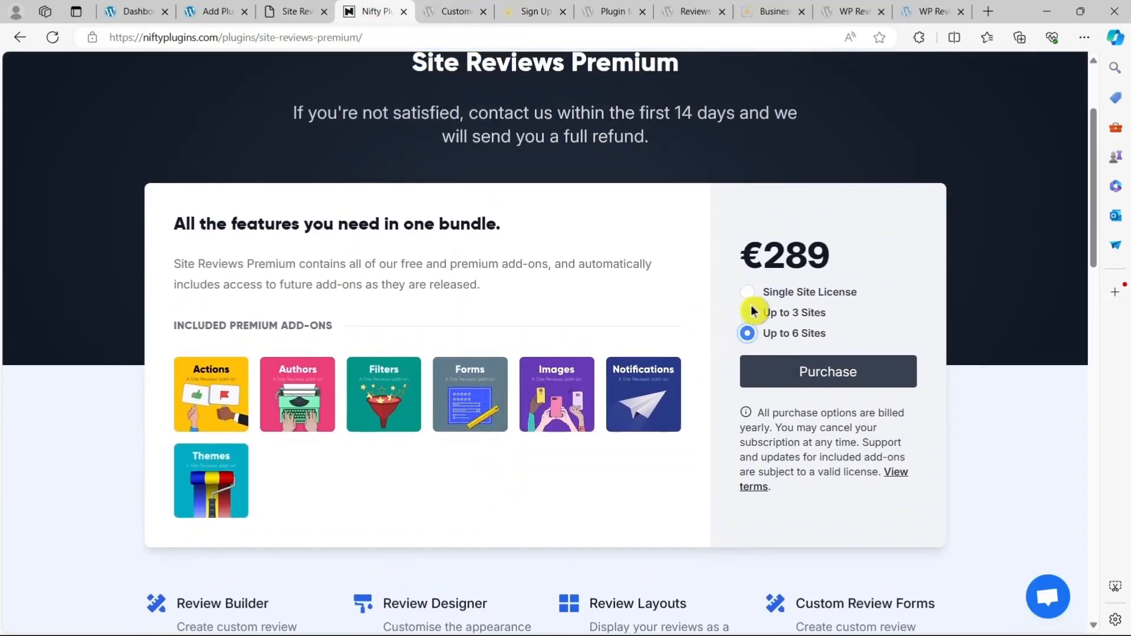
click(747, 293)
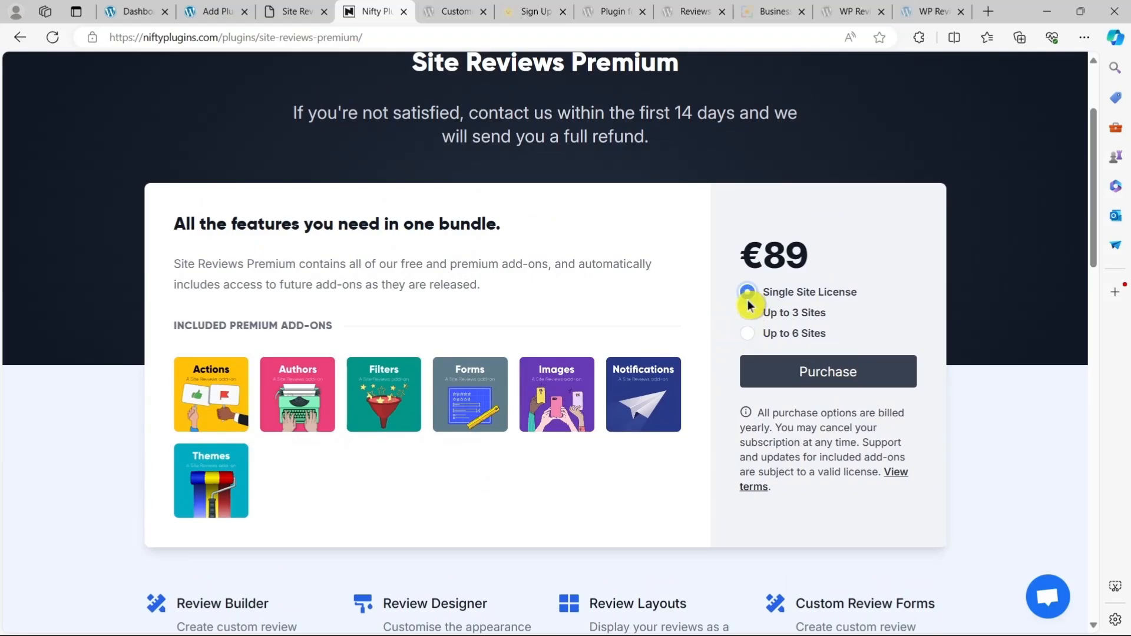
click(747, 314)
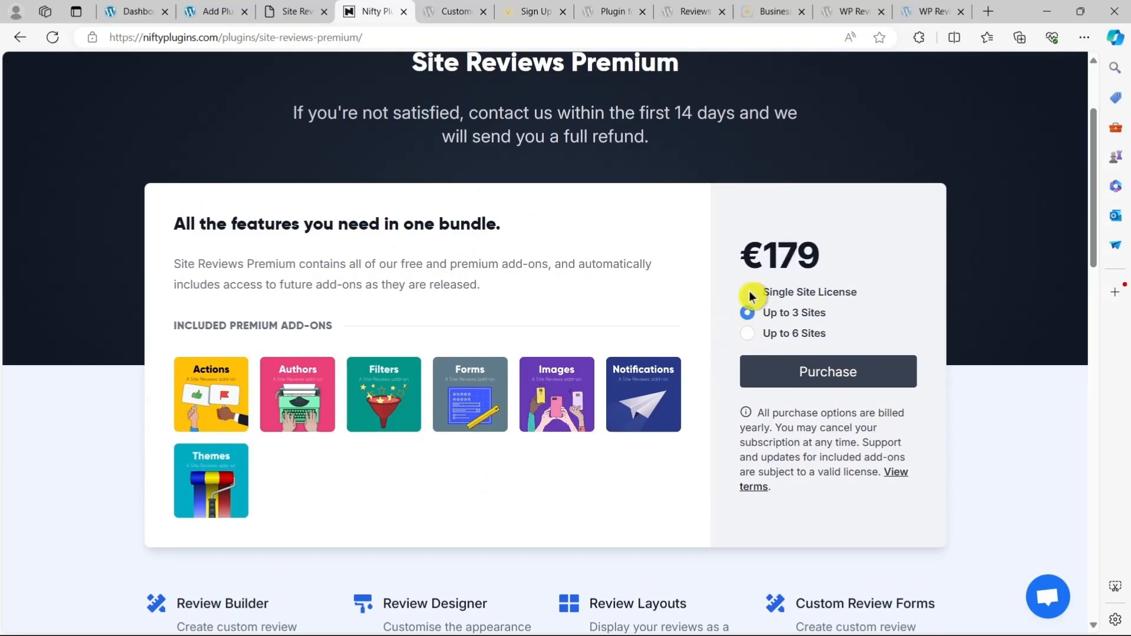
click(747, 293)
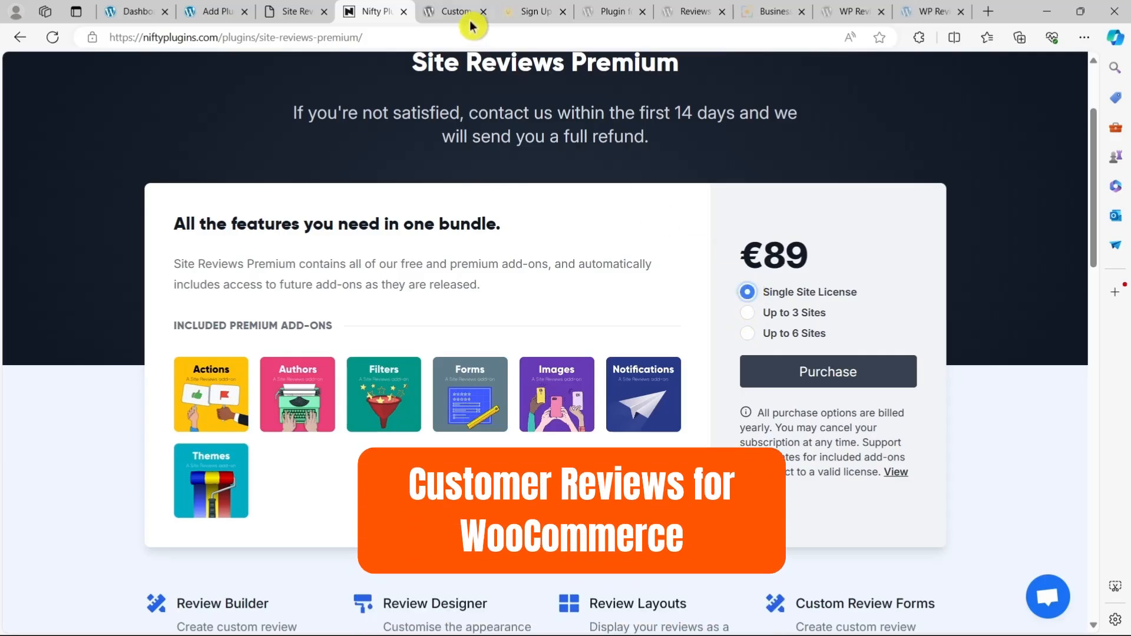
Read the Customer Reviews for WooCommerce description and user reviews, then view the CusRev sign-up page.
click(455, 10)
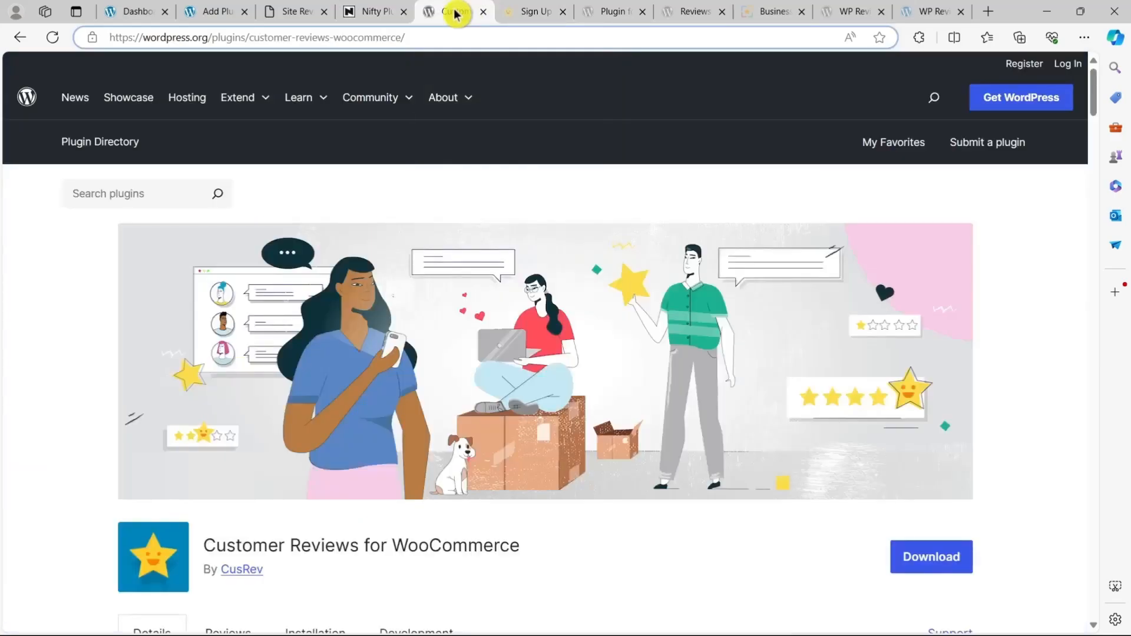
scroll(down, 3)
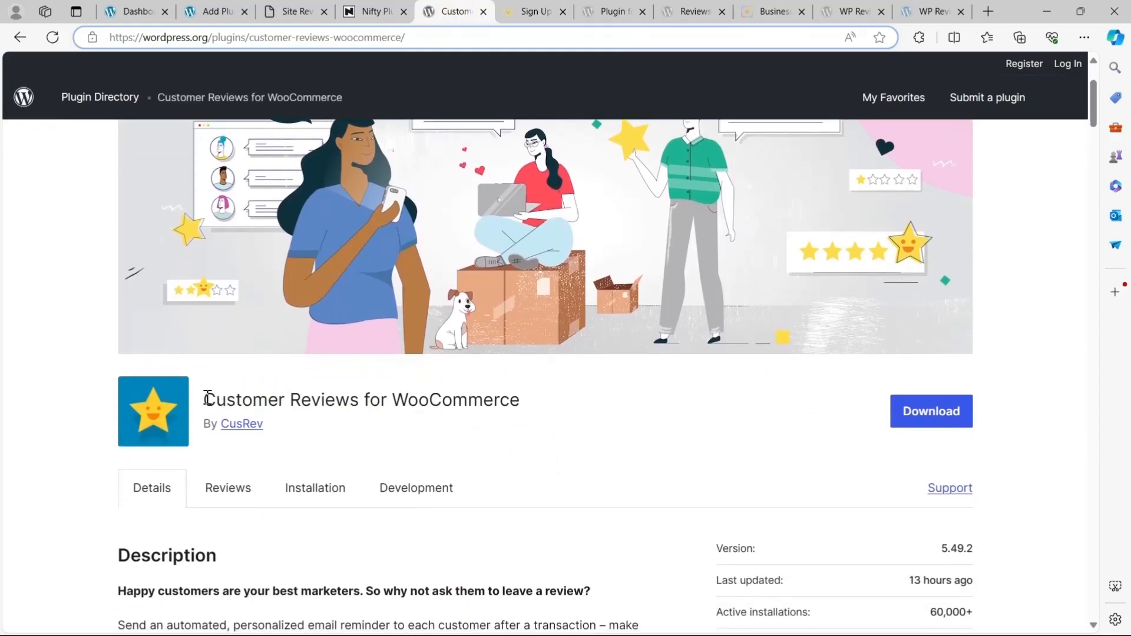
drag(204, 399, 519, 400)
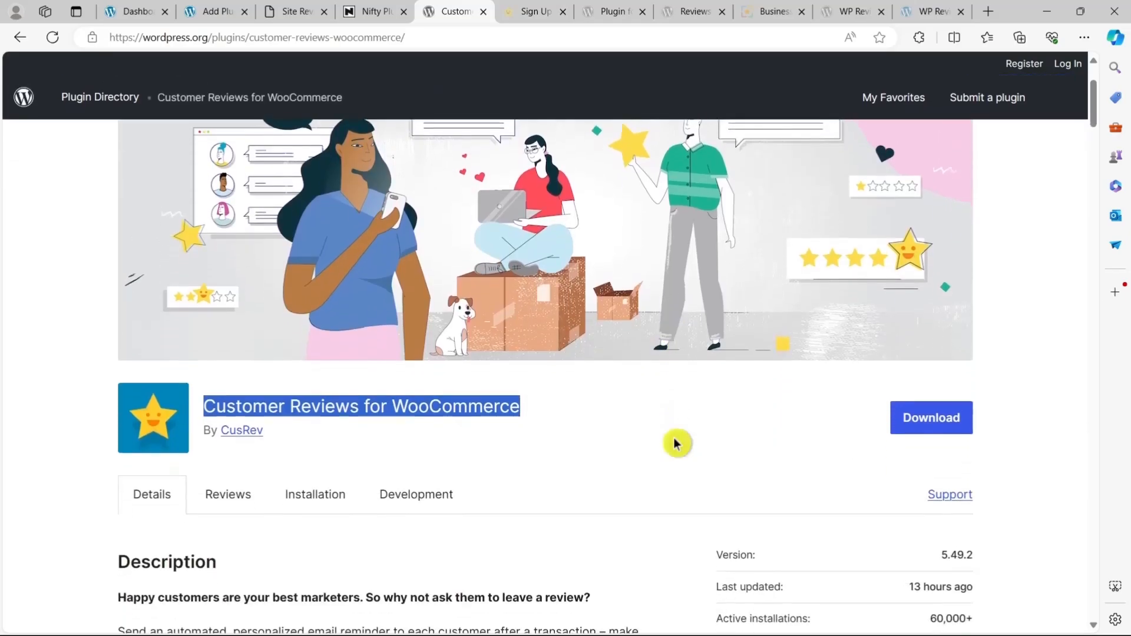
scroll(down, 3)
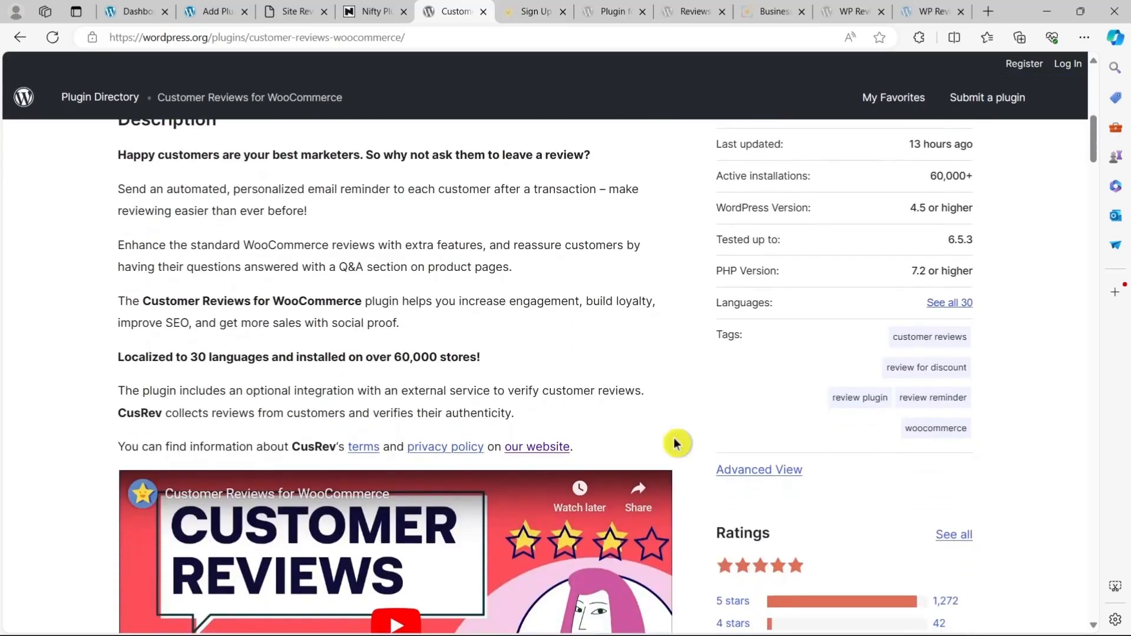
click(227, 198)
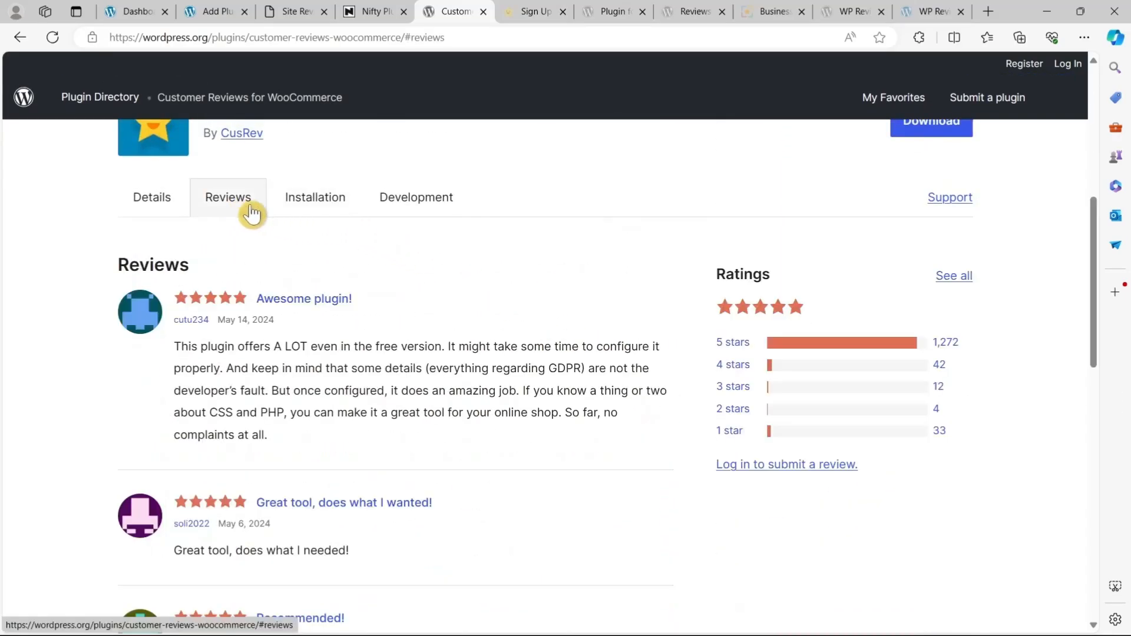
scroll(down, 3)
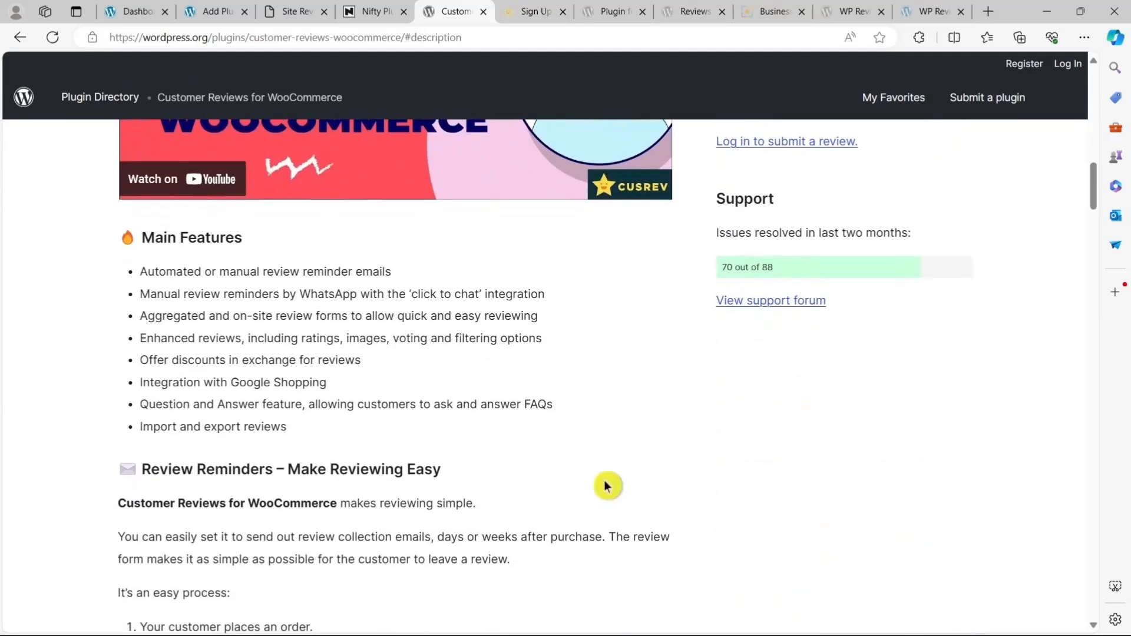
scroll(up, 3)
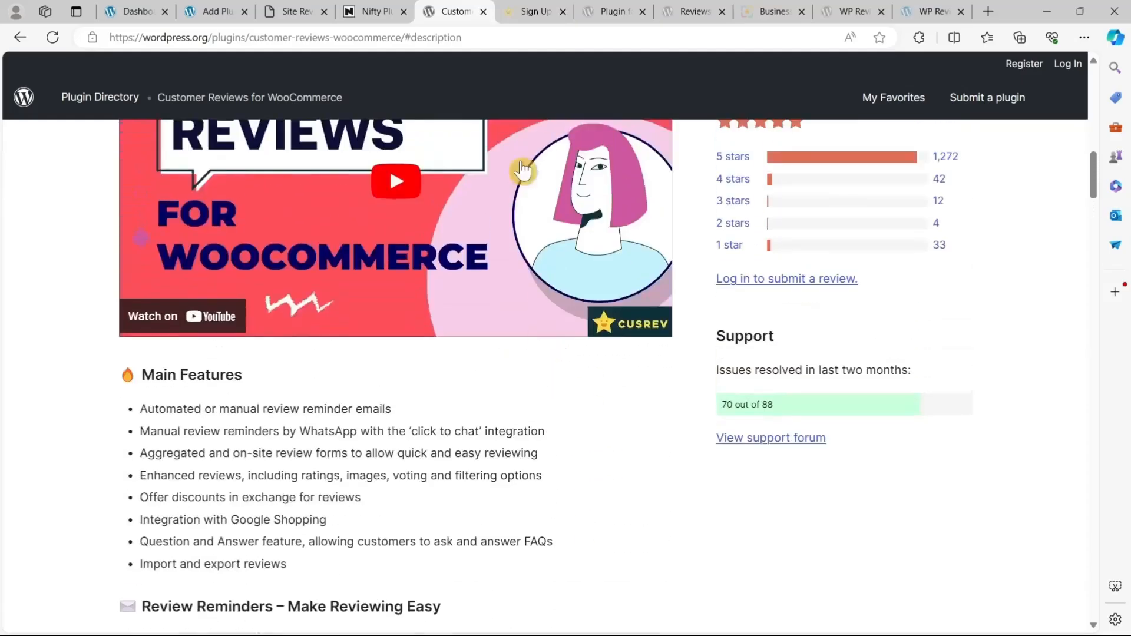
click(535, 10)
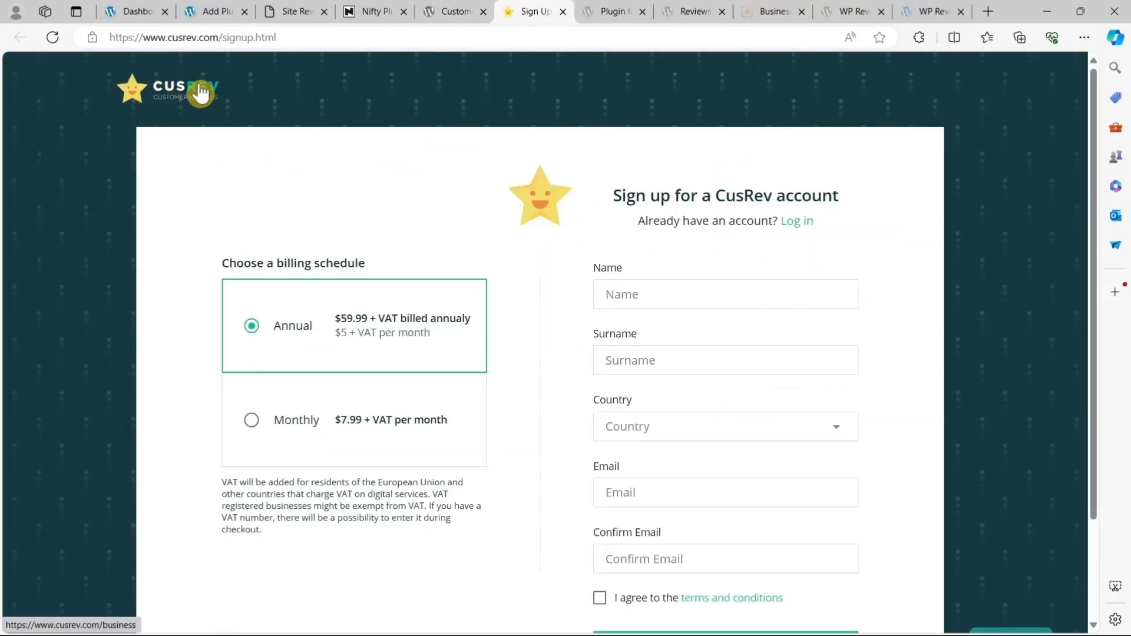
mouse_move(202, 115)
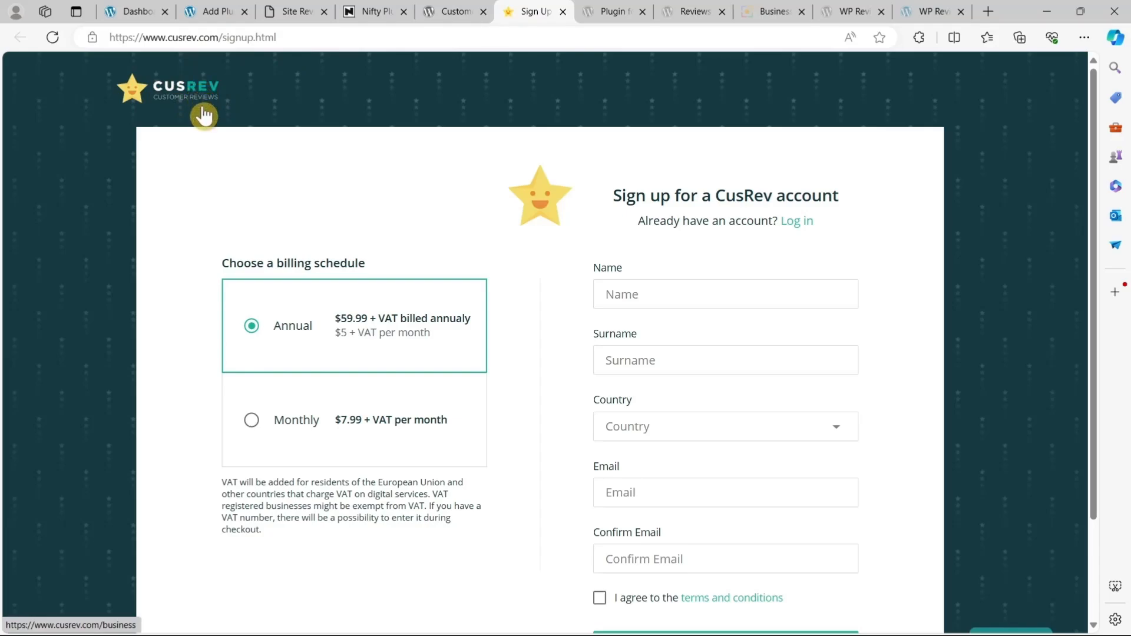
mouse_move(239, 207)
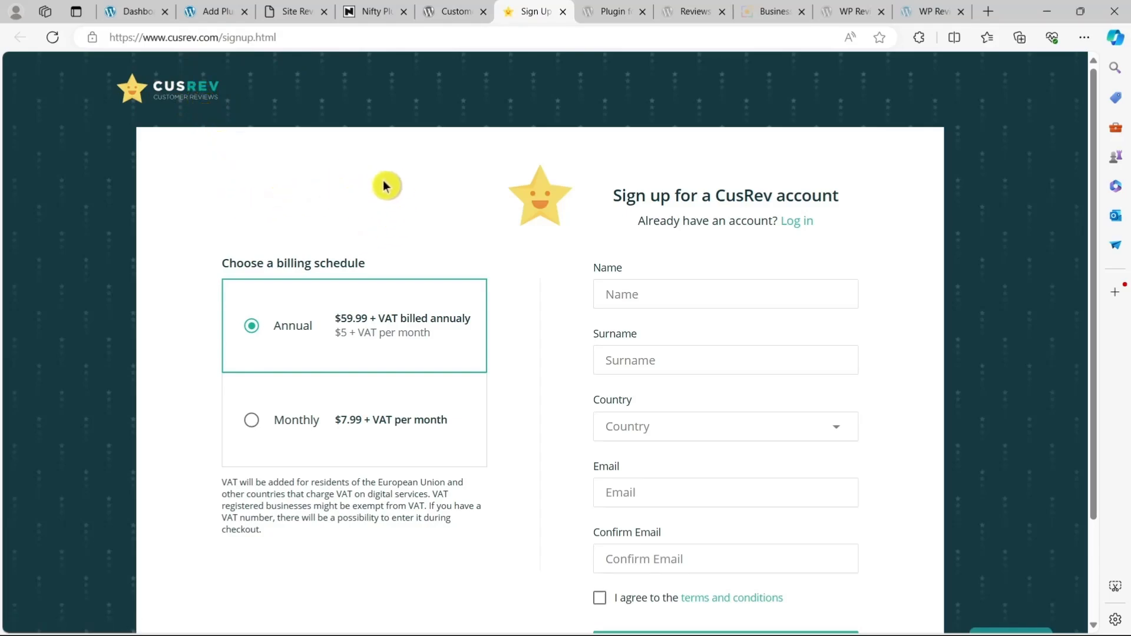
mouse_move(387, 189)
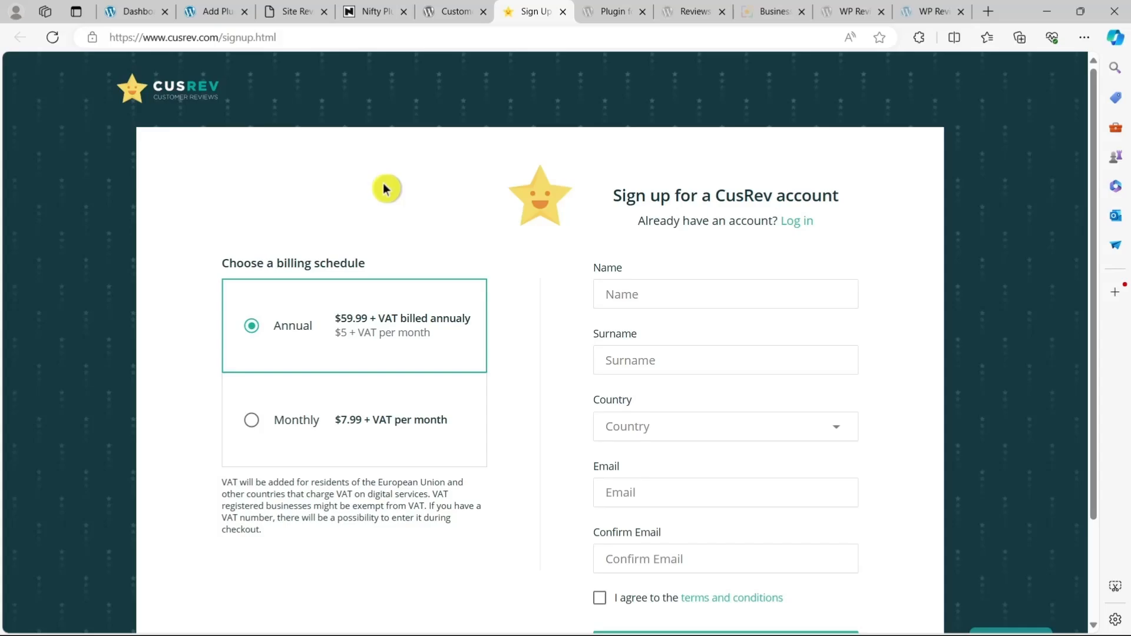
Scroll further down the Customer Reviews for WooCommerce page and return to CusRev sign-up with Annual billing.
click(452, 11)
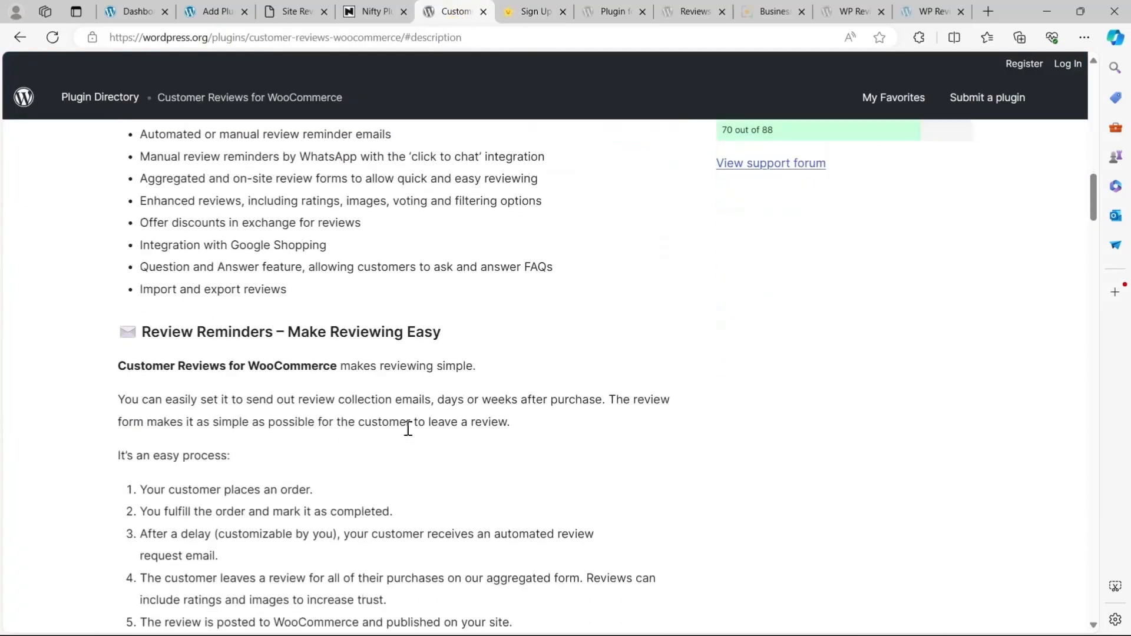
scroll(down, 3)
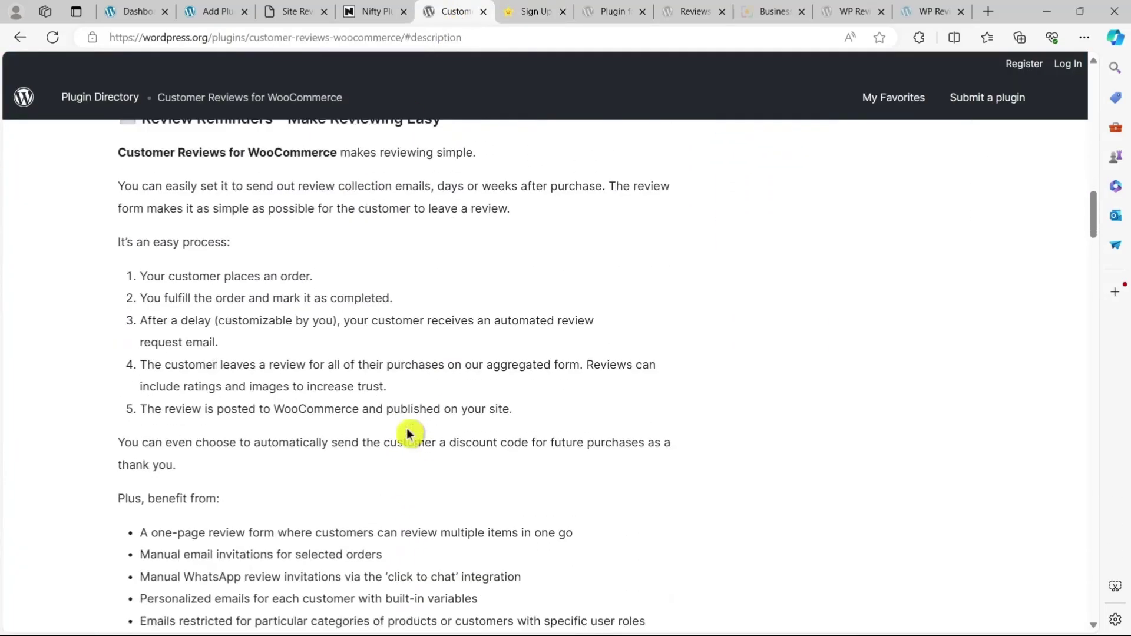
scroll(down, 3)
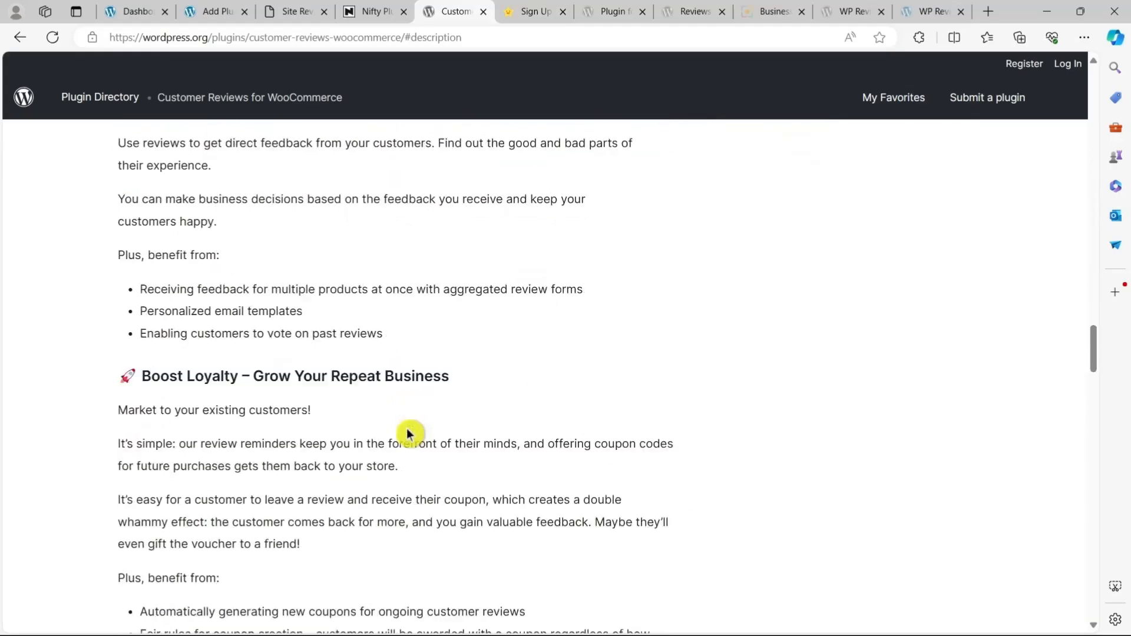
scroll(down, 3)
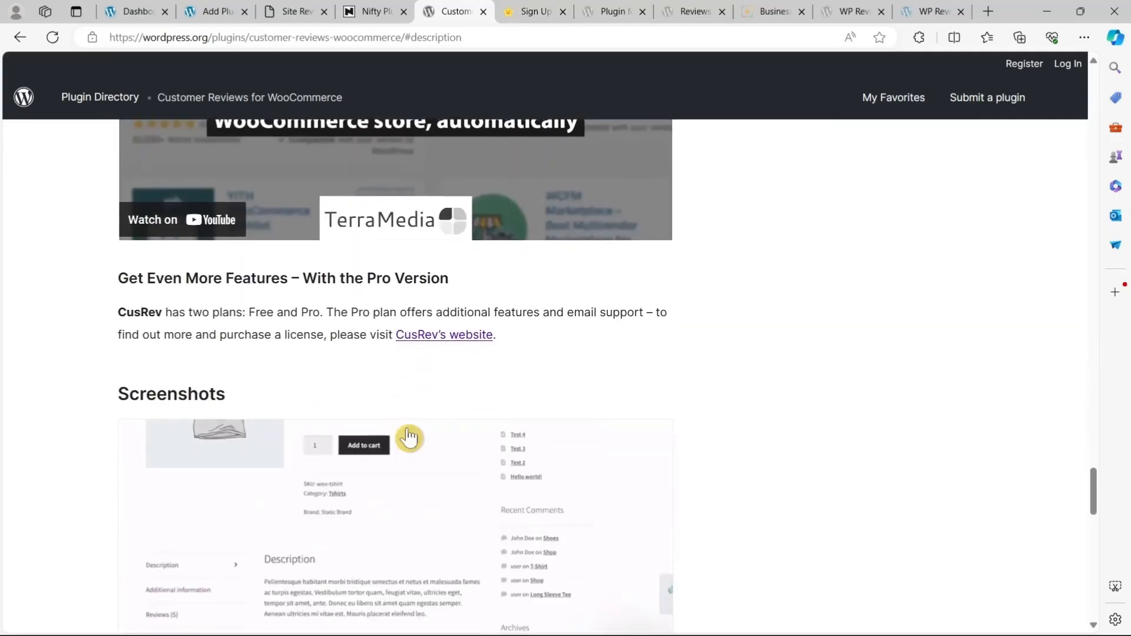
scroll(down, 3)
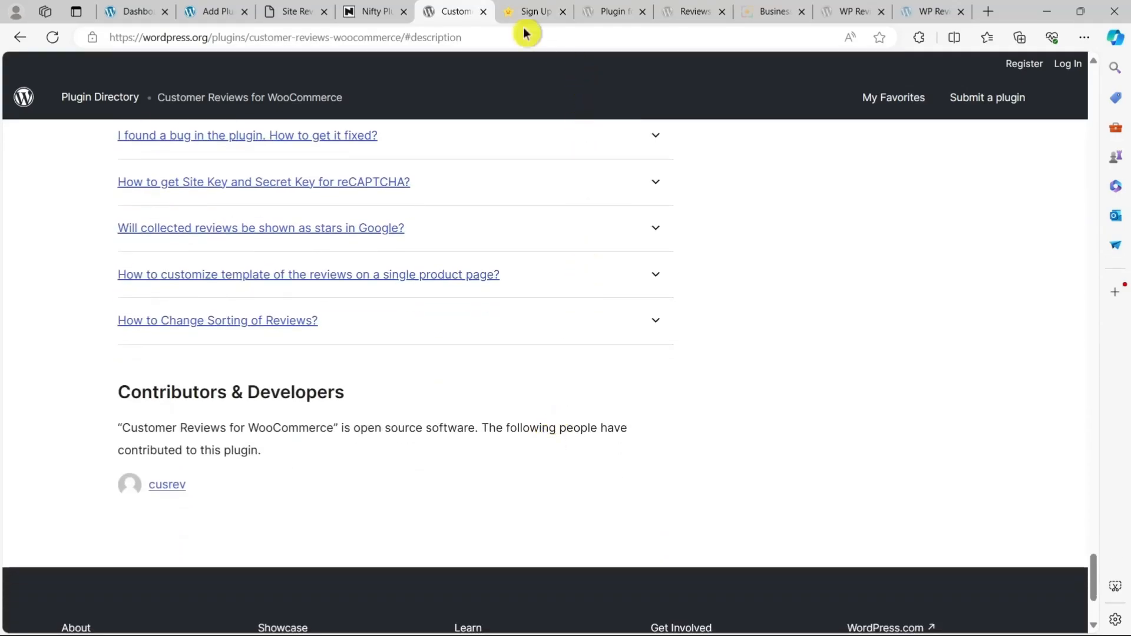
click(534, 10)
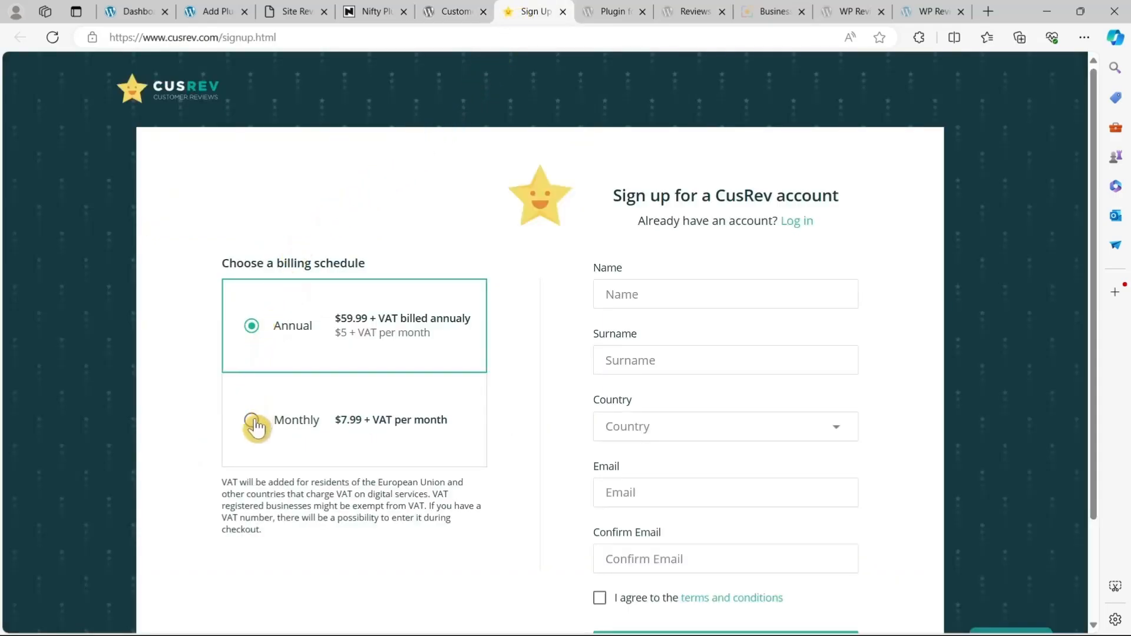
Choose CusRev's Monthly $7.99 + VAT plan, then subscribe to GigaPress on YouTube and browse its videos.
click(252, 420)
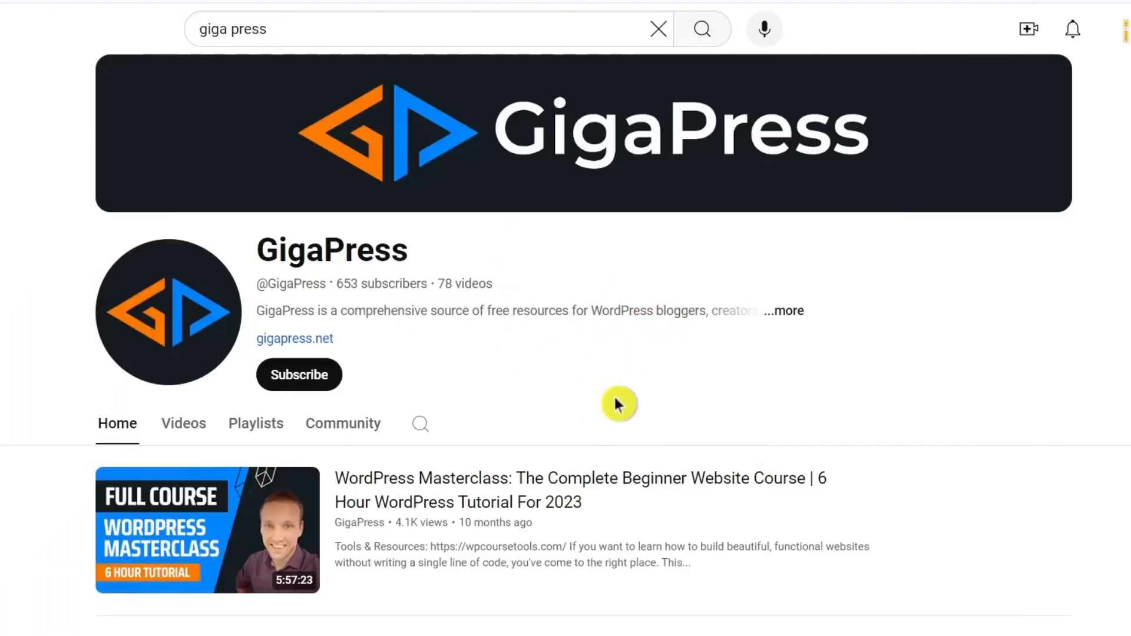
click(299, 374)
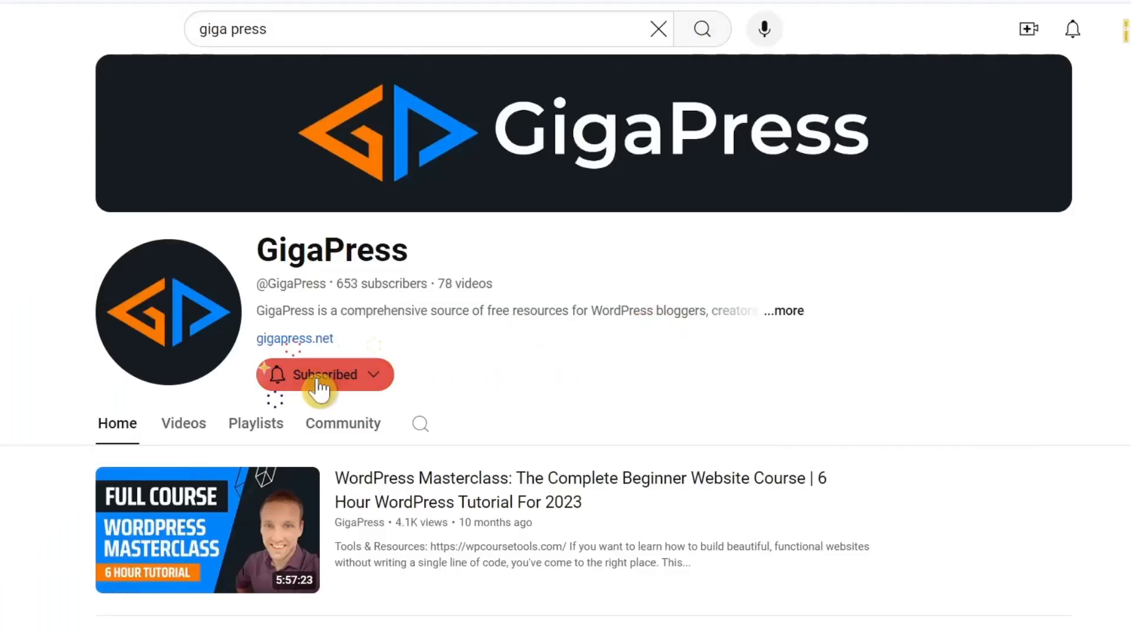
scroll(down, 3)
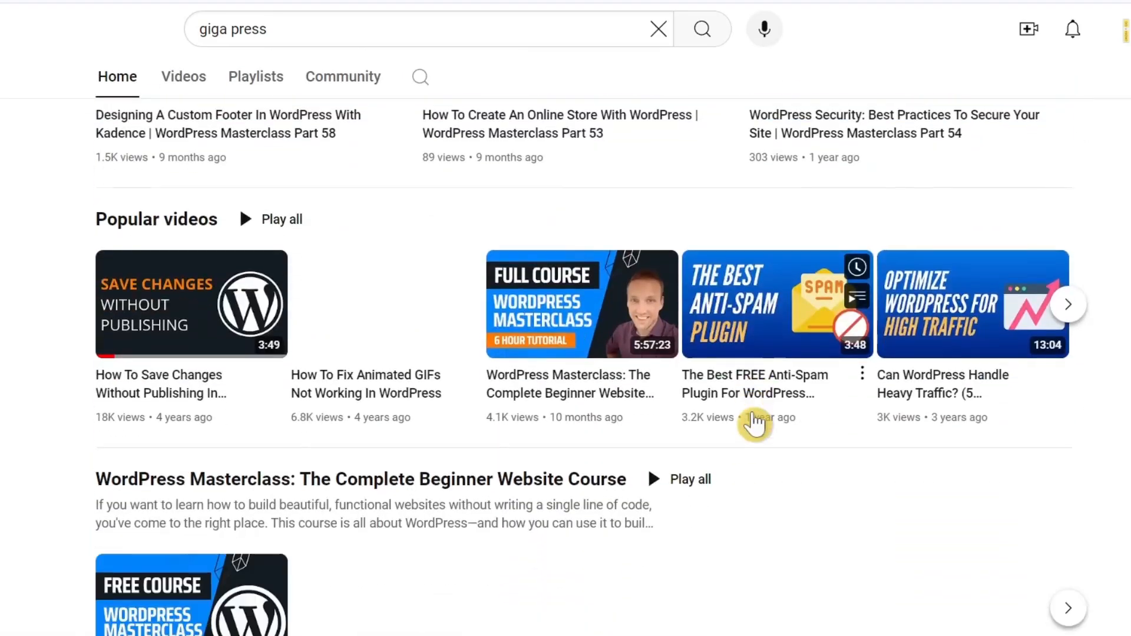
scroll(down, 3)
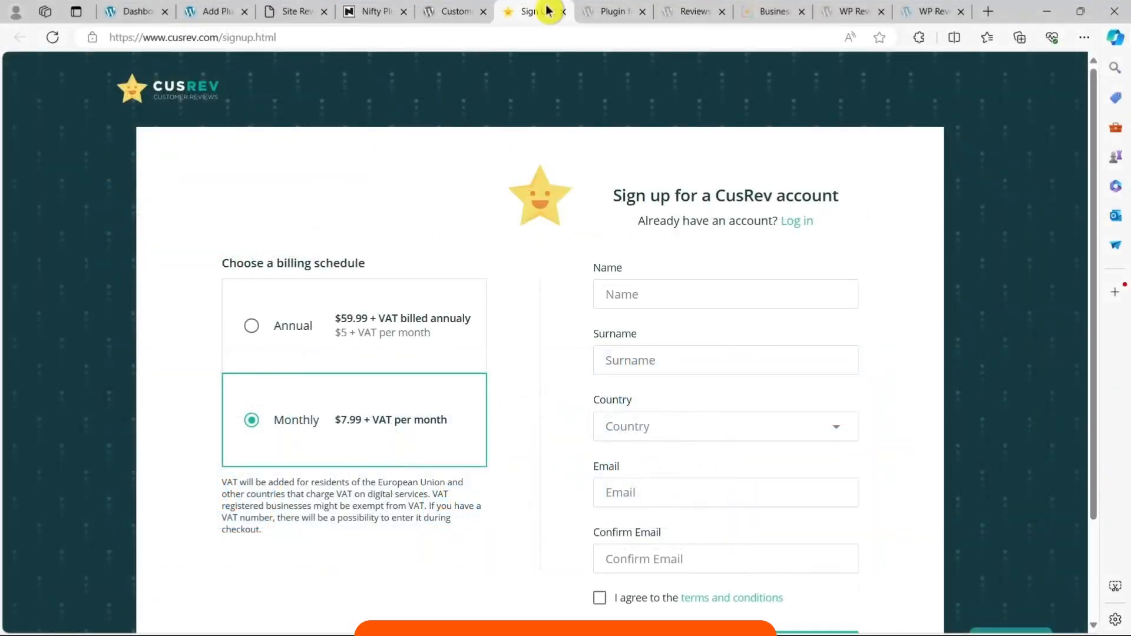
Review the Plugin for Google Reviews feature list and open its Upgrade to Business link in a new tab.
click(613, 11)
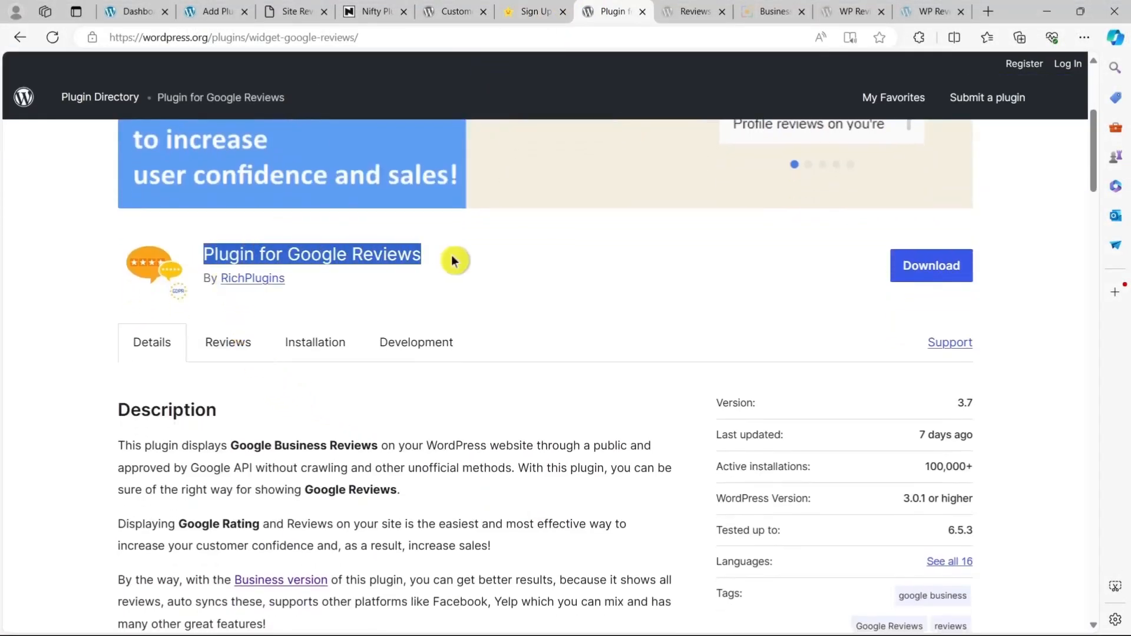
scroll(down, 3)
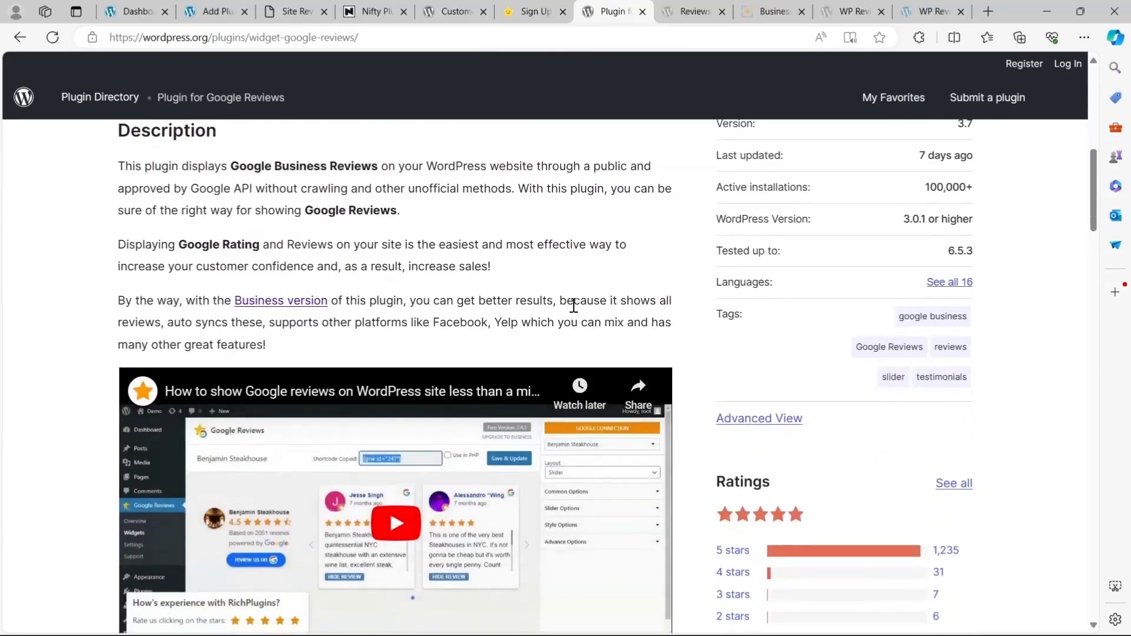
scroll(down, 3)
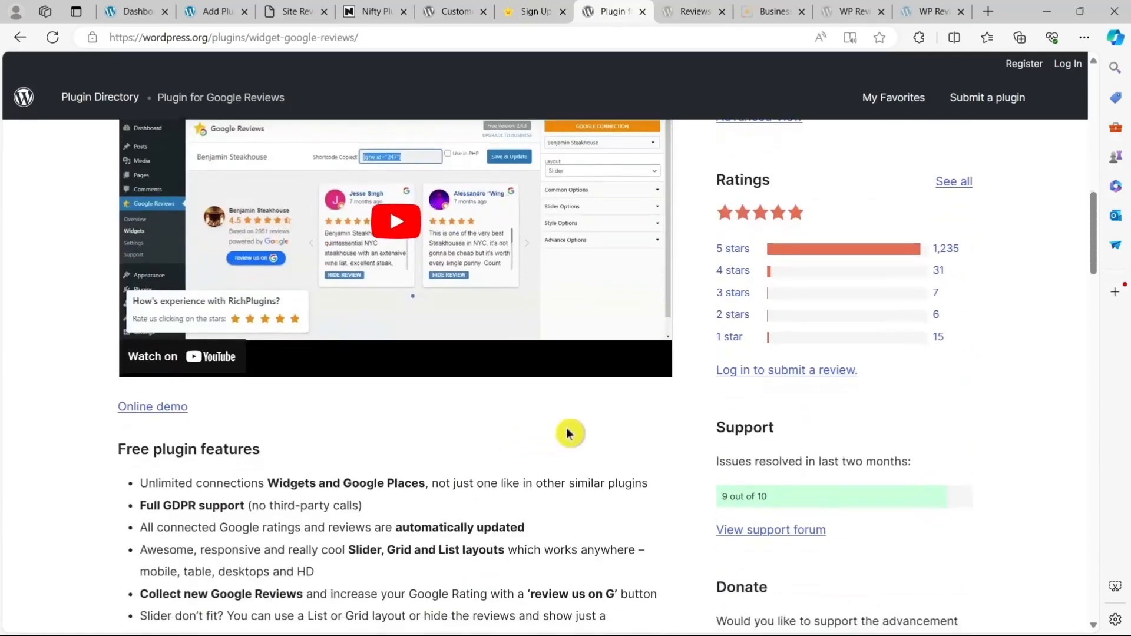
scroll(down, 3)
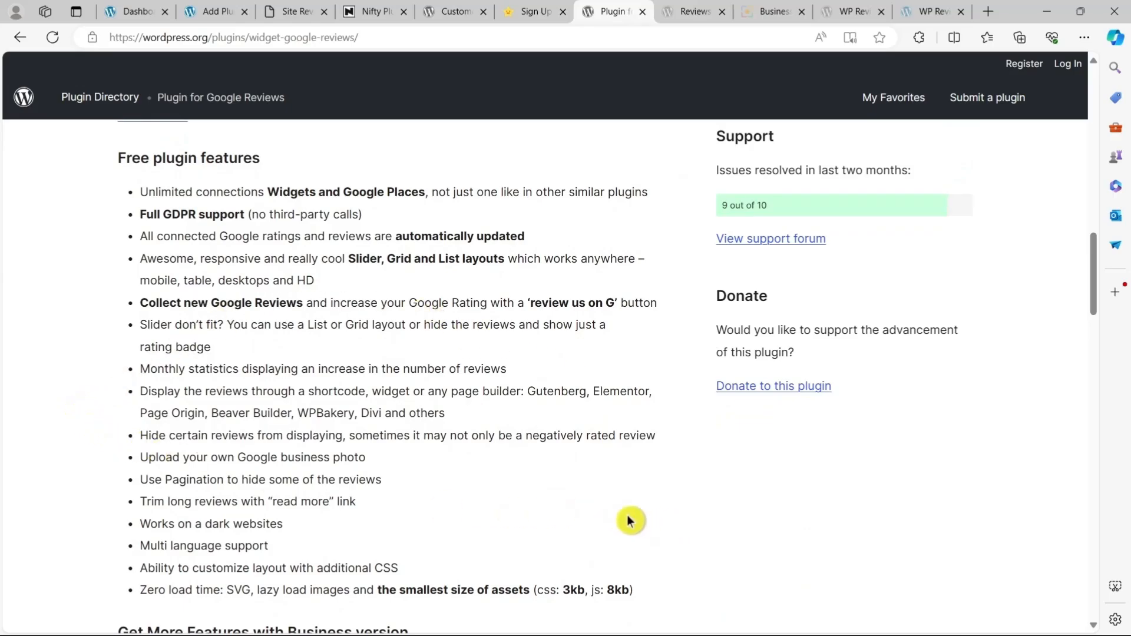
scroll(down, 3)
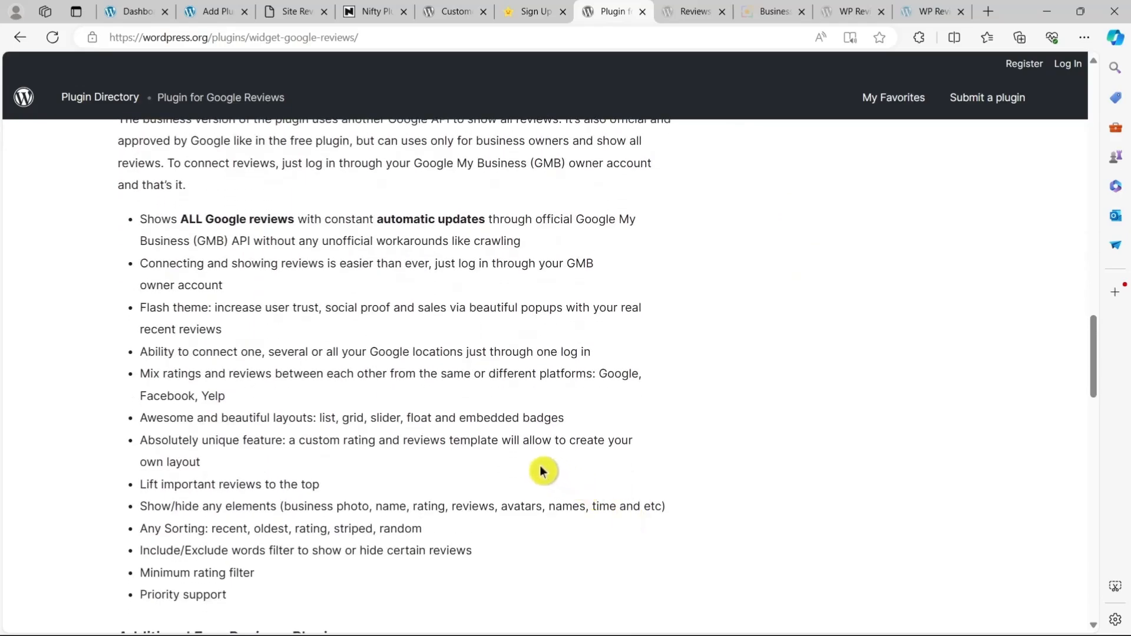
scroll(up, 3)
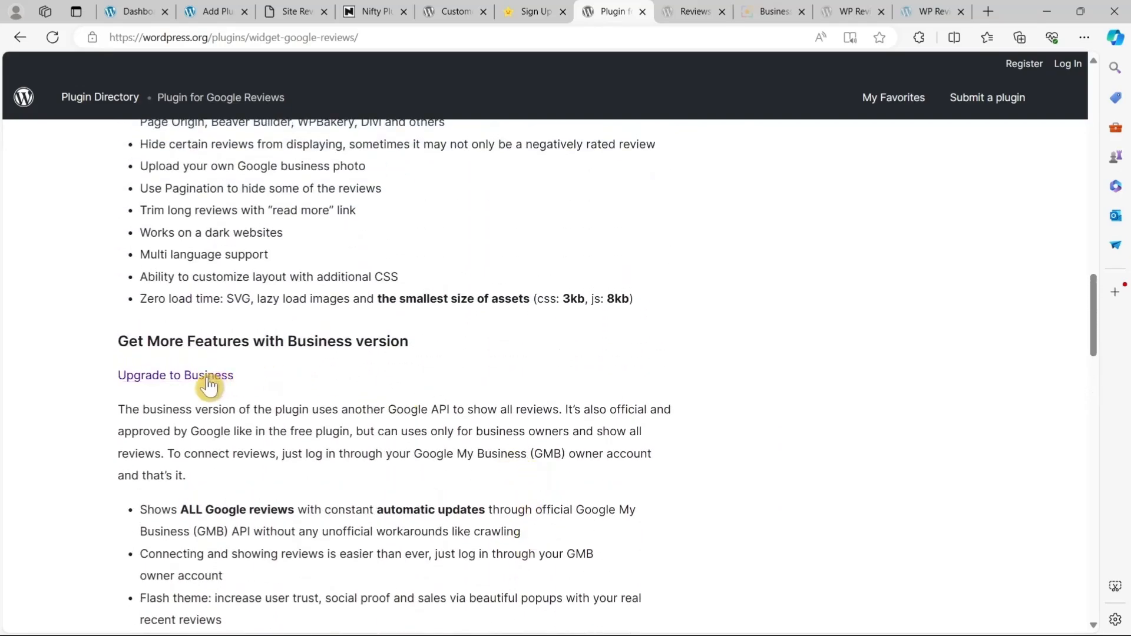
right_click(175, 376)
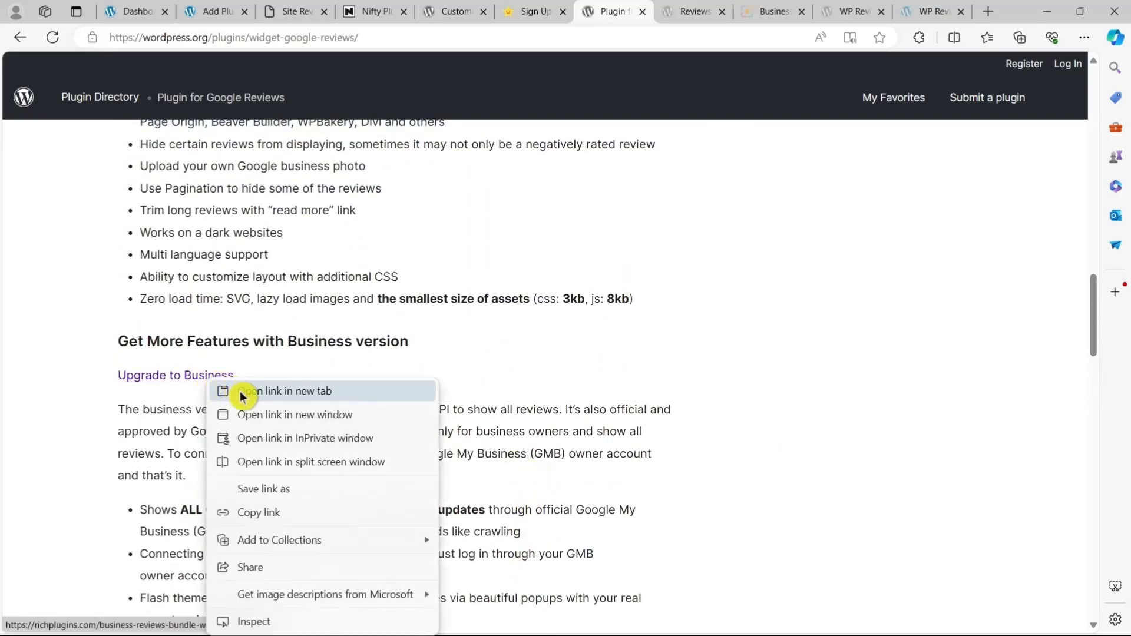
click(285, 391)
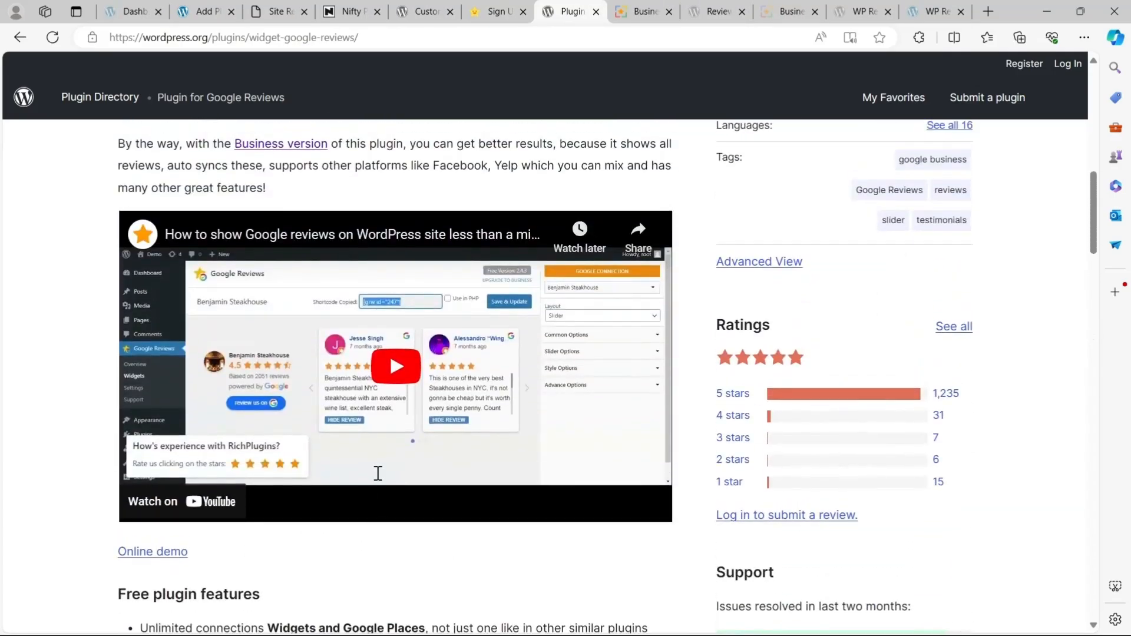
Glance at the Rich Plugins Business page, preview plugin screenshot 1, and close the Google Reviews plugin tab.
click(641, 11)
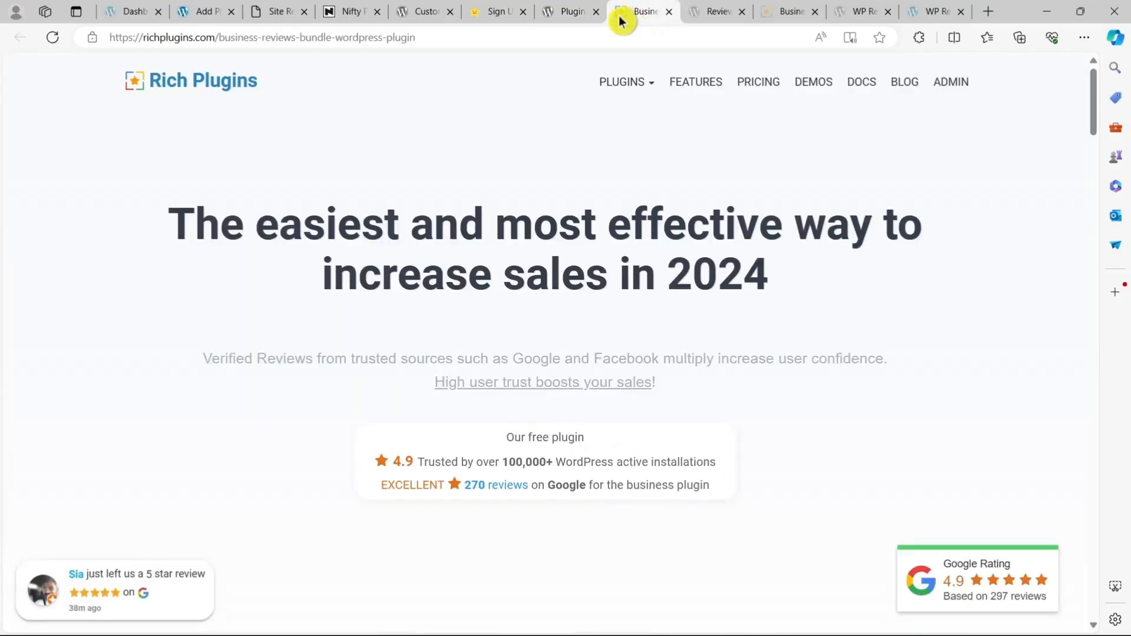
click(570, 12)
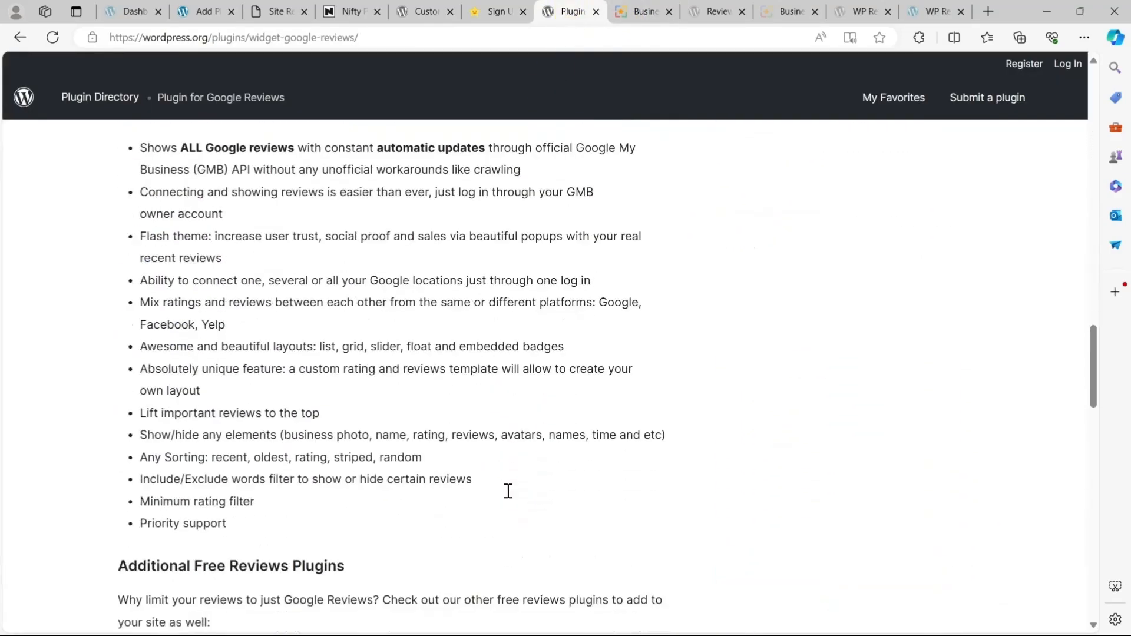
scroll(down, 3)
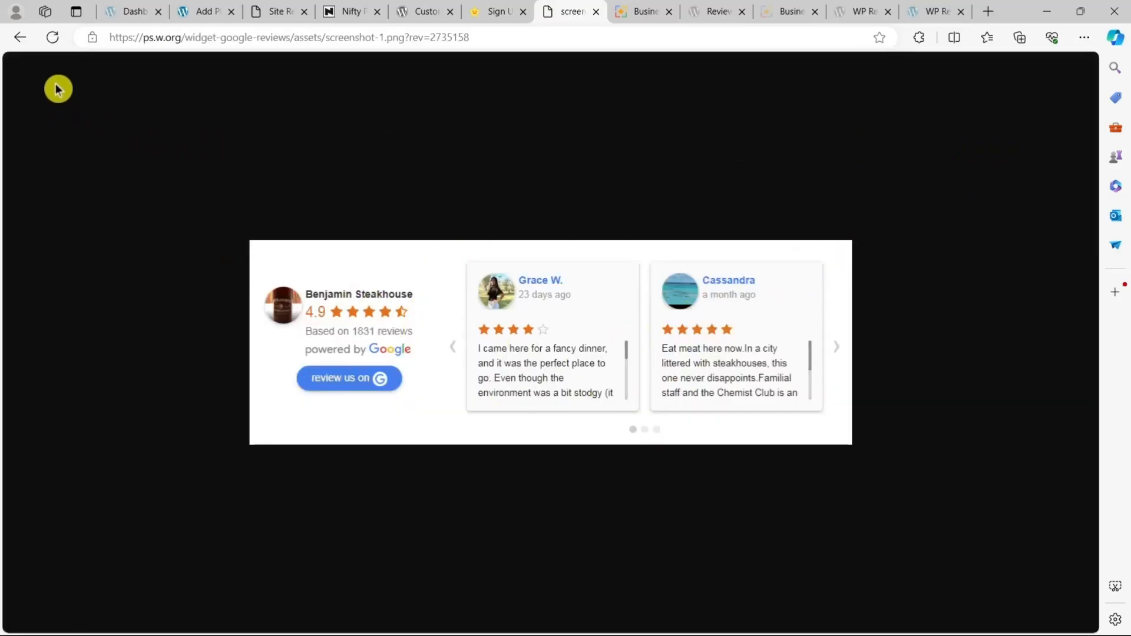
mouse_move(597, 14)
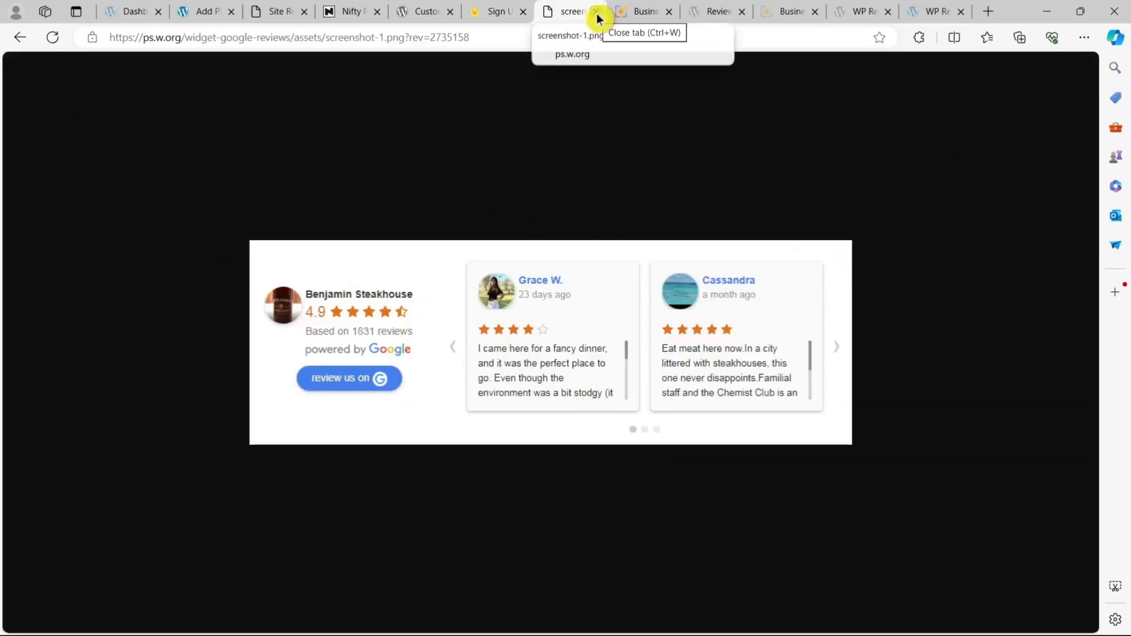
click(595, 12)
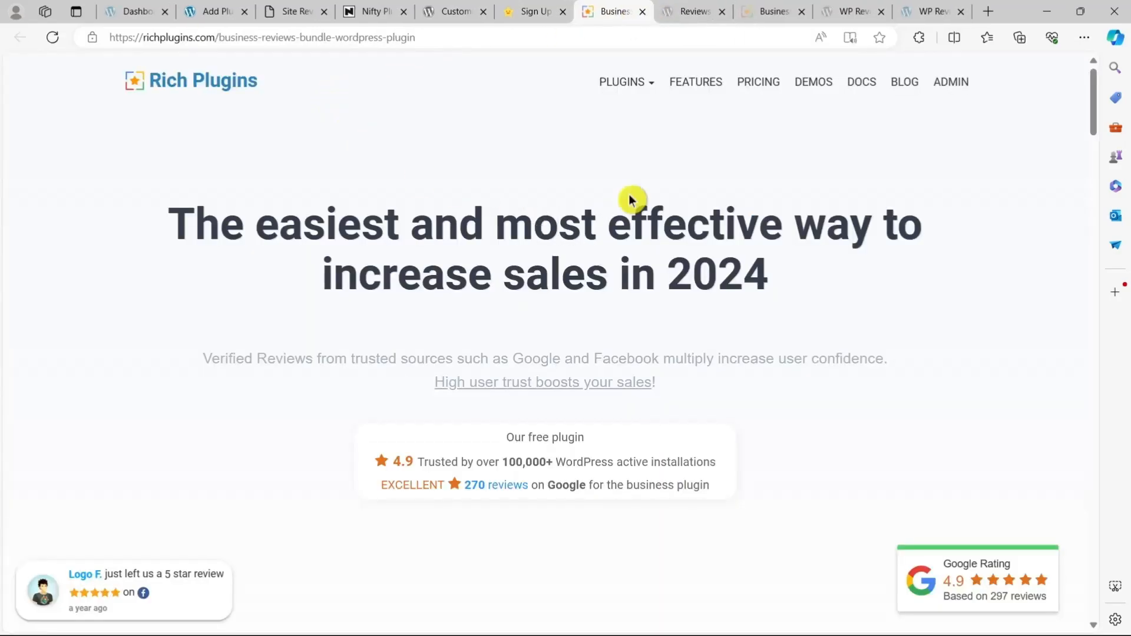
Scroll to the Free vs Business $120/yr comparison, highlighting the 5 Google & 3 Yelp limit and unlimited reviews features.
click(693, 11)
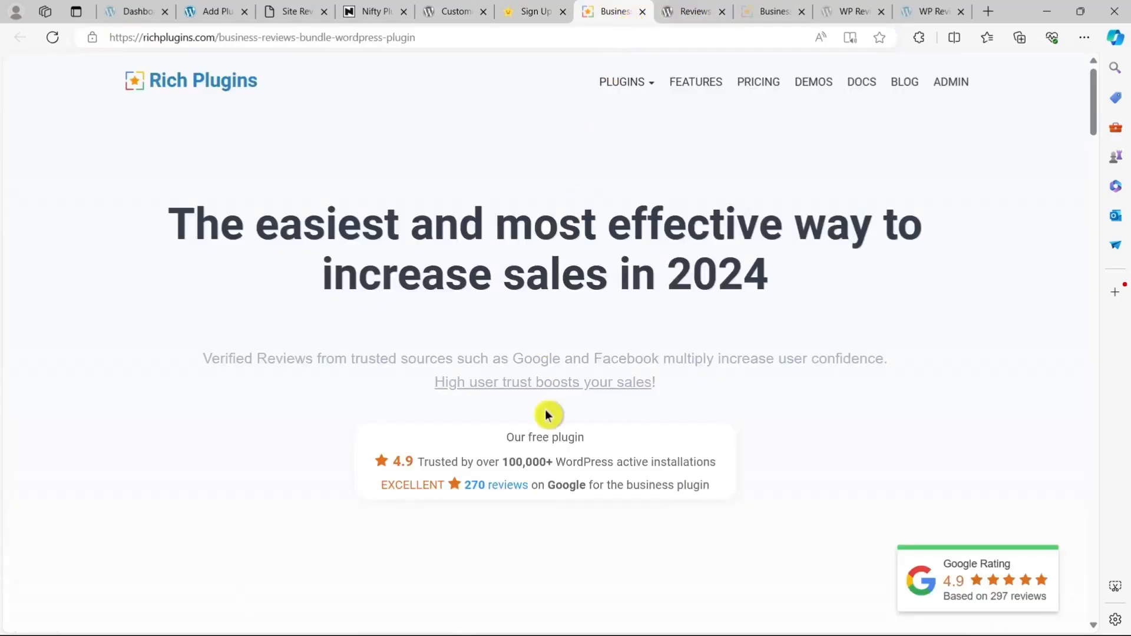
scroll(down, 3)
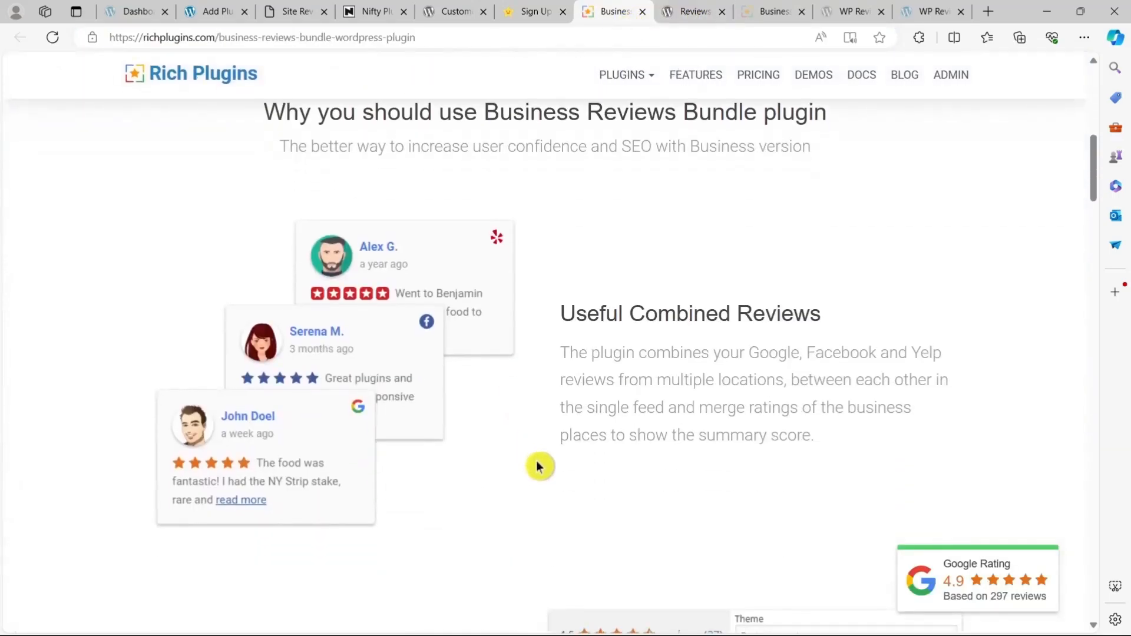
scroll(down, 3)
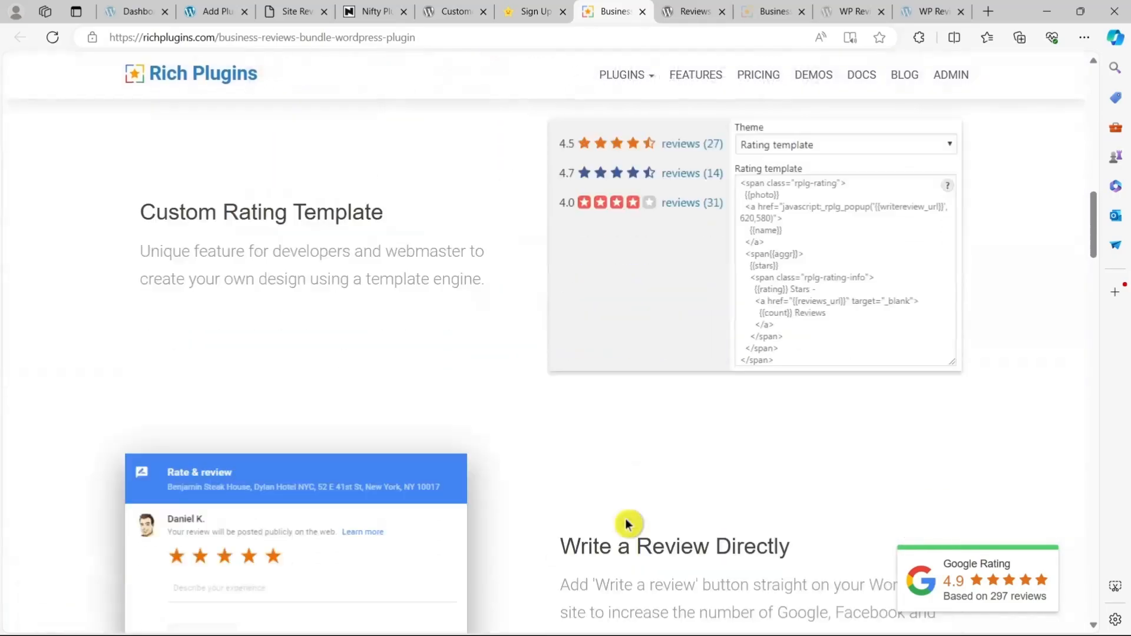
scroll(down, 3)
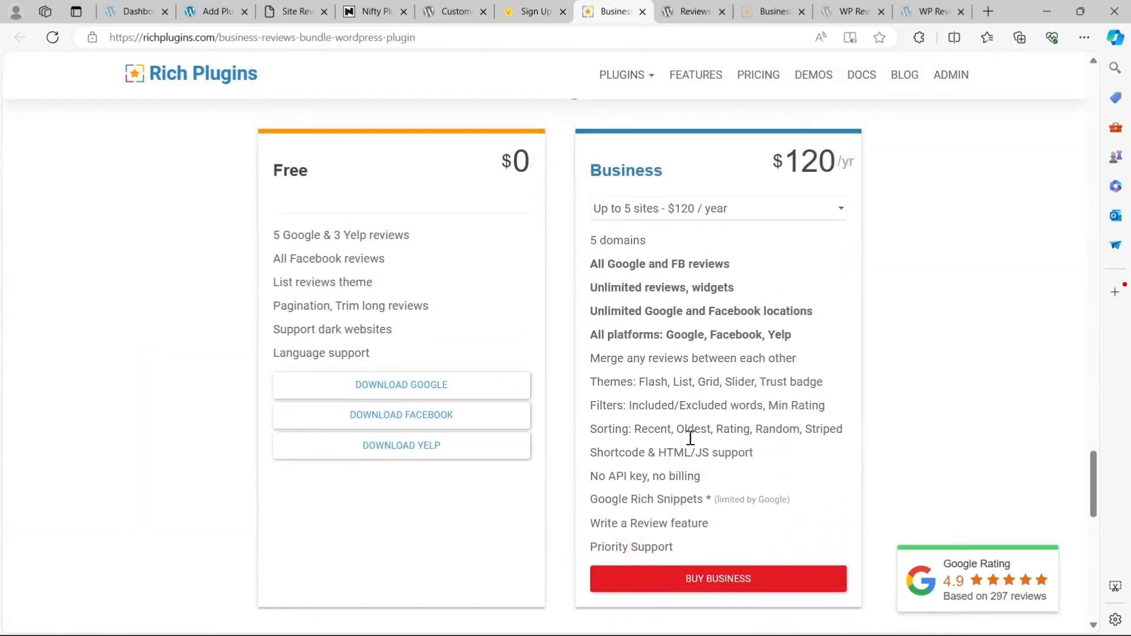
double_click(340, 234)
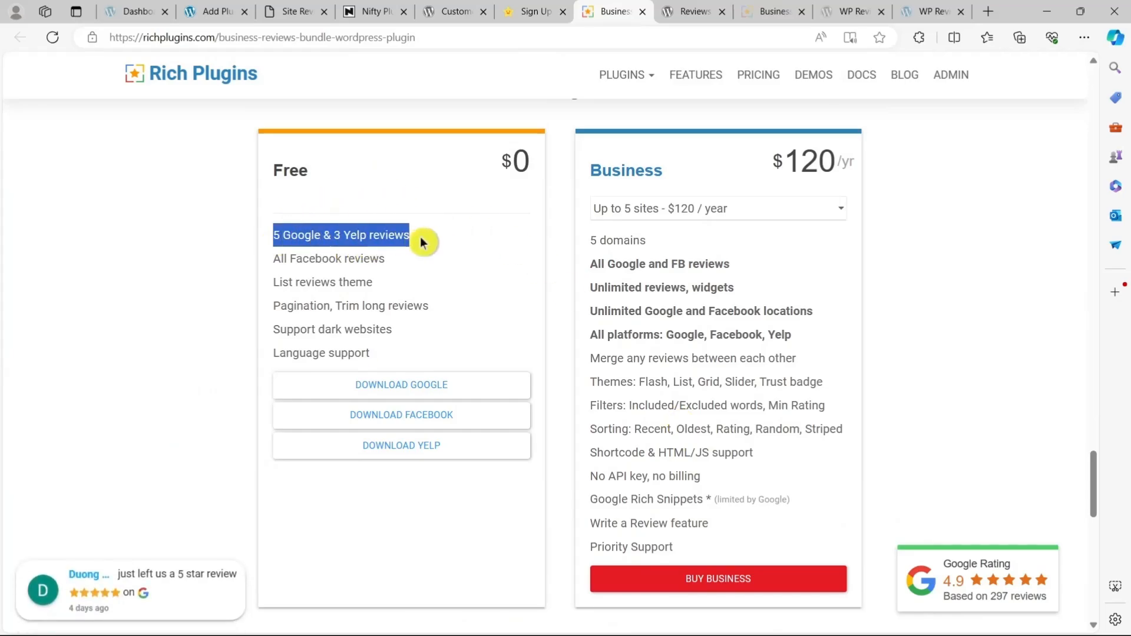
mouse_move(591, 178)
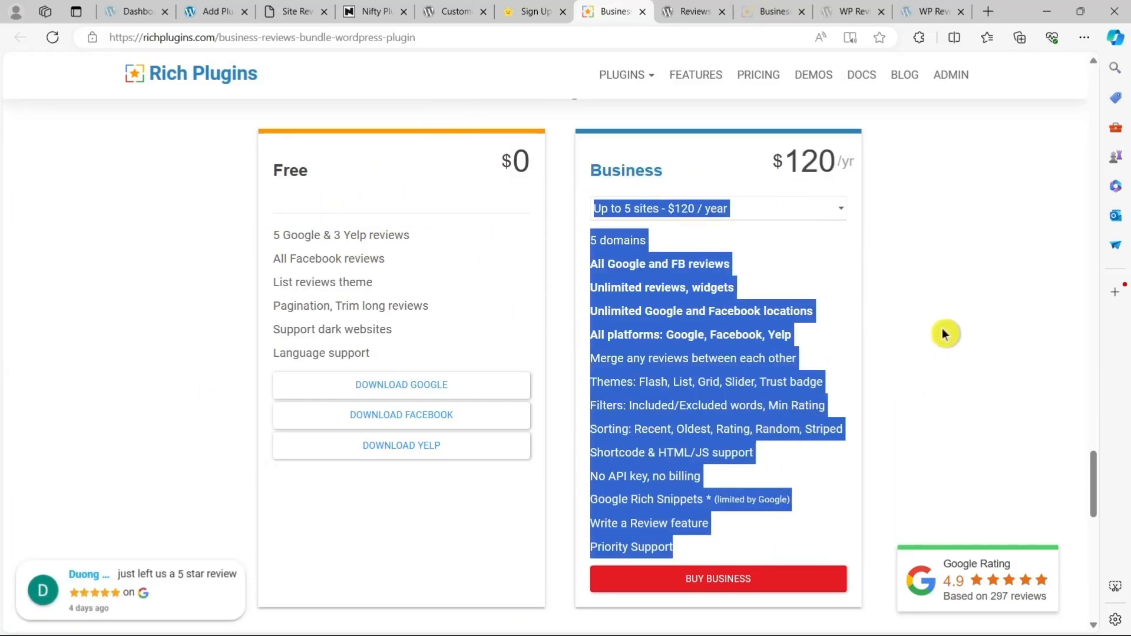
click(827, 267)
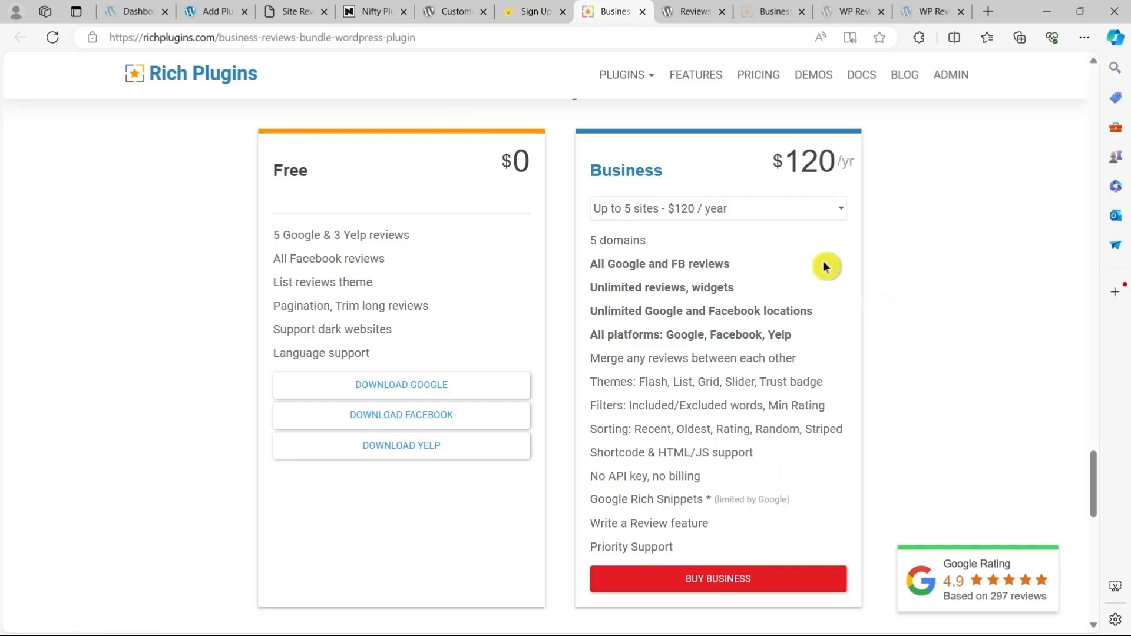
double_click(662, 287)
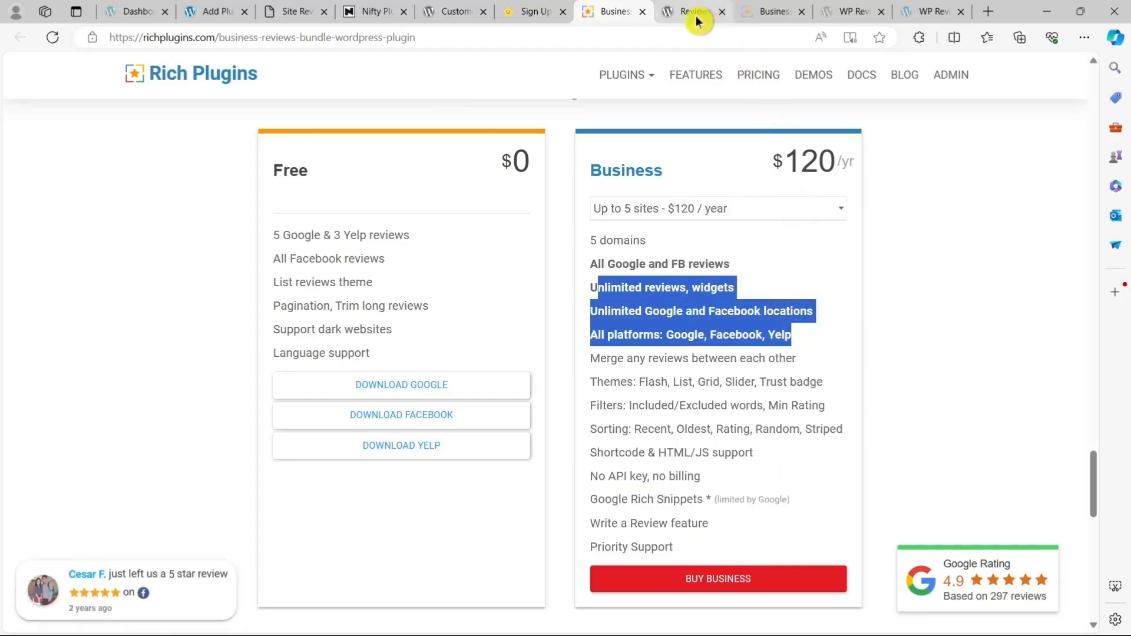
Scroll the Reviews and Rating – Google Reviews description down to its Demonstration examples.
click(688, 12)
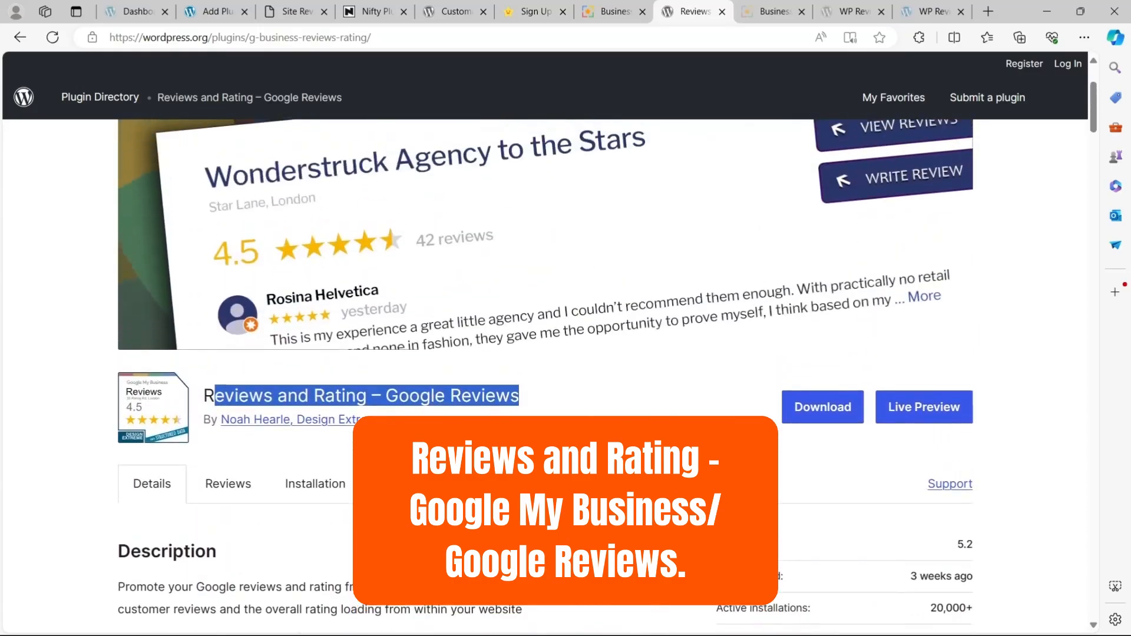
scroll(down, 3)
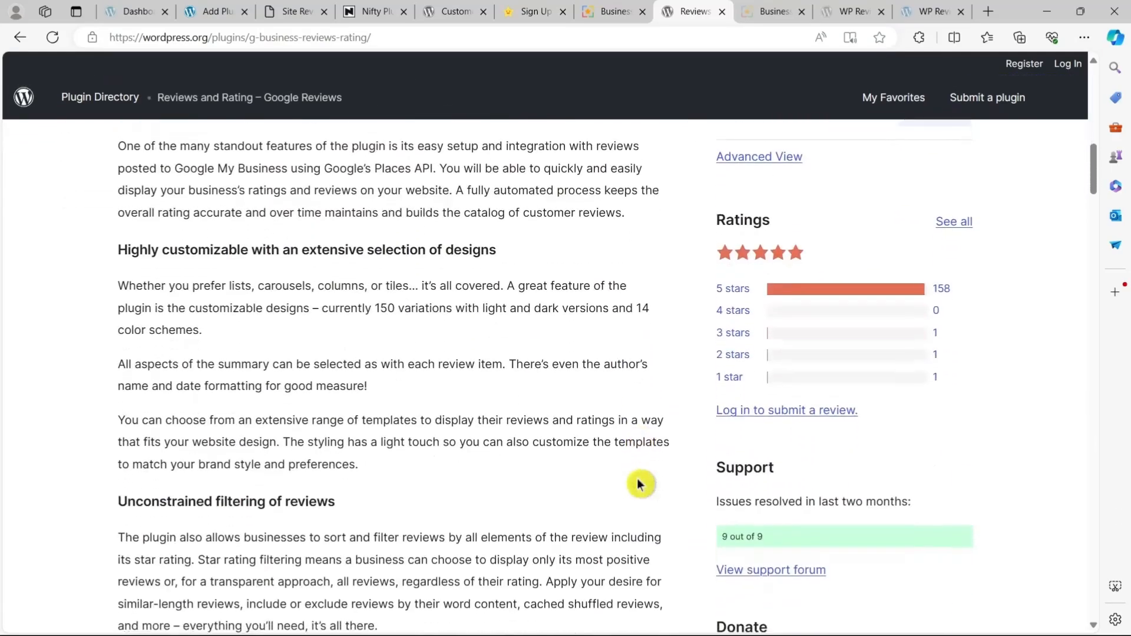
scroll(down, 3)
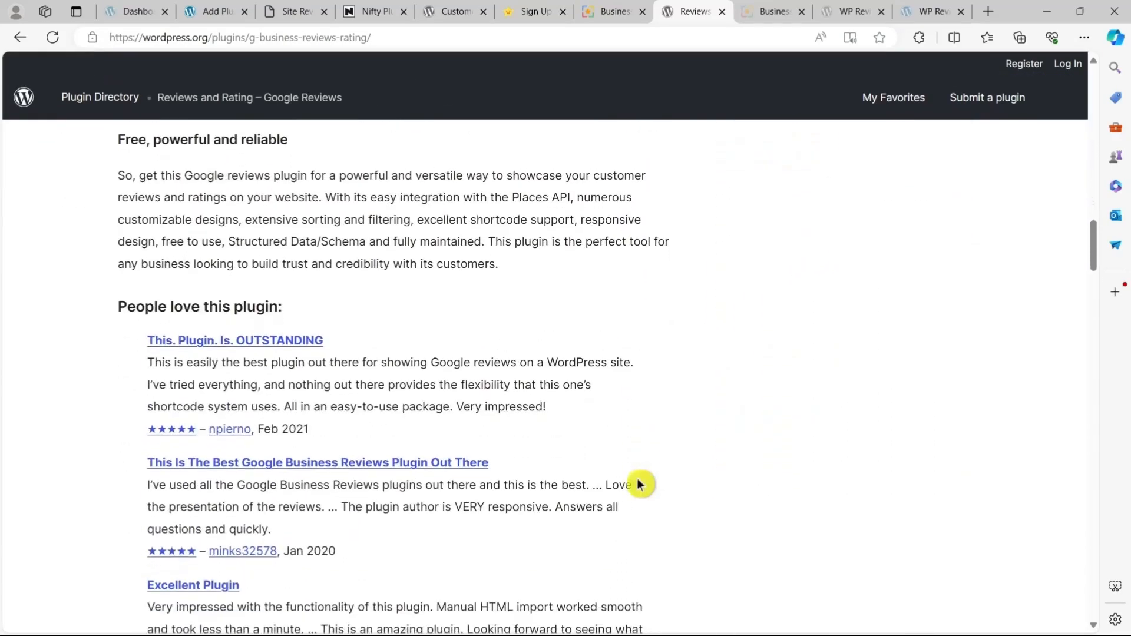
scroll(down, 3)
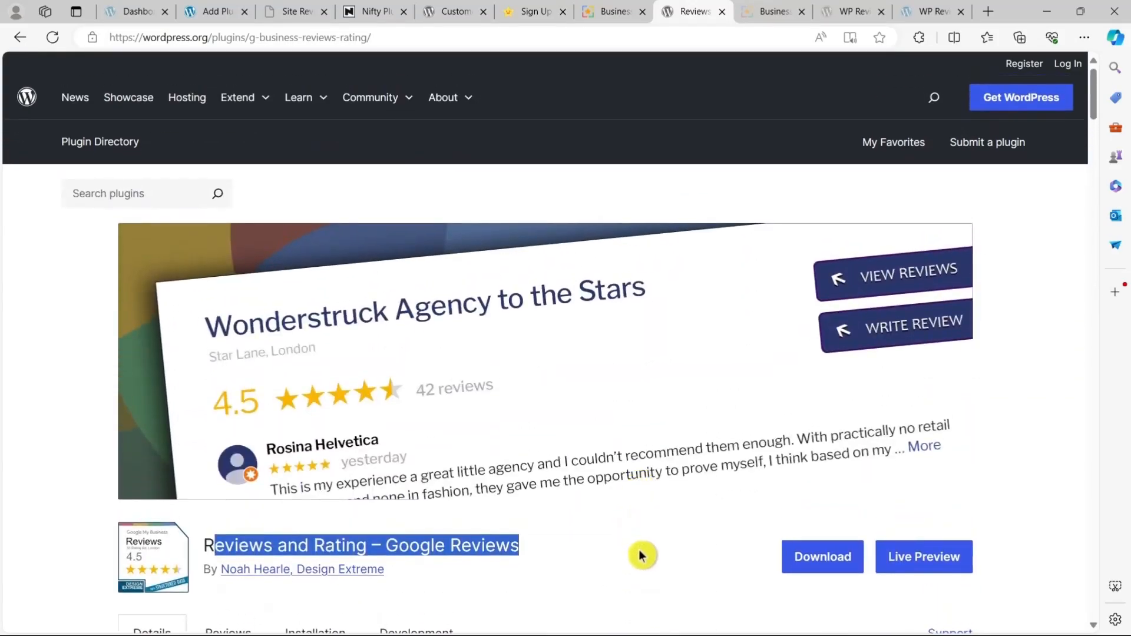
scroll(down, 3)
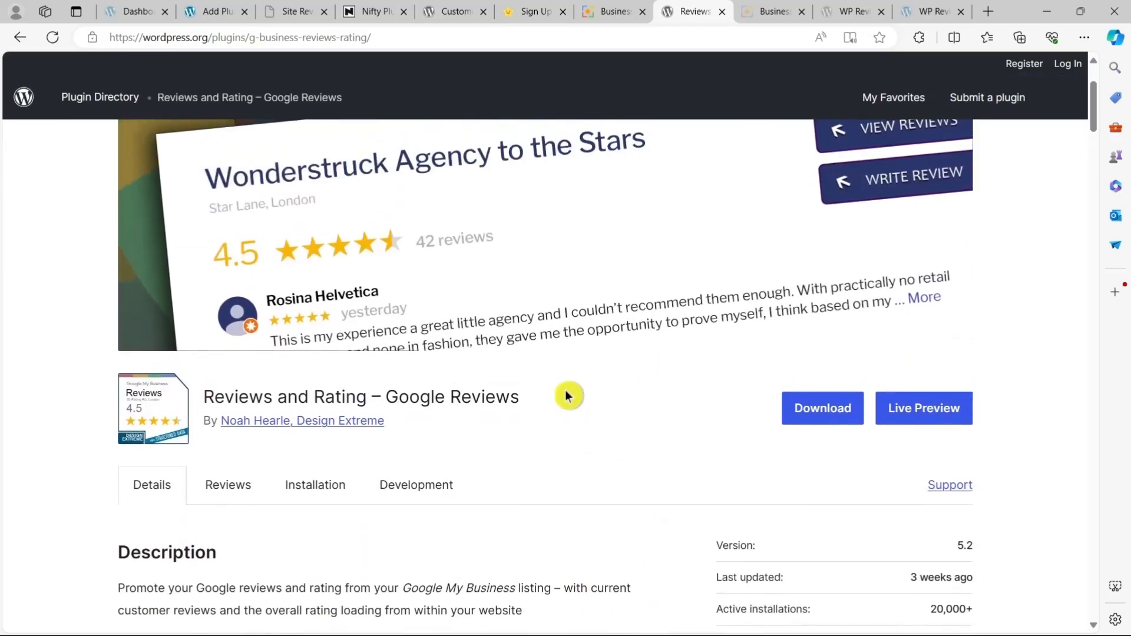
scroll(down, 3)
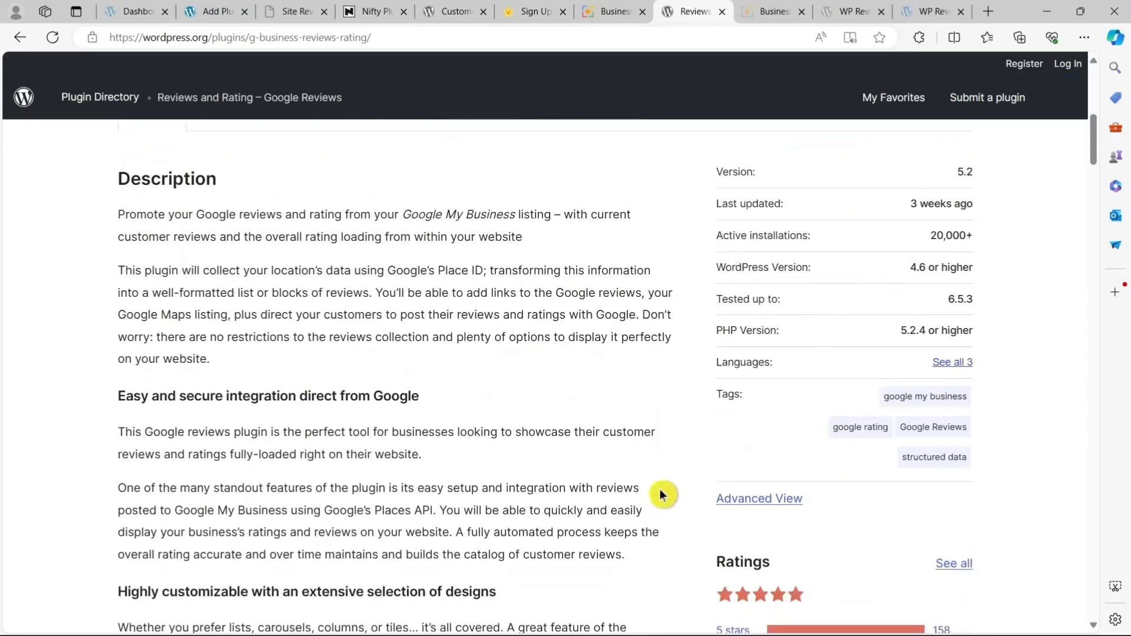
scroll(down, 3)
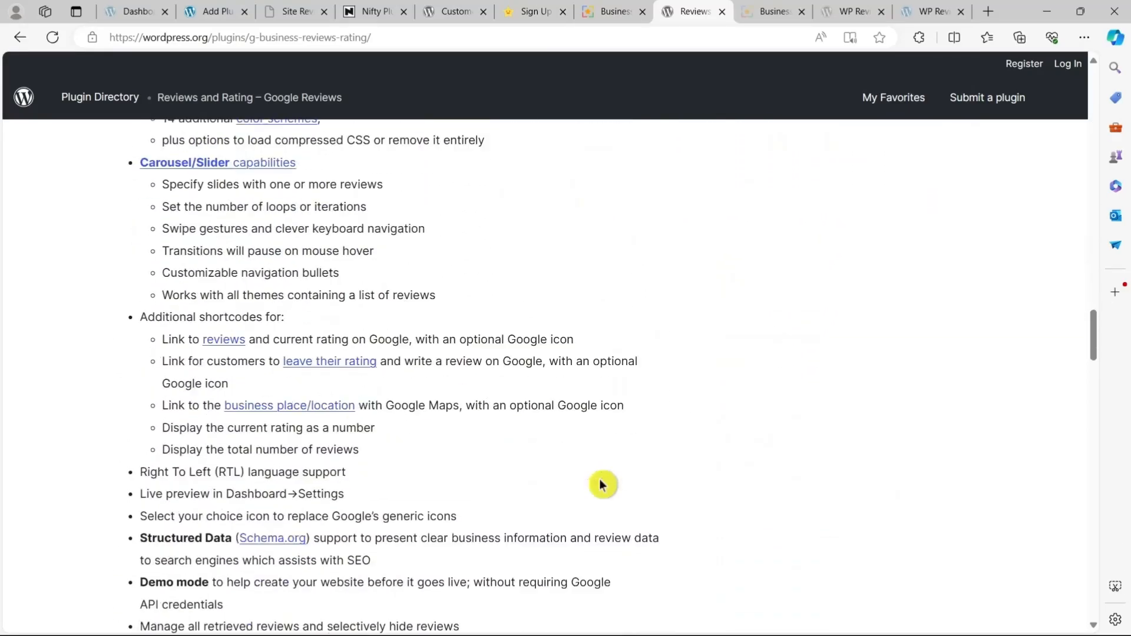
scroll(down, 3)
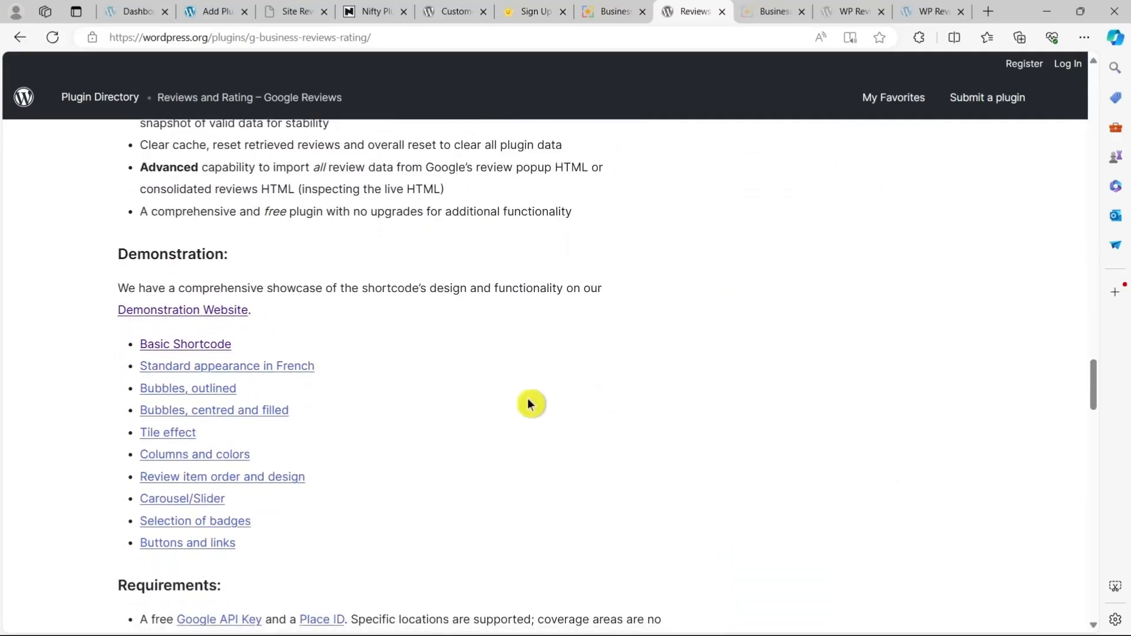
View the Design Extreme demo's outlined bubbles layout, carousel and review-link shortcode examples.
right_click(182, 310)
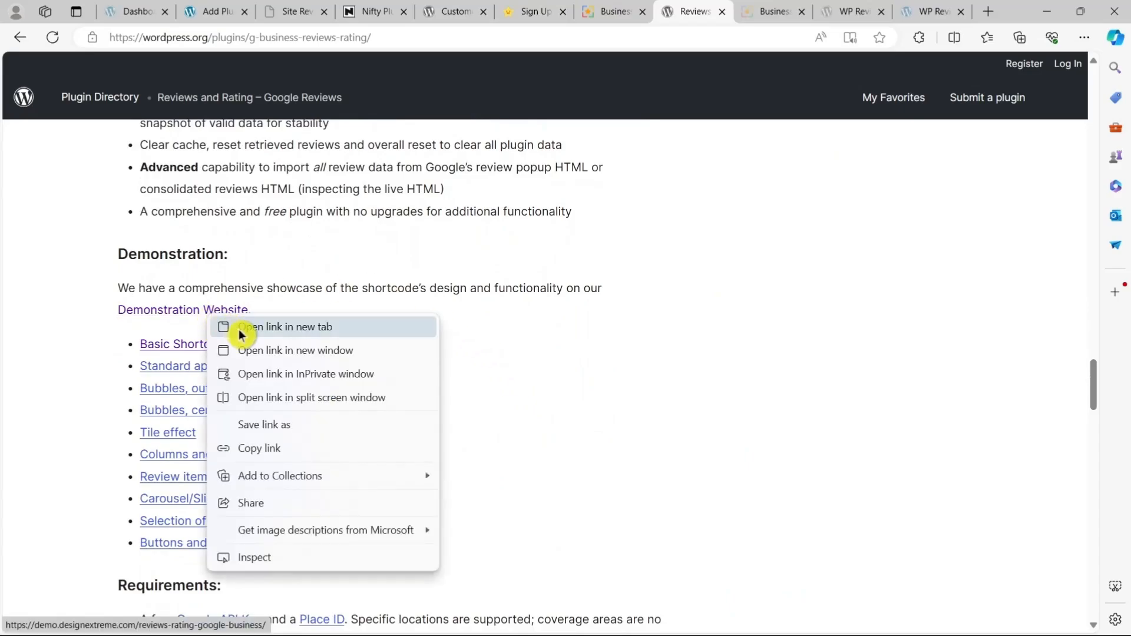
click(285, 327)
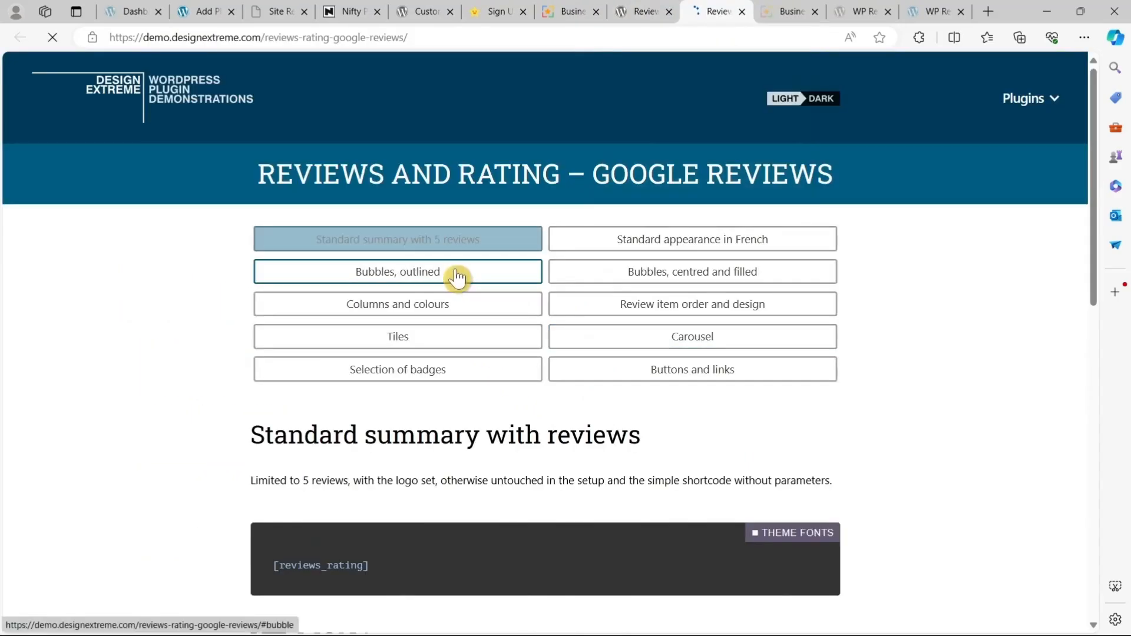
click(693, 271)
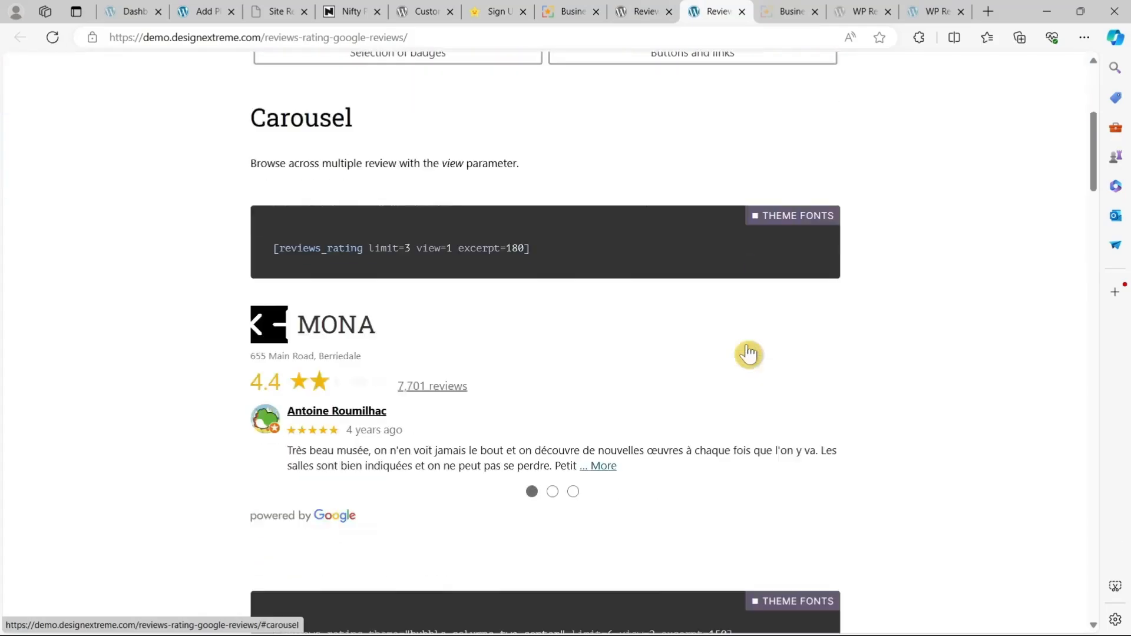
scroll(down, 3)
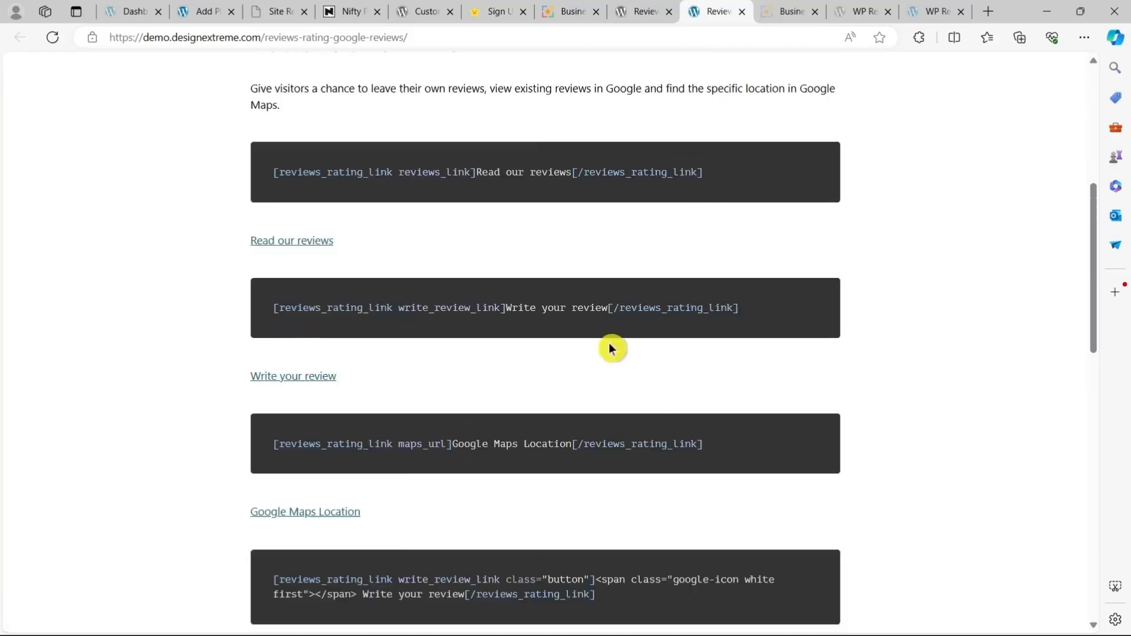
scroll(up, 3)
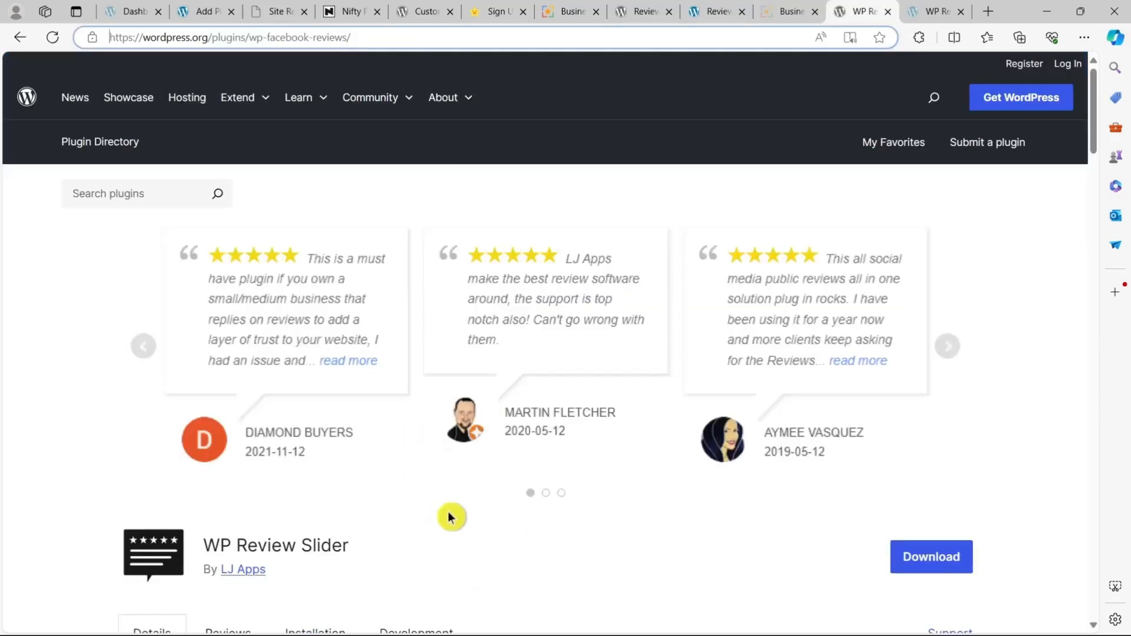
Read WP Review Slider's description, features and Pro list down to the Screenshots section.
scroll(down, 3)
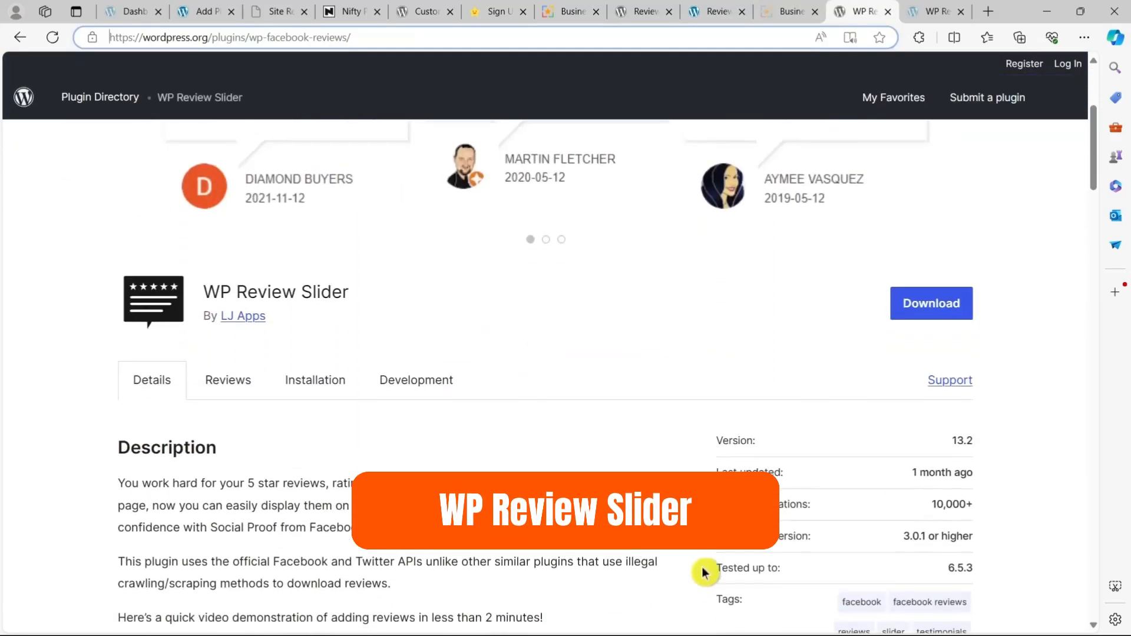
scroll(down, 3)
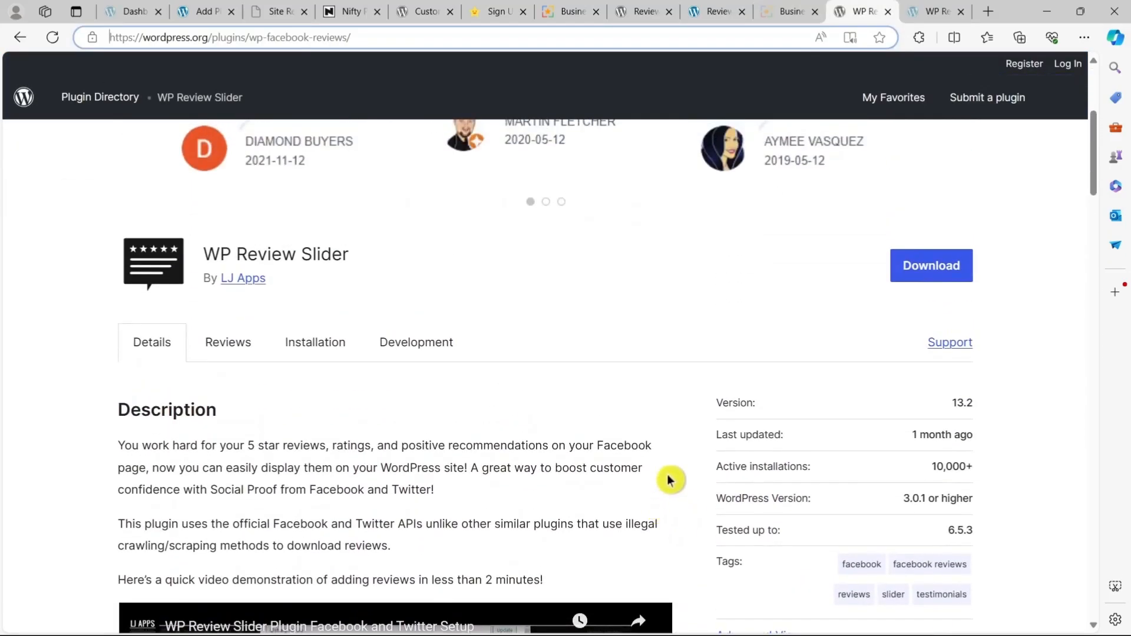
scroll(down, 3)
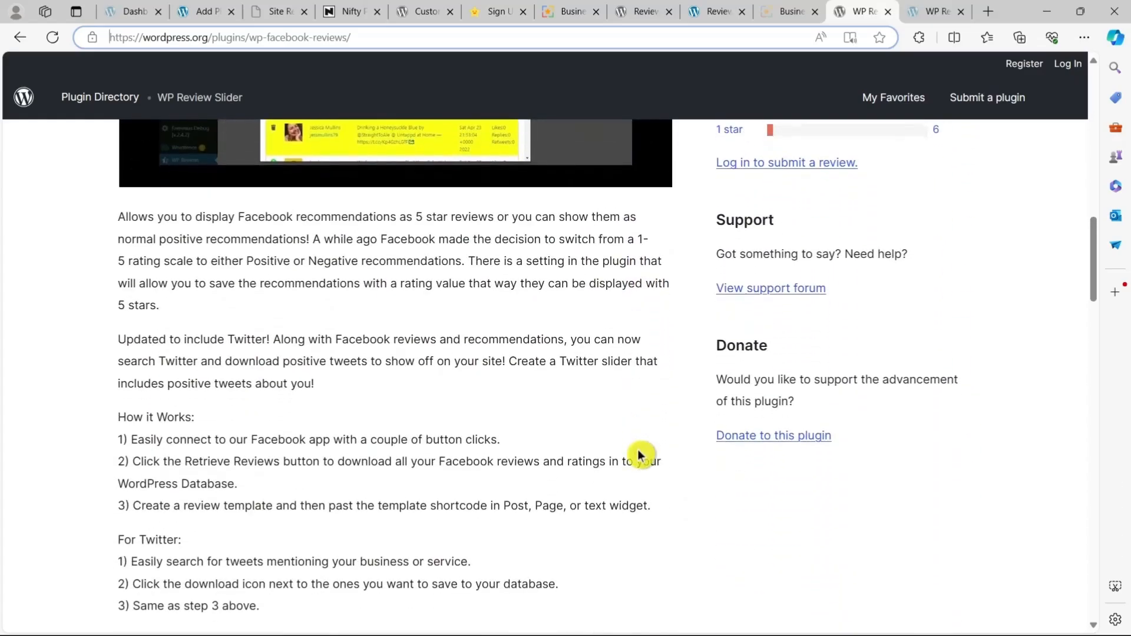
scroll(down, 3)
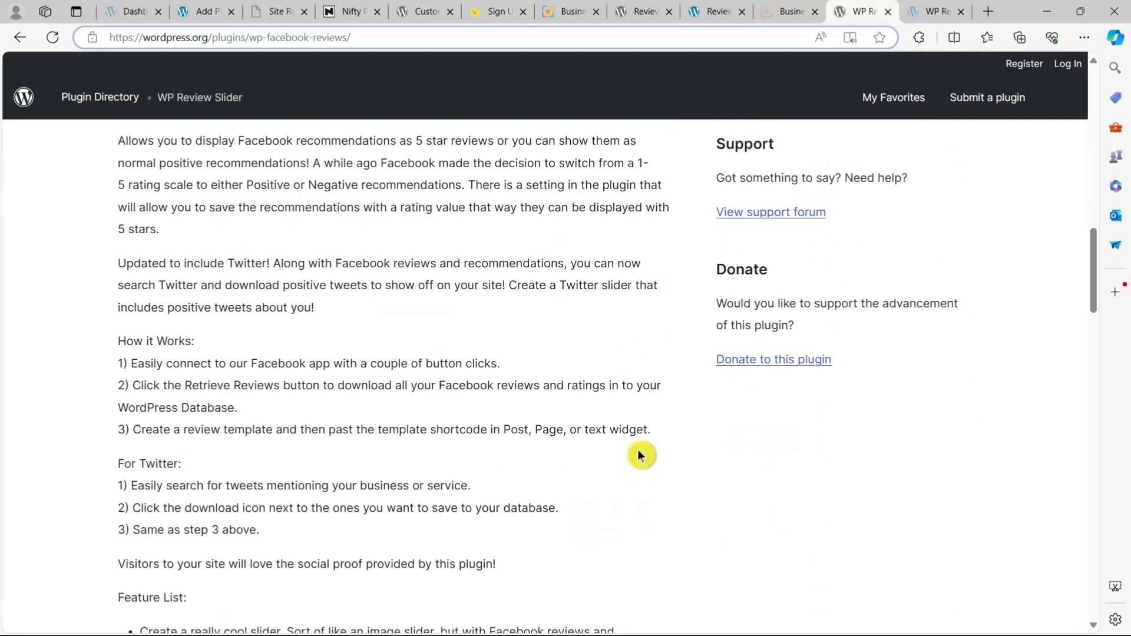
scroll(down, 3)
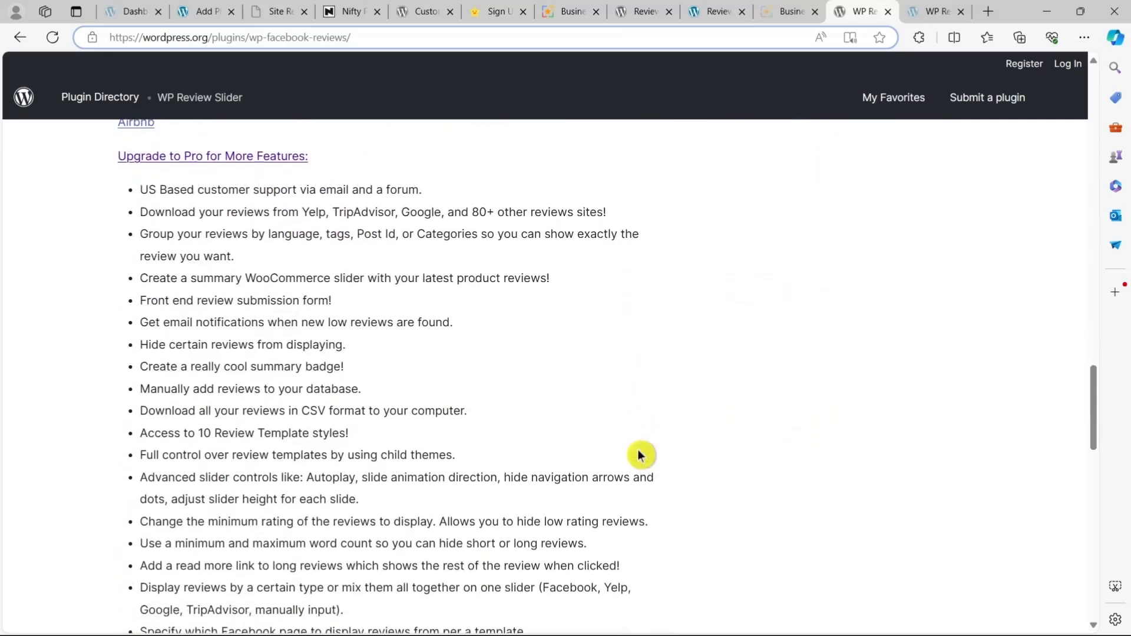
scroll(down, 3)
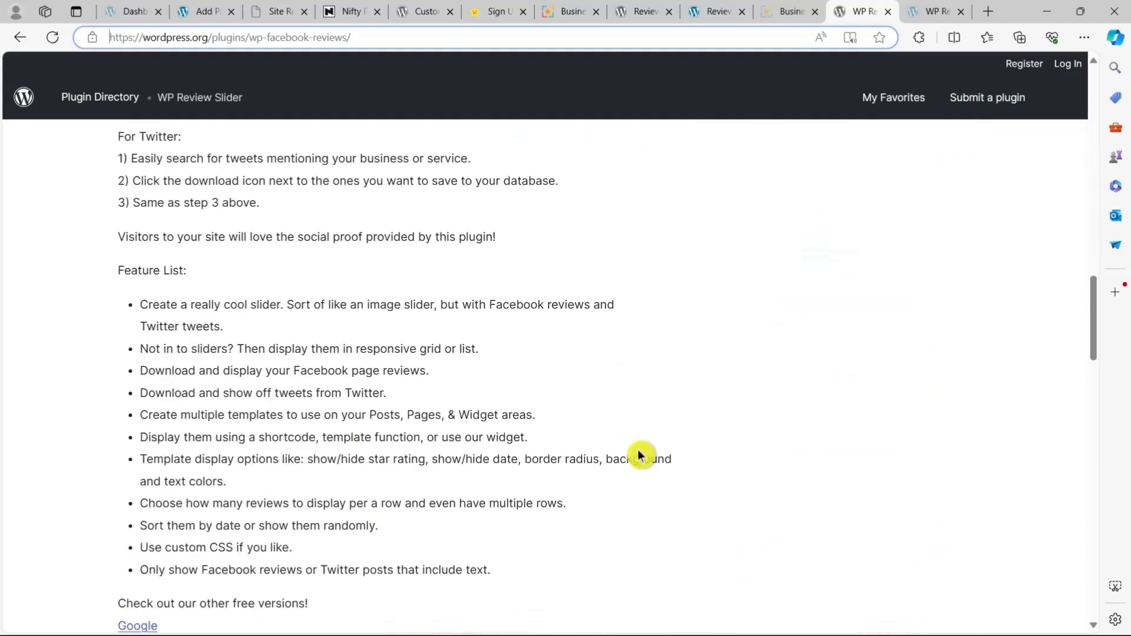
scroll(down, 3)
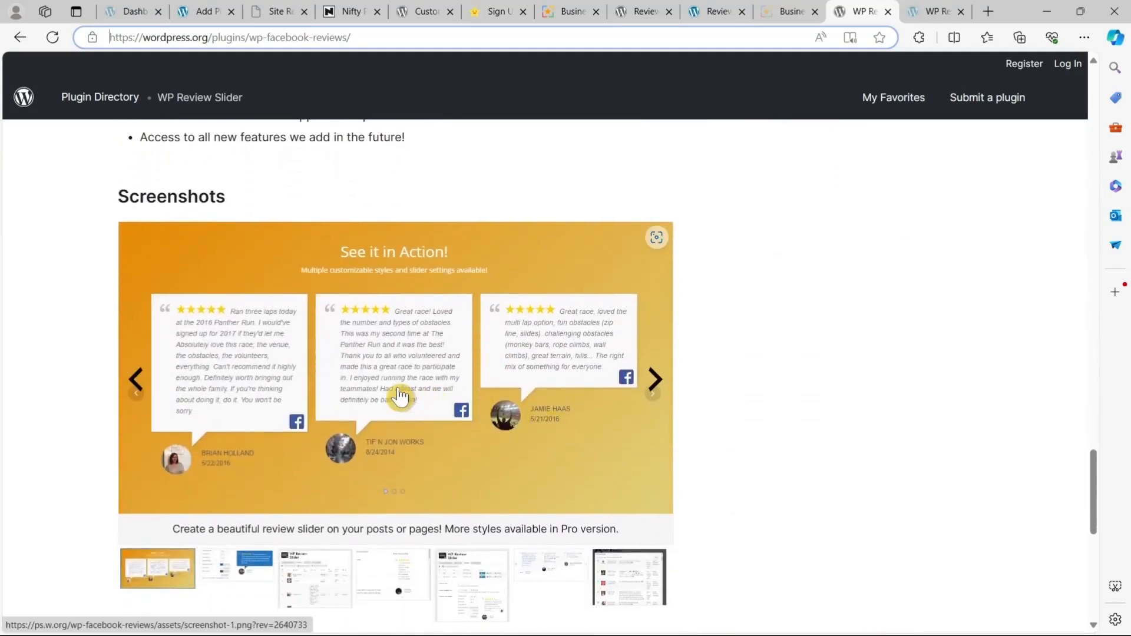
View WP Review Slider screenshots full-size, returning each time, ending on the tweet-picking screenshot and FAQ.
click(398, 398)
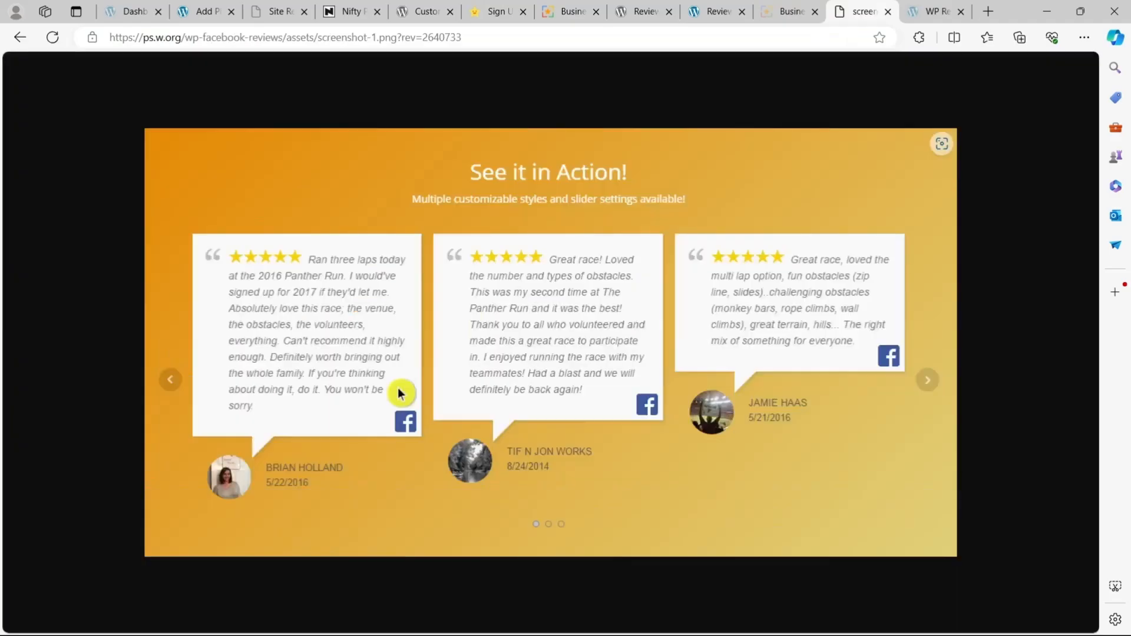
click(20, 37)
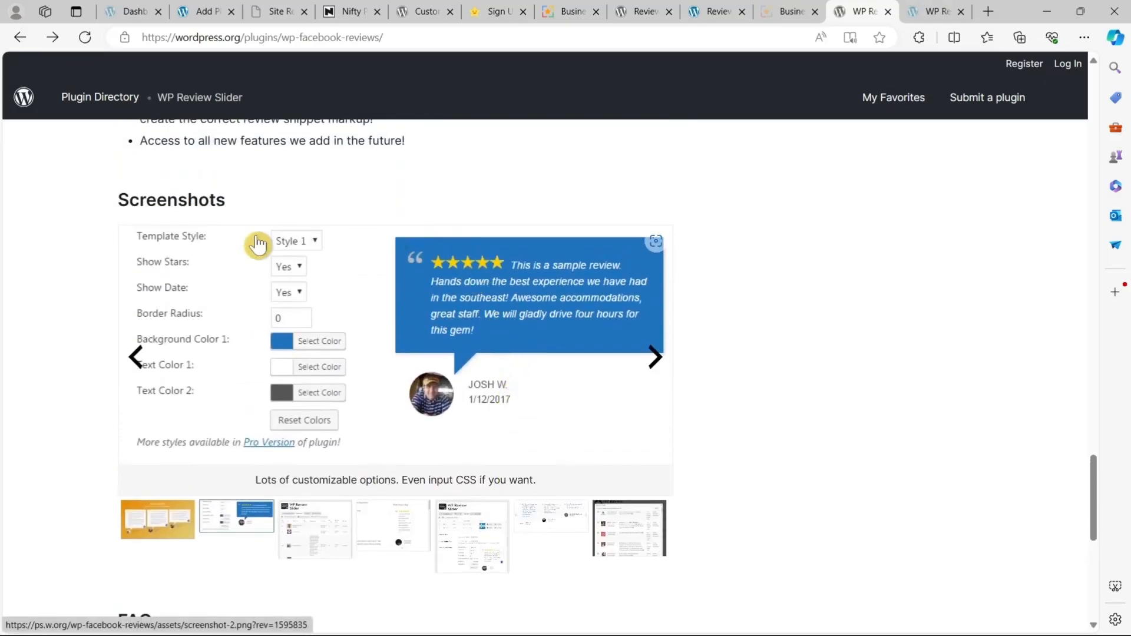
click(656, 359)
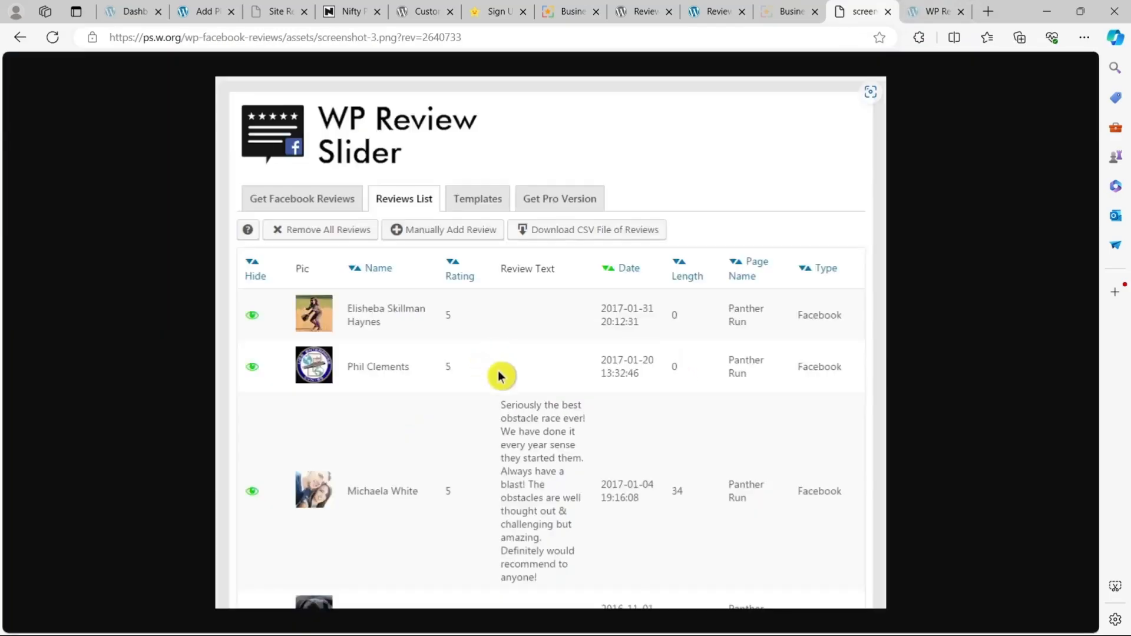
mouse_move(531, 342)
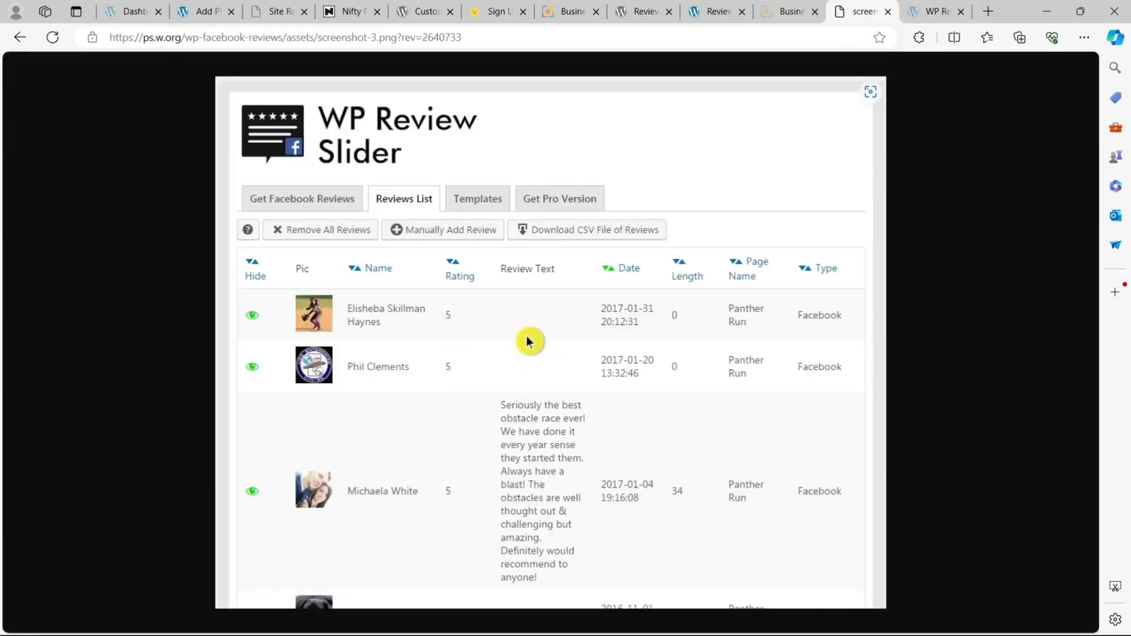
mouse_move(23, 35)
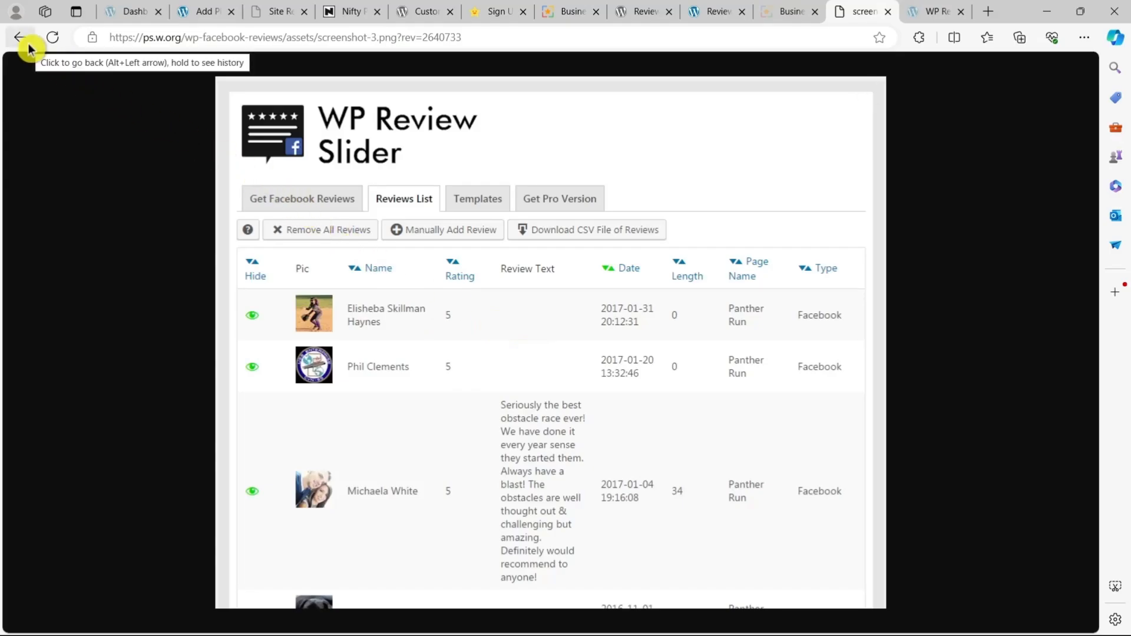
click(18, 35)
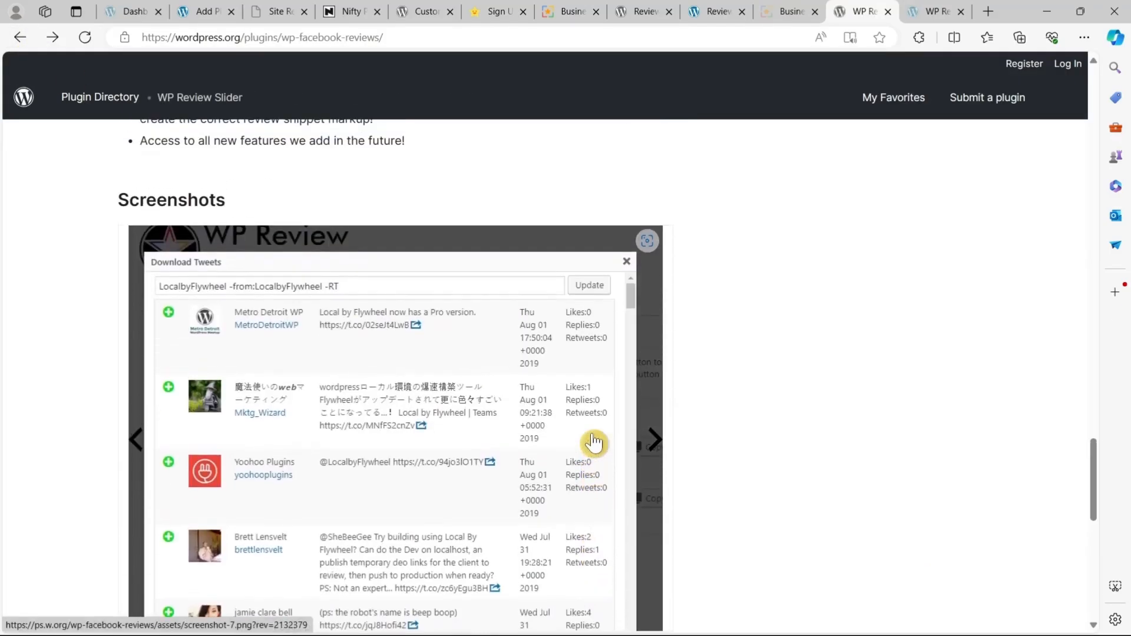
scroll(down, 3)
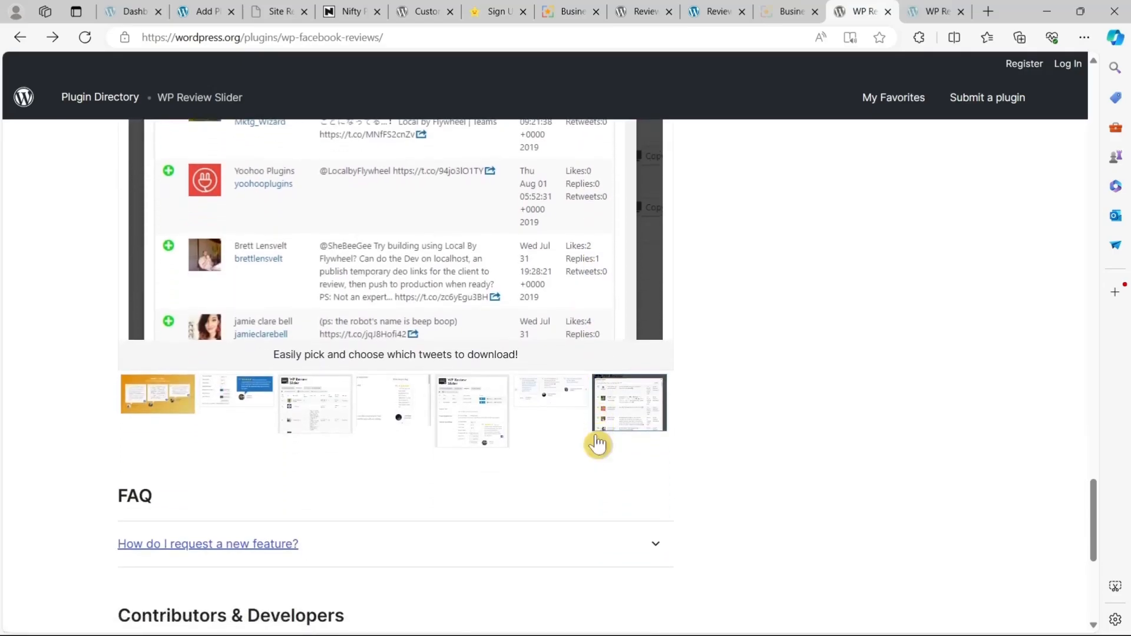
Check WP Review Slider Pro's Features page and its $29, $59 and $149 yearly pricing plans.
click(934, 11)
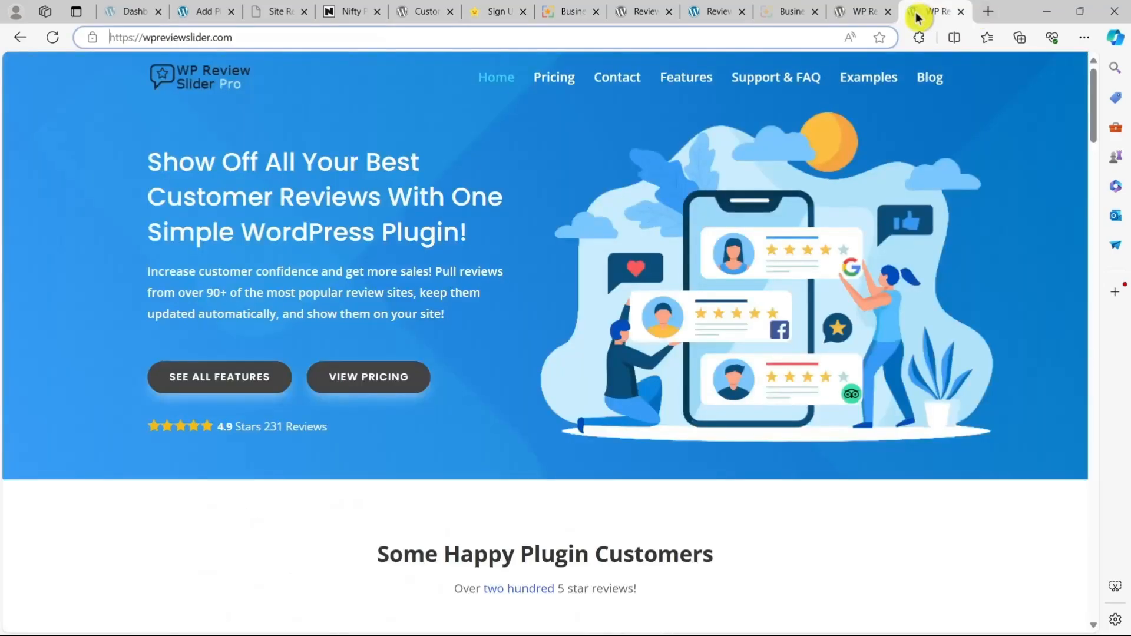
click(686, 78)
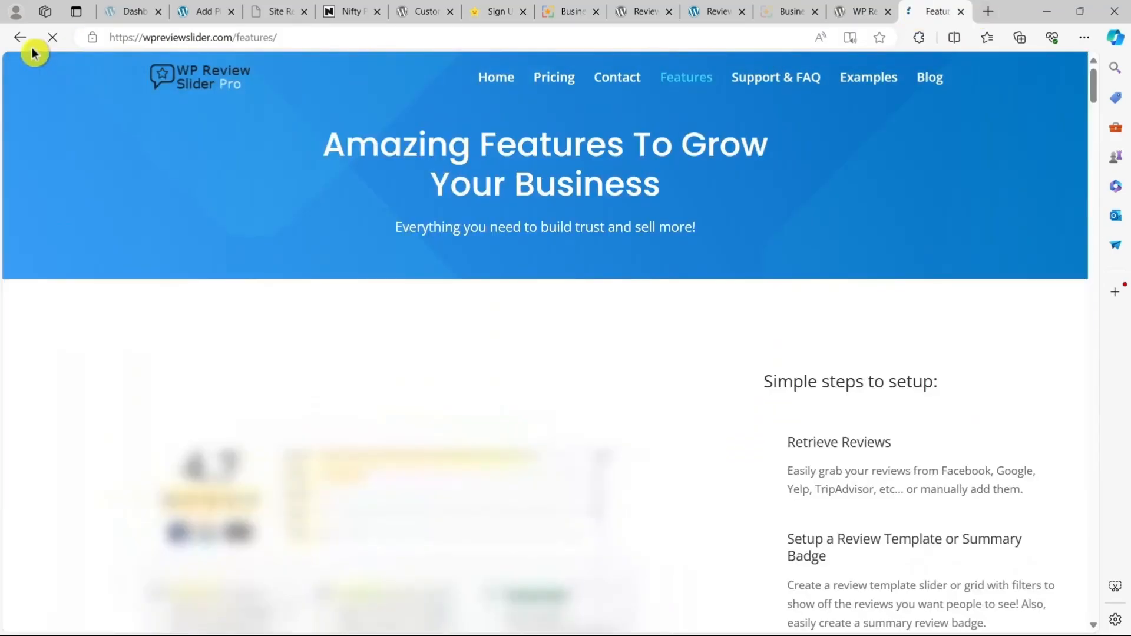
click(495, 78)
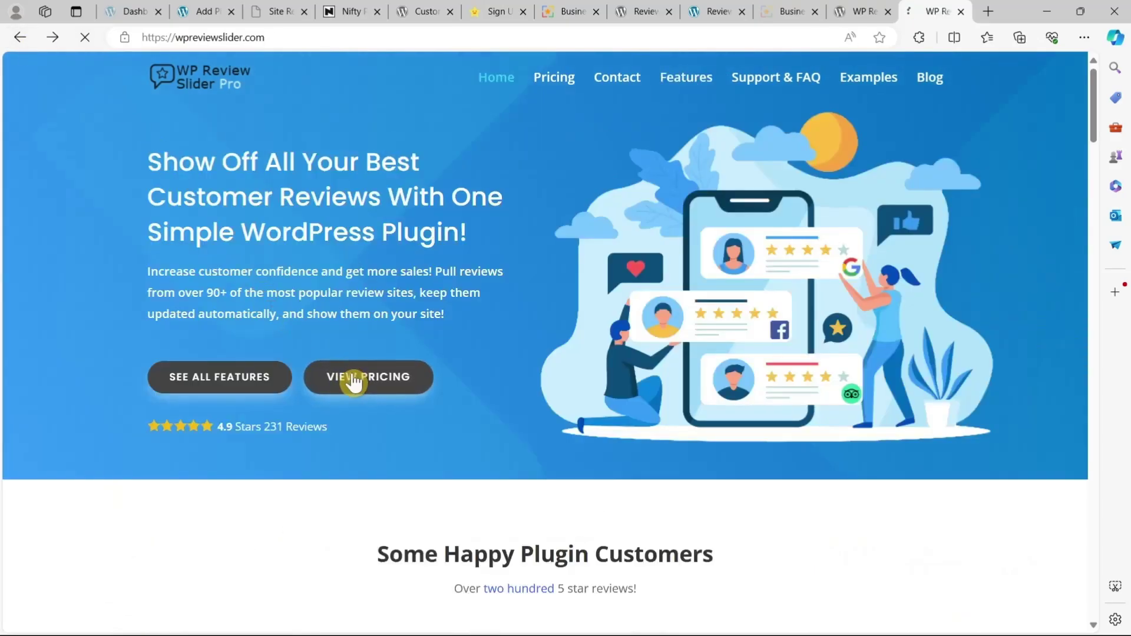
click(370, 377)
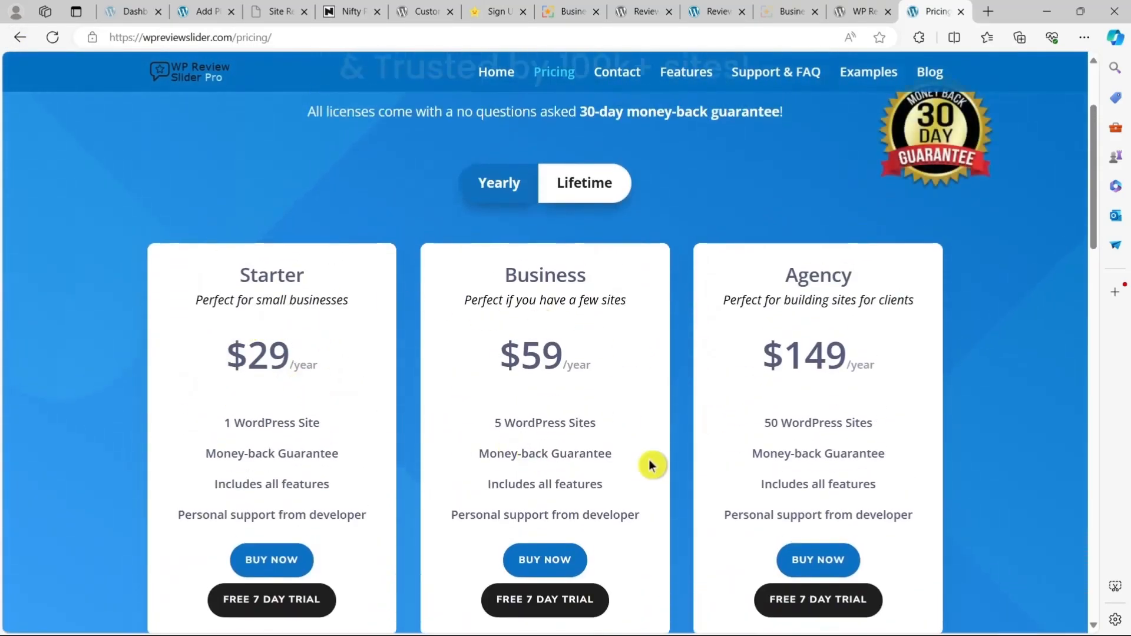
click(136, 11)
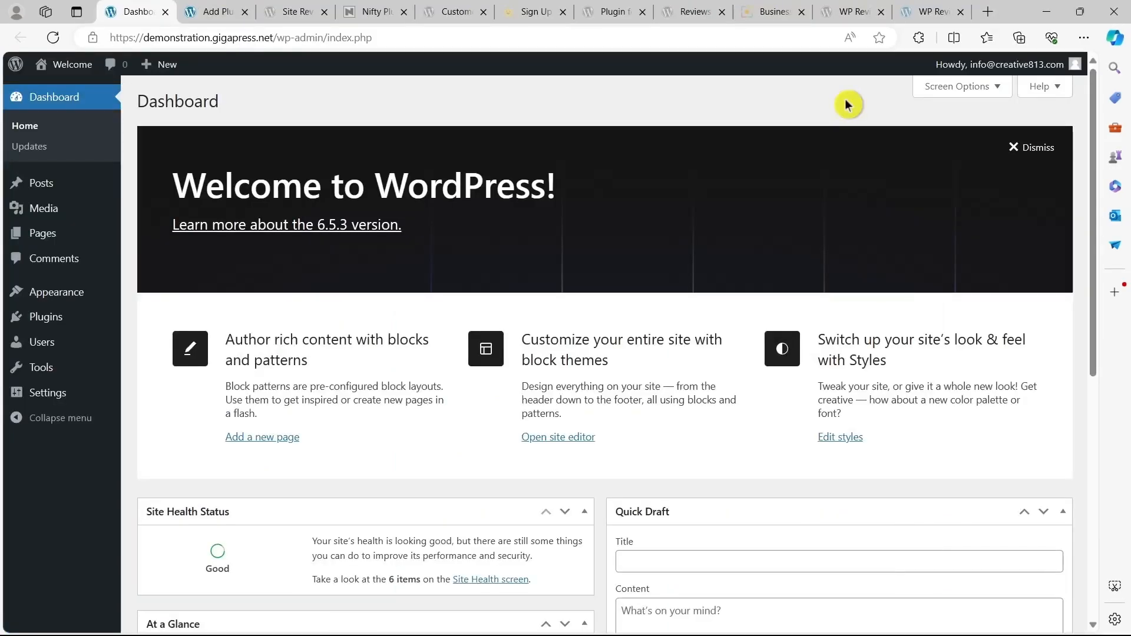
mouse_move(198, 77)
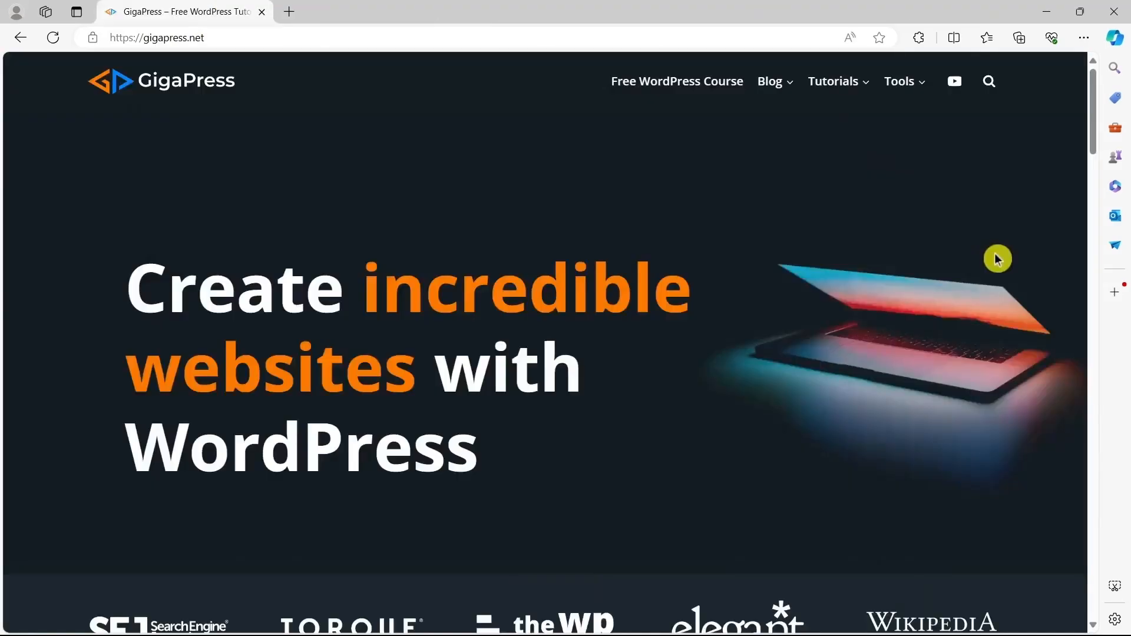
Browse the GigaPress homepage through Popular Guides and the free course down to Latest Articles.
scroll(down, 3)
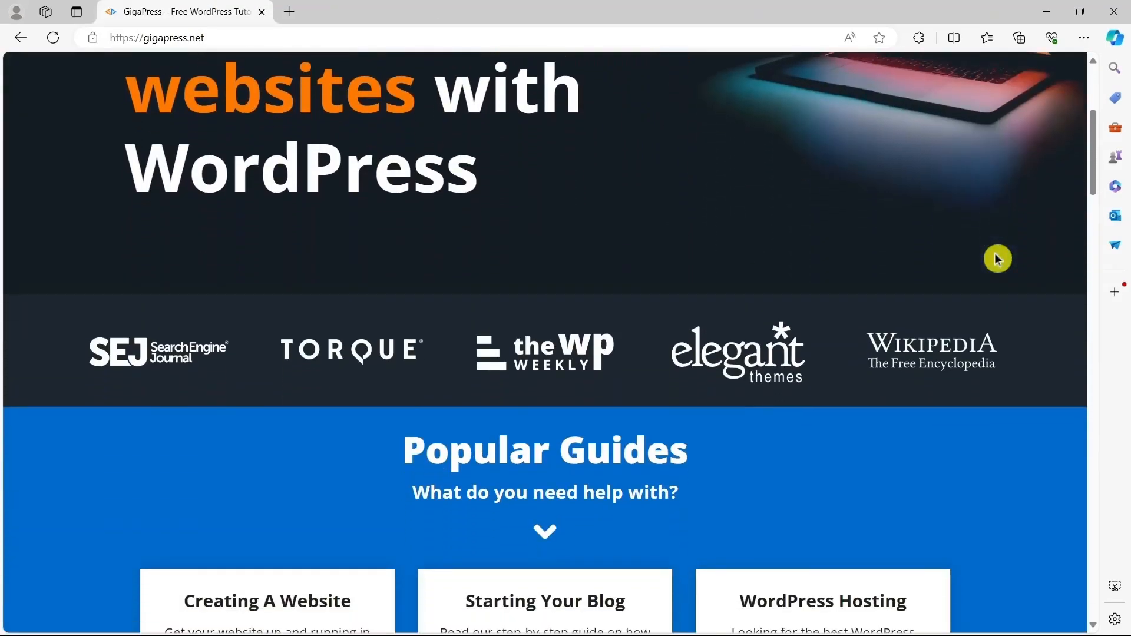
scroll(down, 3)
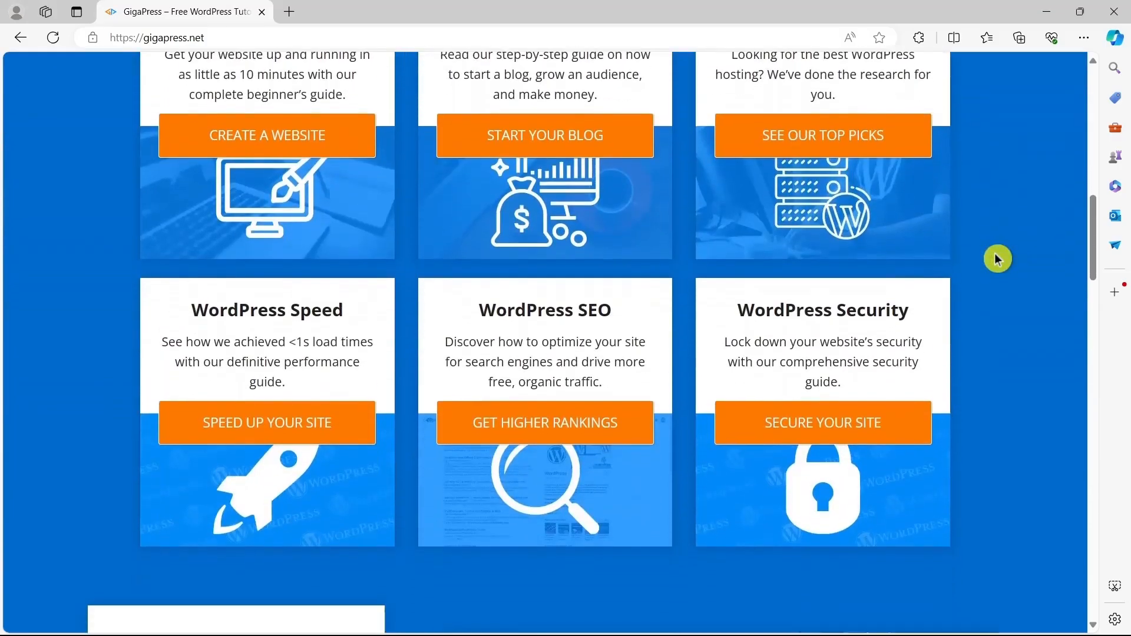
scroll(down, 3)
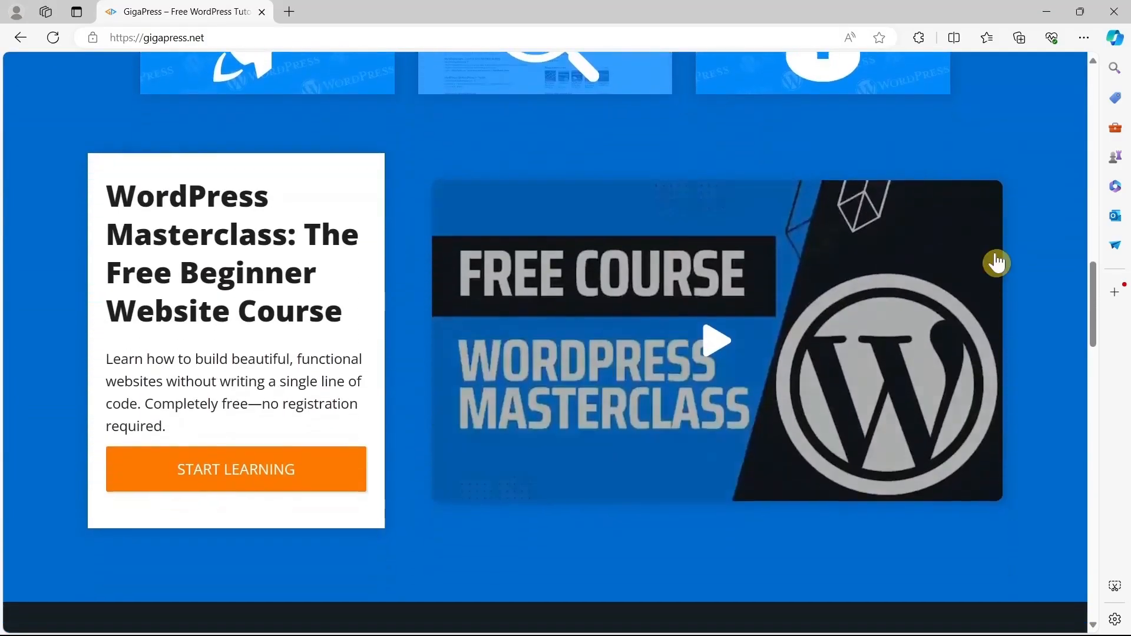
scroll(down, 3)
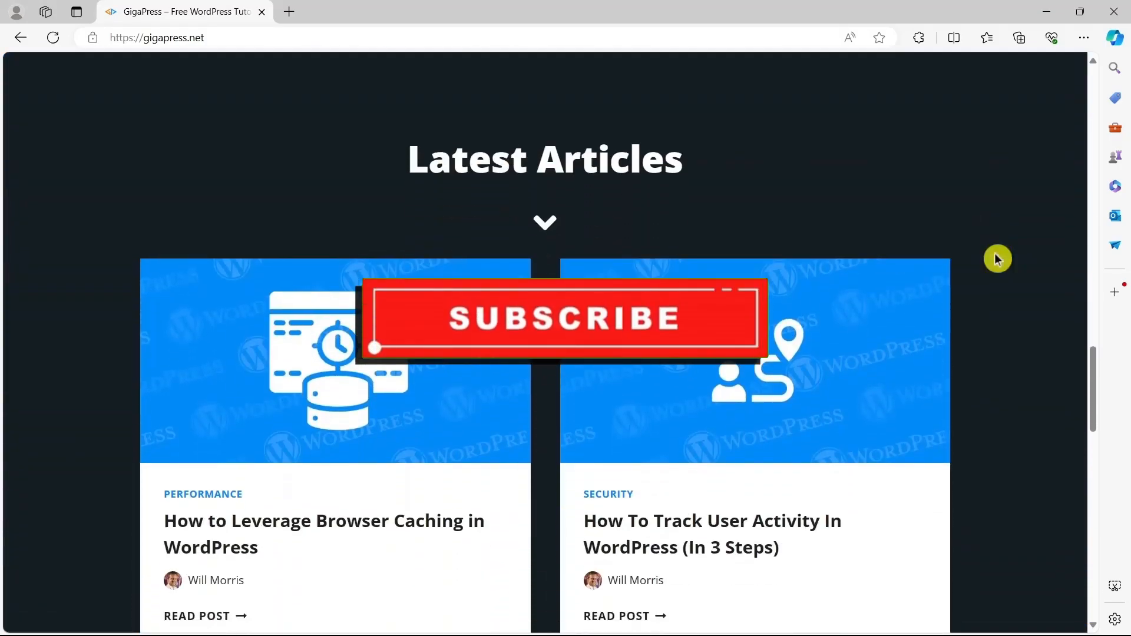